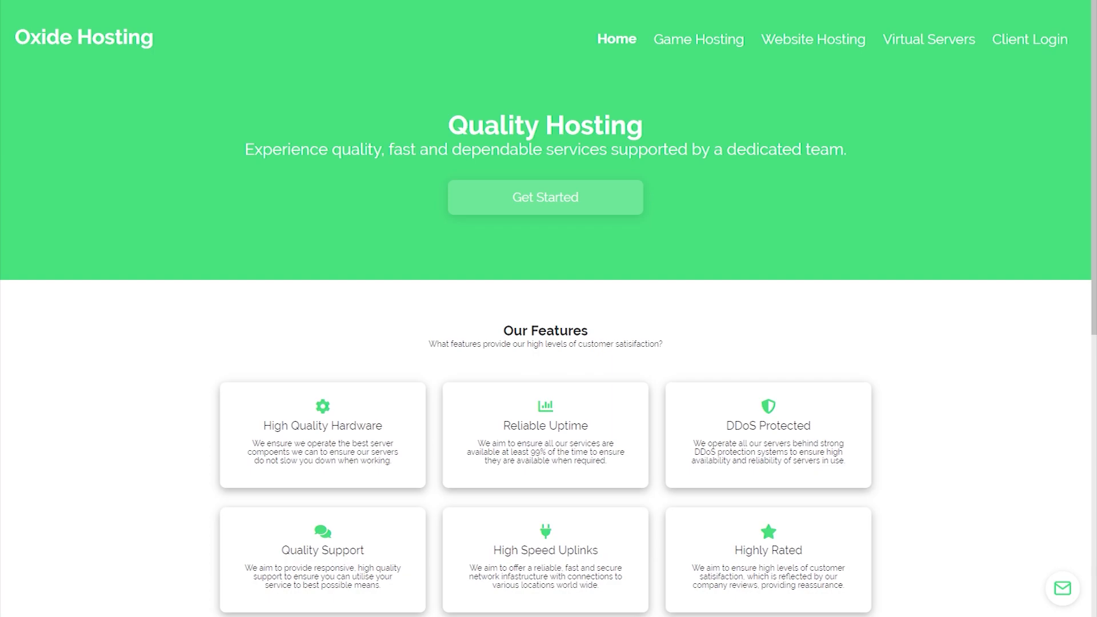
# Browse the Virtual Servers and Website Hosting offers on the Oxide Hosting site
pyautogui.click(928, 39)
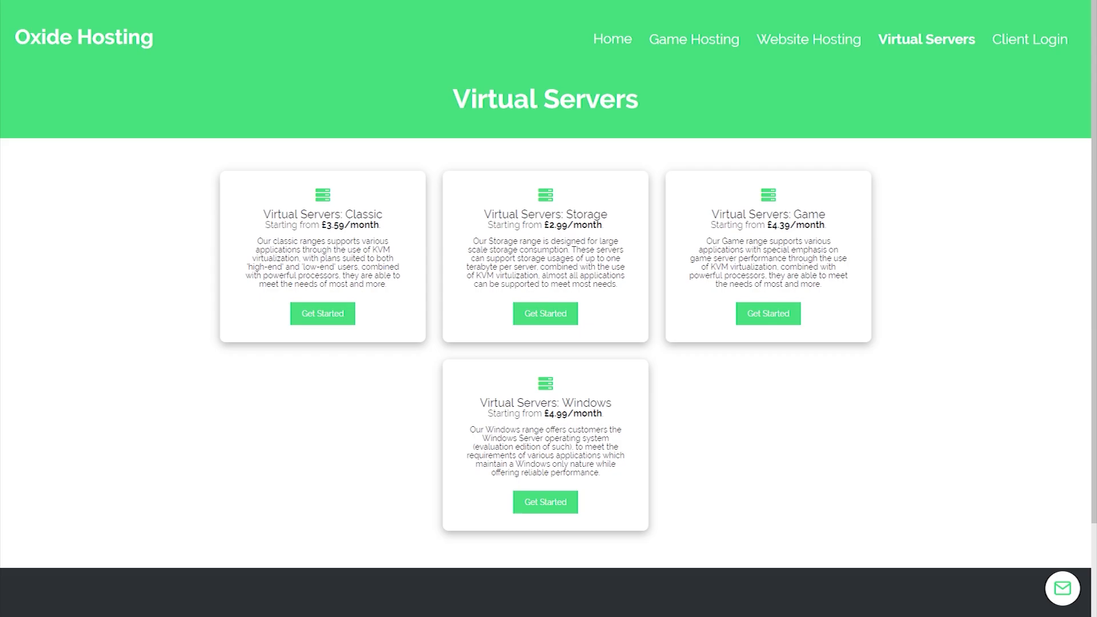
pyautogui.click(809, 39)
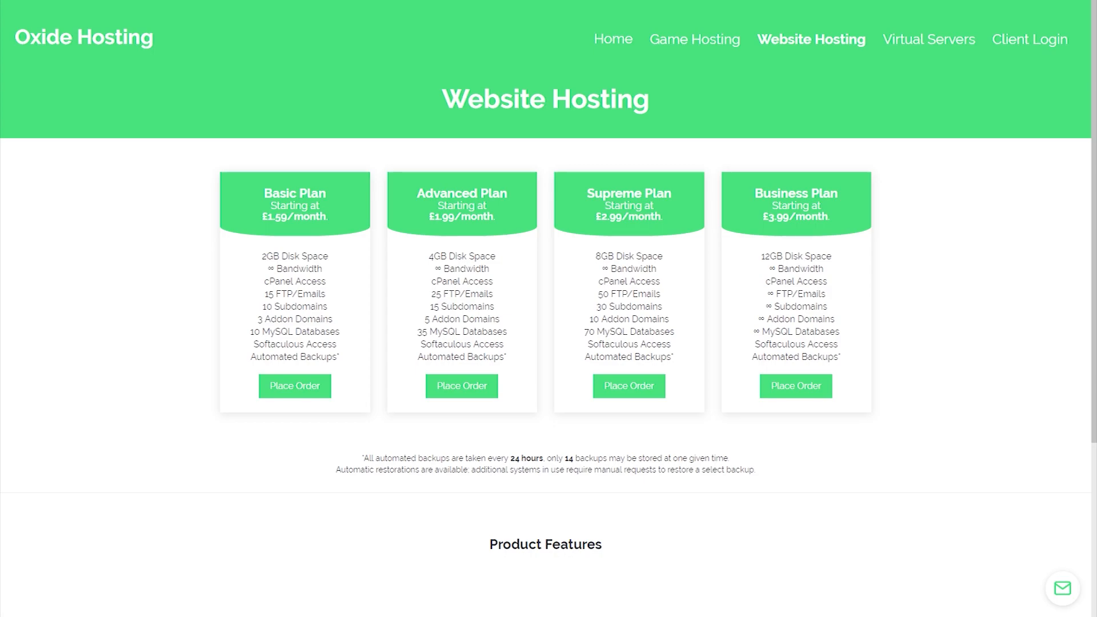
pyautogui.click(928, 39)
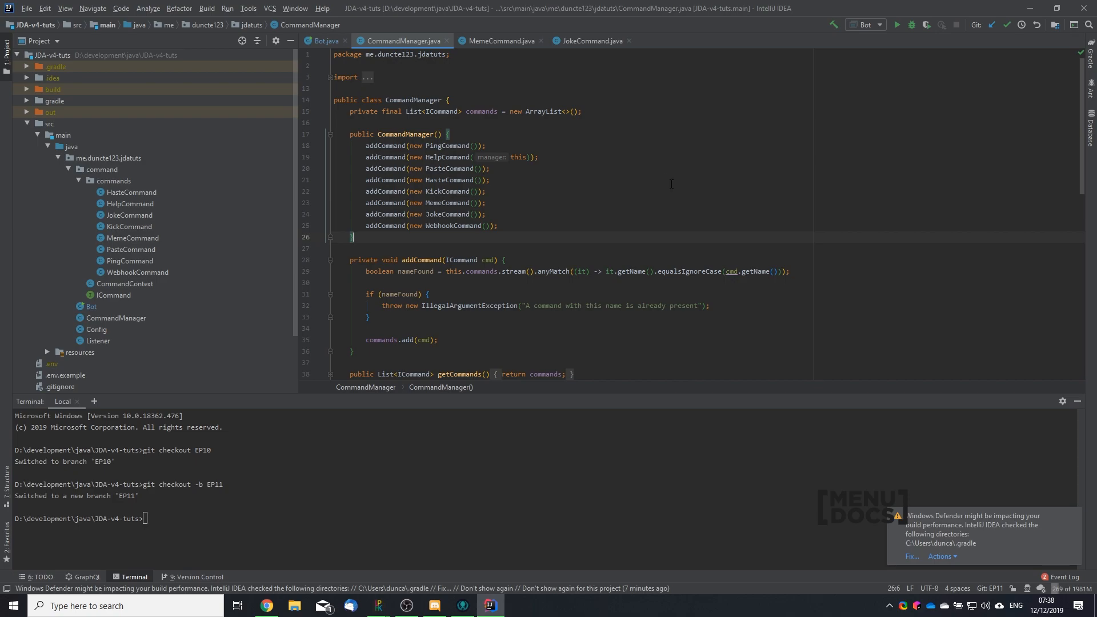
# Create a new Java class InstagramCommand in the commands package
pyautogui.click(114, 181)
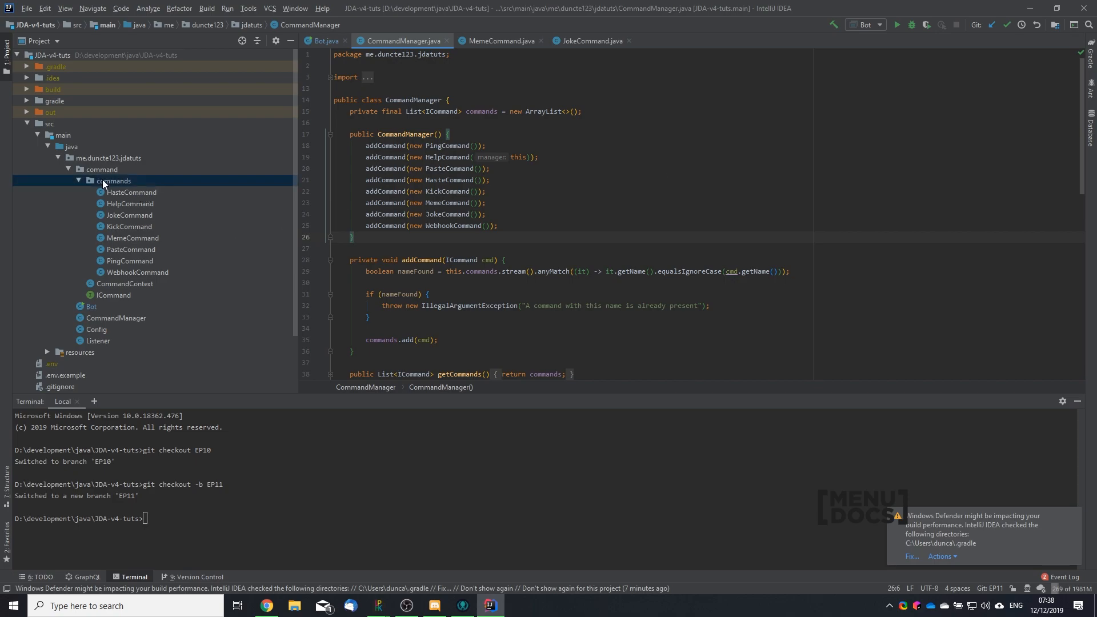
pyautogui.rightClick(113, 181)
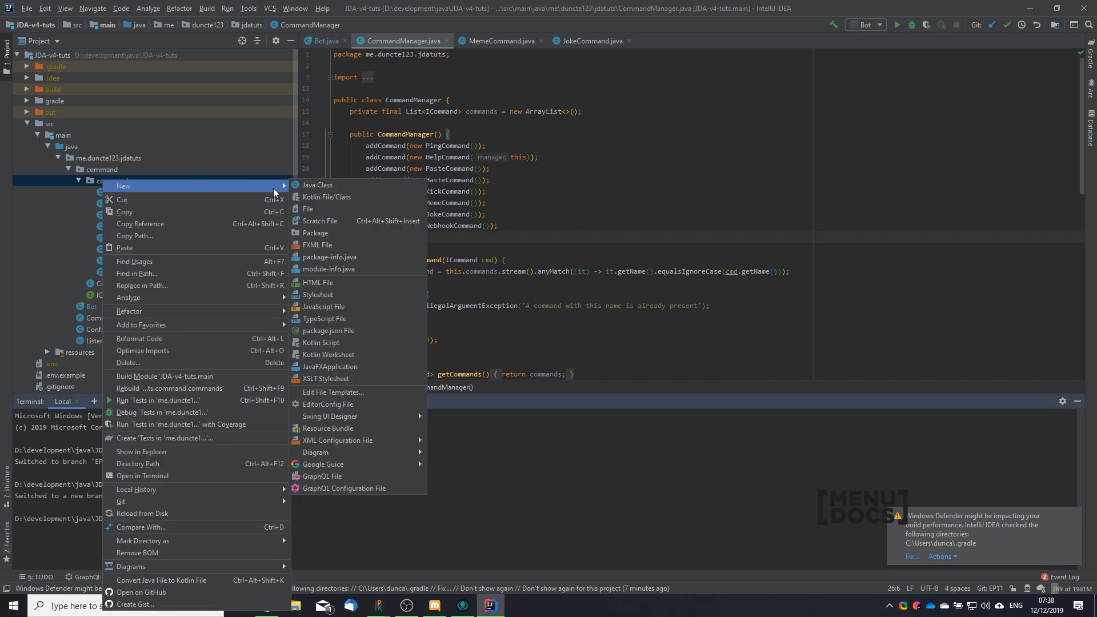
pyautogui.click(313, 184)
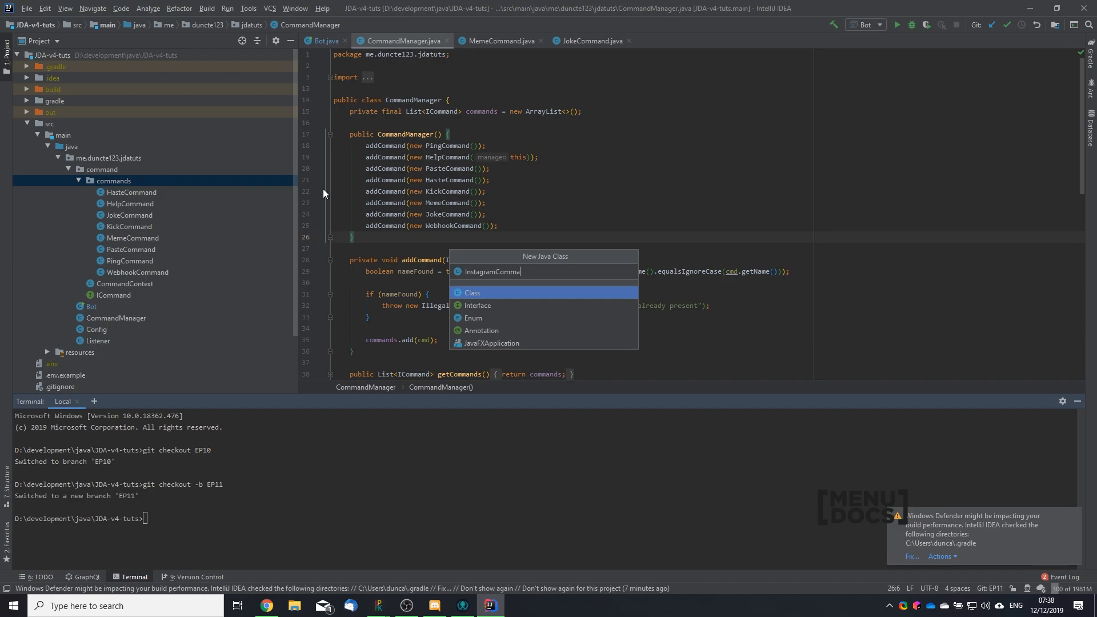
pyautogui.press('Enter')
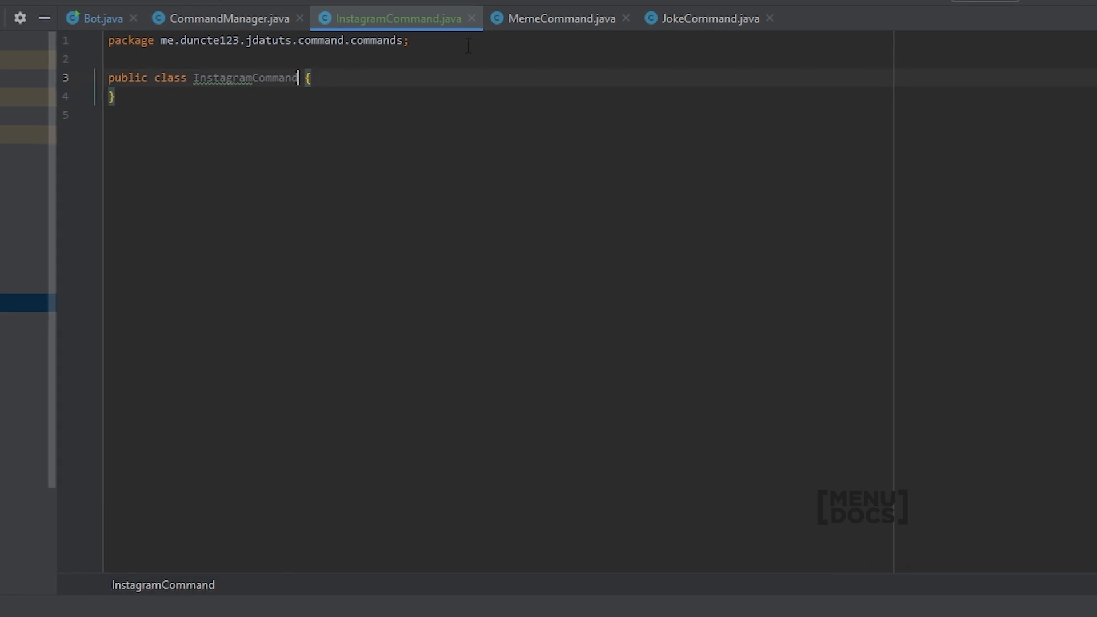
# Make InstagramCommand implement ICommand and return the name "instagram"
pyautogui.write('im')
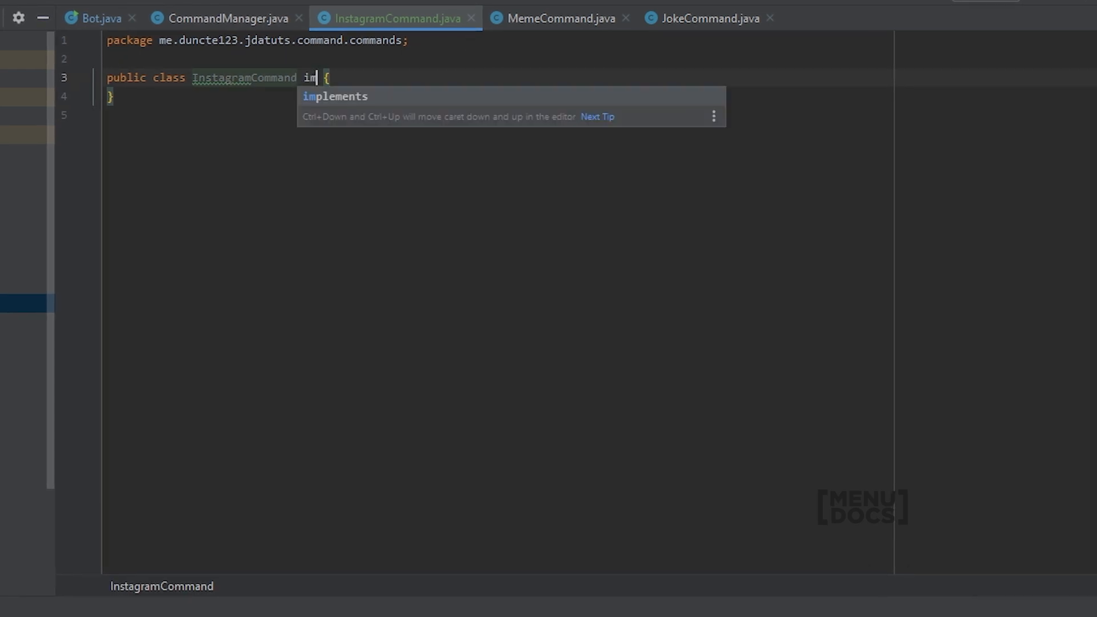
pyautogui.press('Tab')
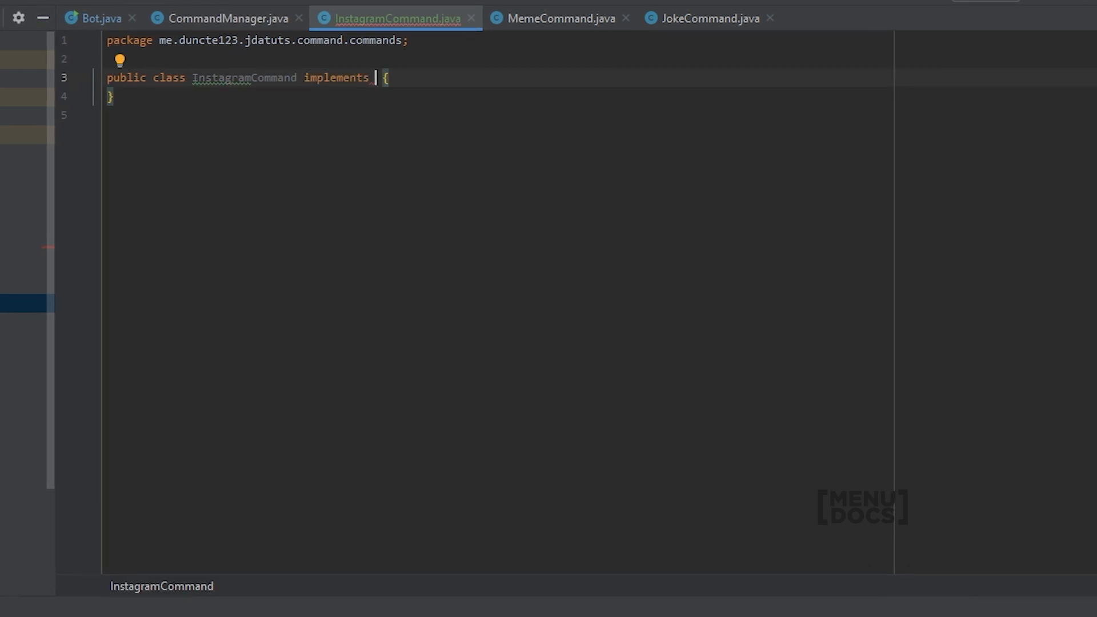
pyautogui.write('ICommand')
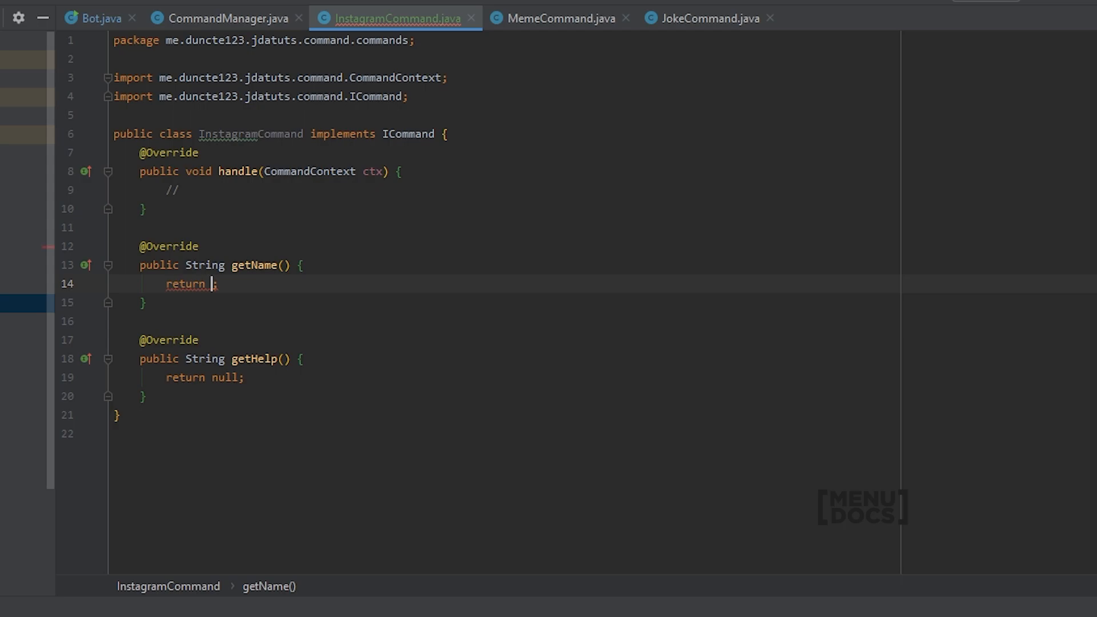
pyautogui.write('"insta"')
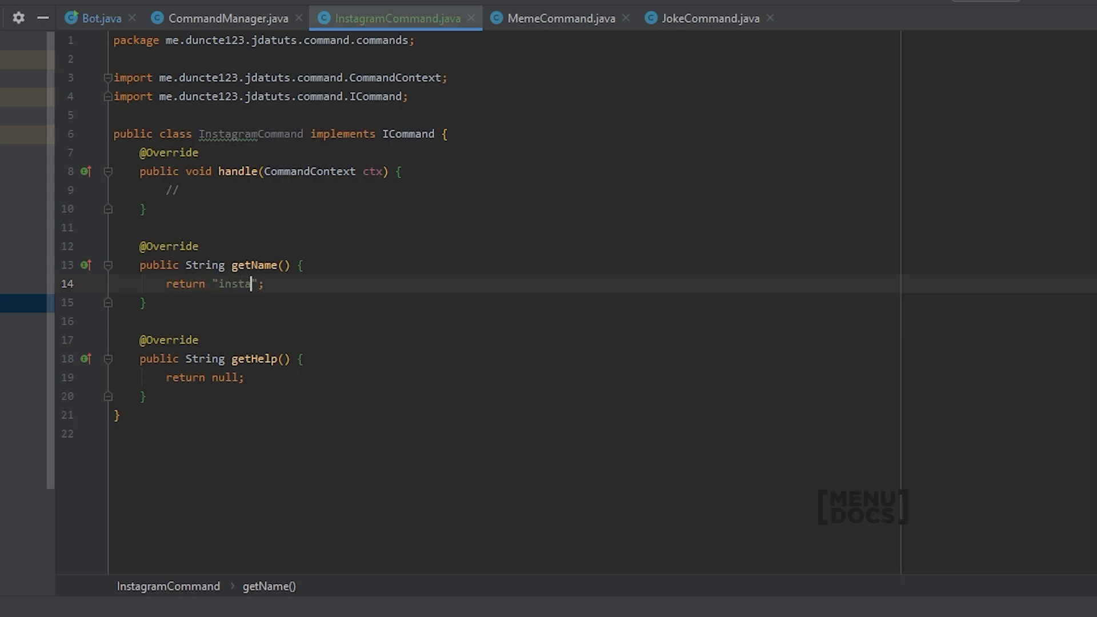
pyautogui.write('gram')
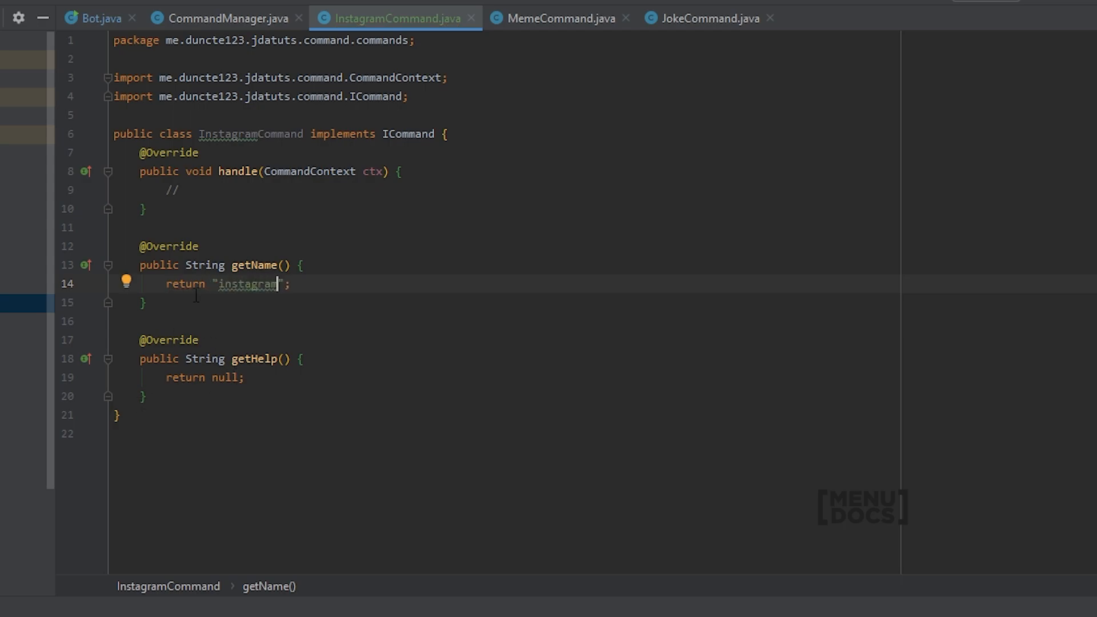
# Override getAliases to return Collections.singletonList("insta") and begin the getHelp text
pyautogui.write('get')
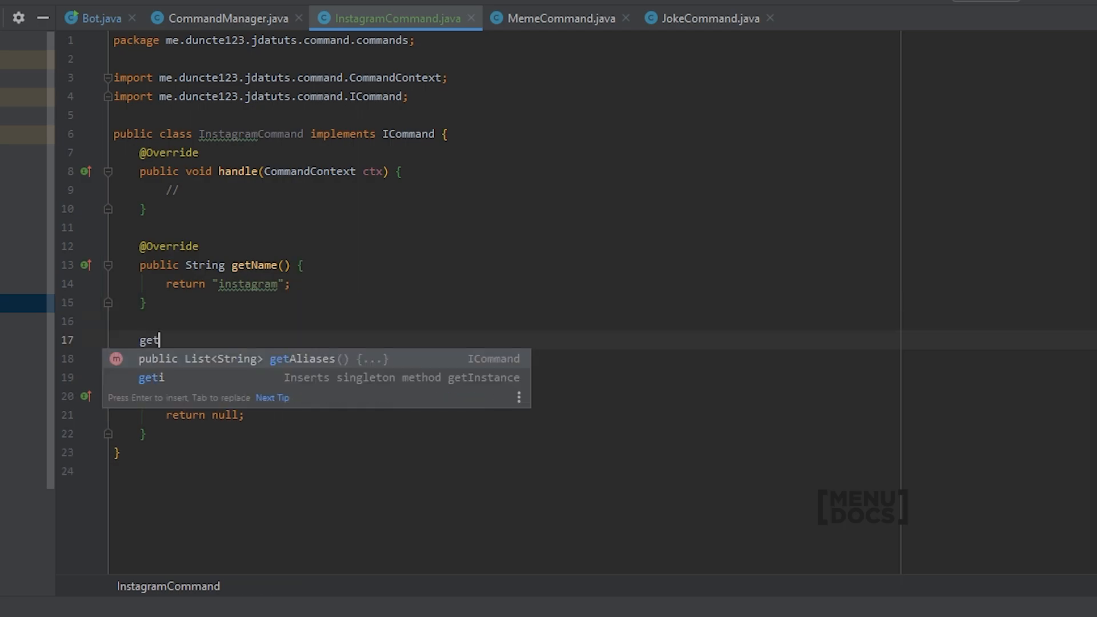
pyautogui.press('Enter')
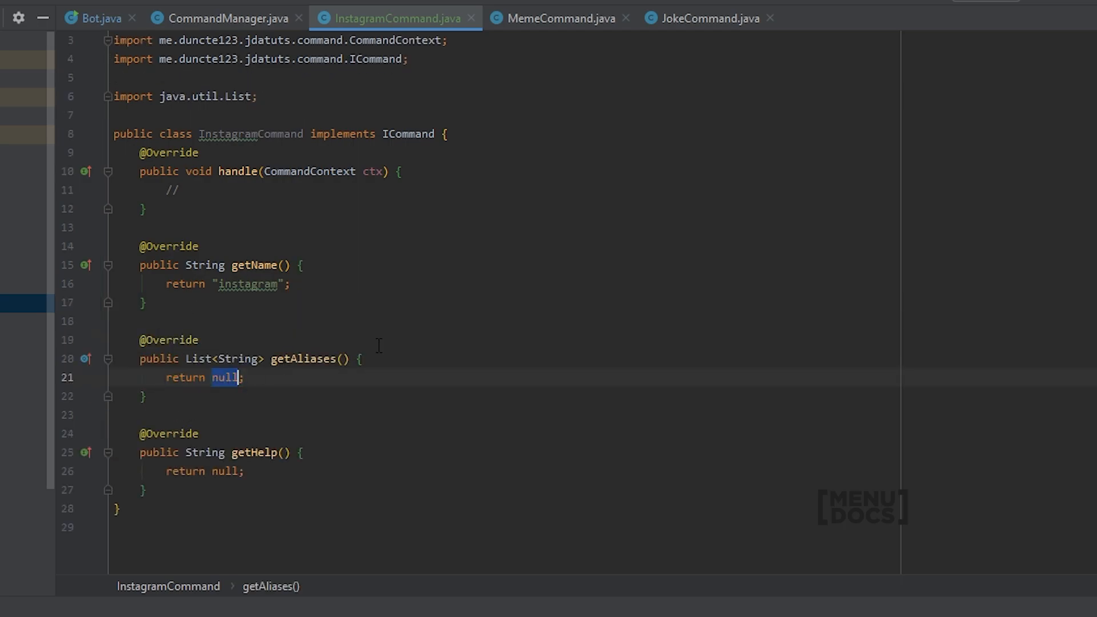
pyautogui.write('Collec')
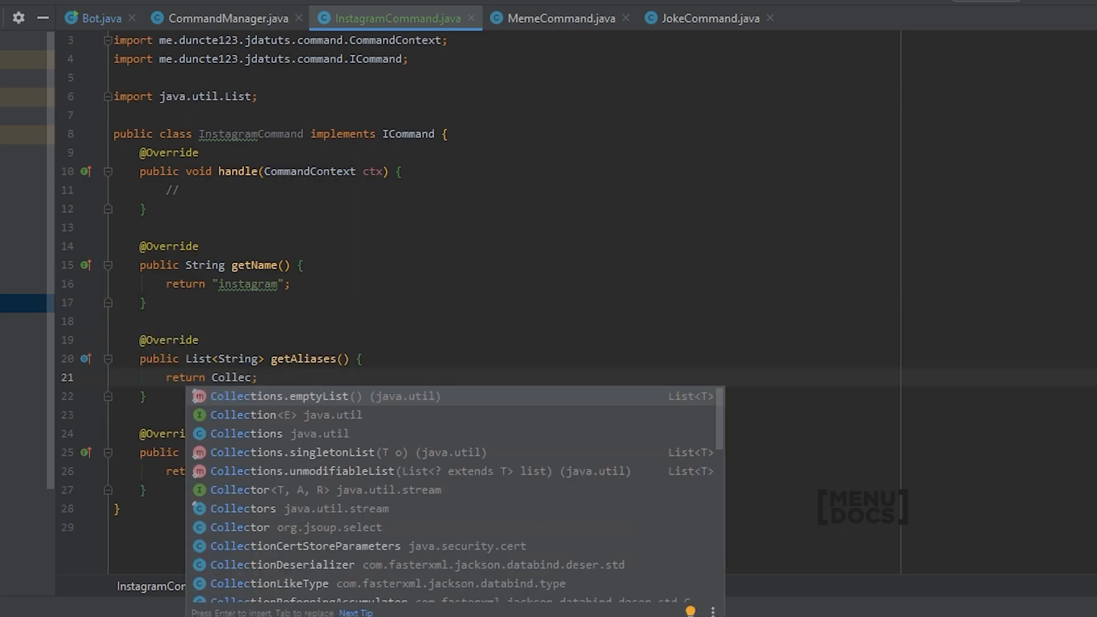
pyautogui.click(281, 452)
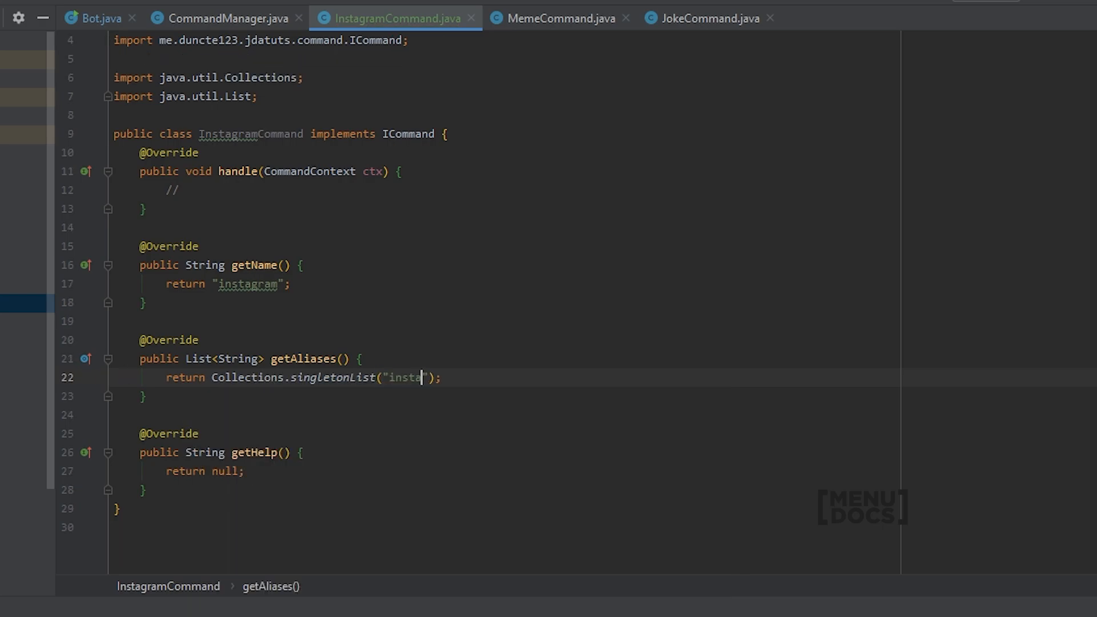
pyautogui.click(246, 471)
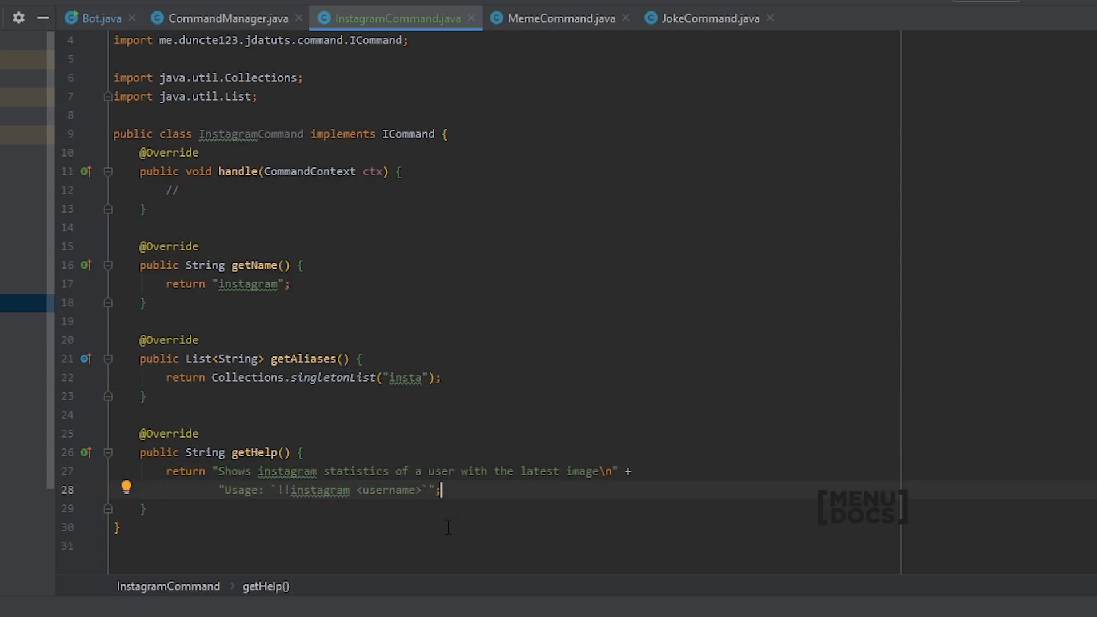
pyautogui.moveTo(311, 457)
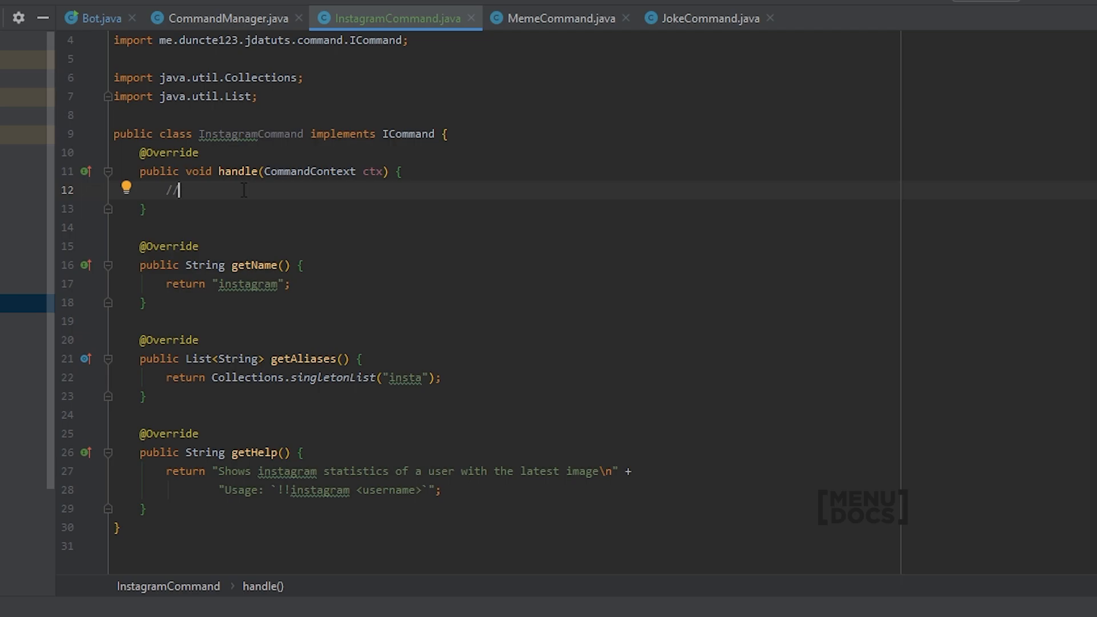
# In handle(), store ctx.getArgs() in an args variable and start fetching ctx.getChannel()
pyautogui.press('Backspace')
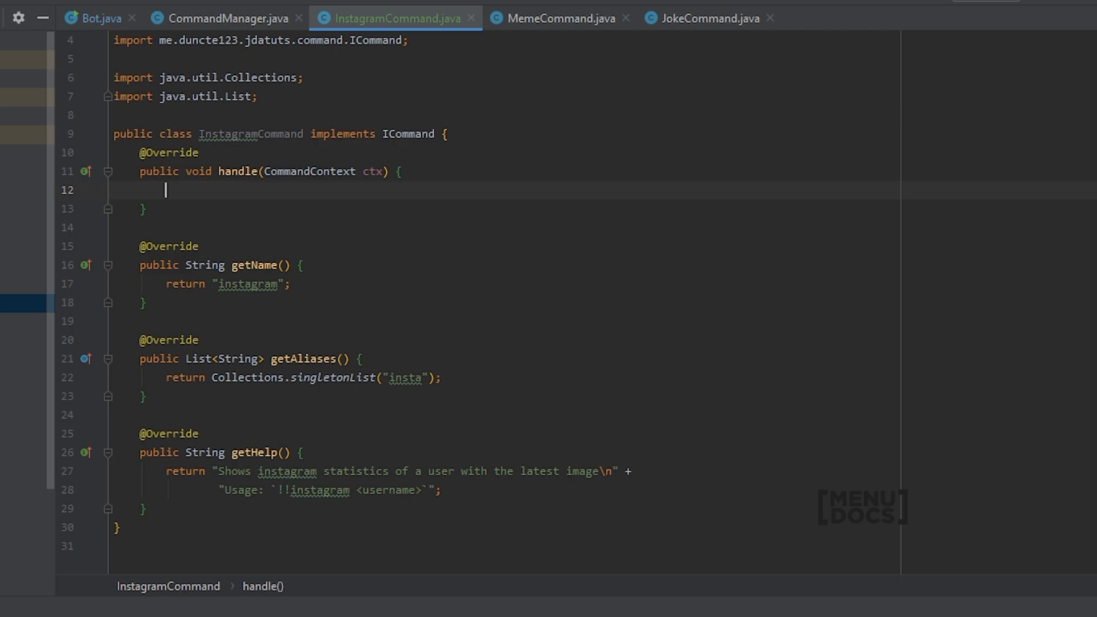
pyautogui.write('ctx.')
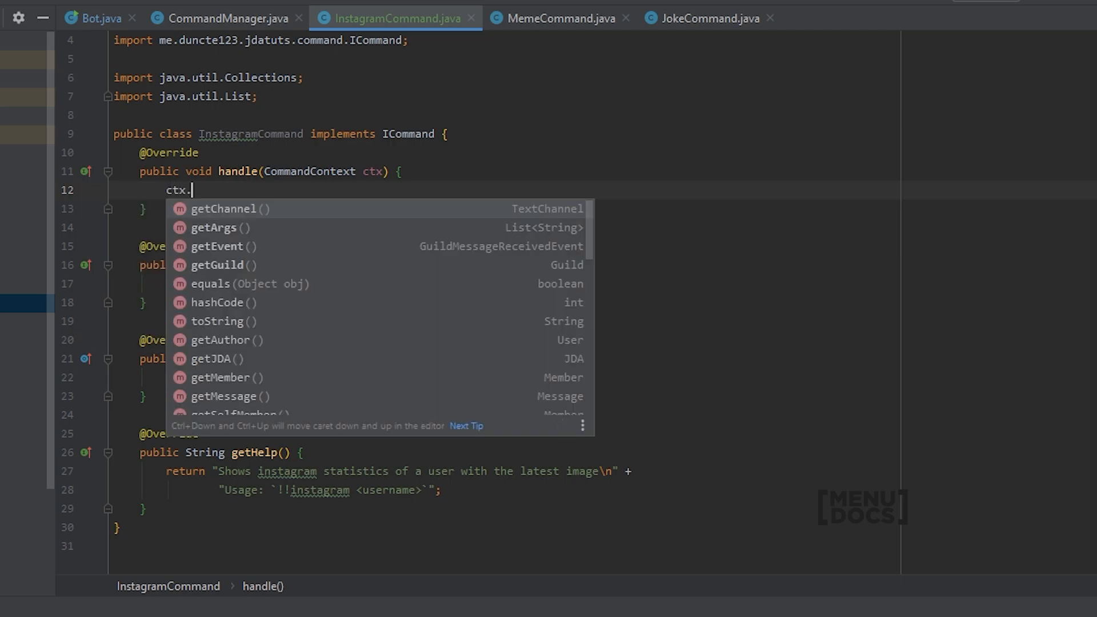
pyautogui.write('getArgs().var')
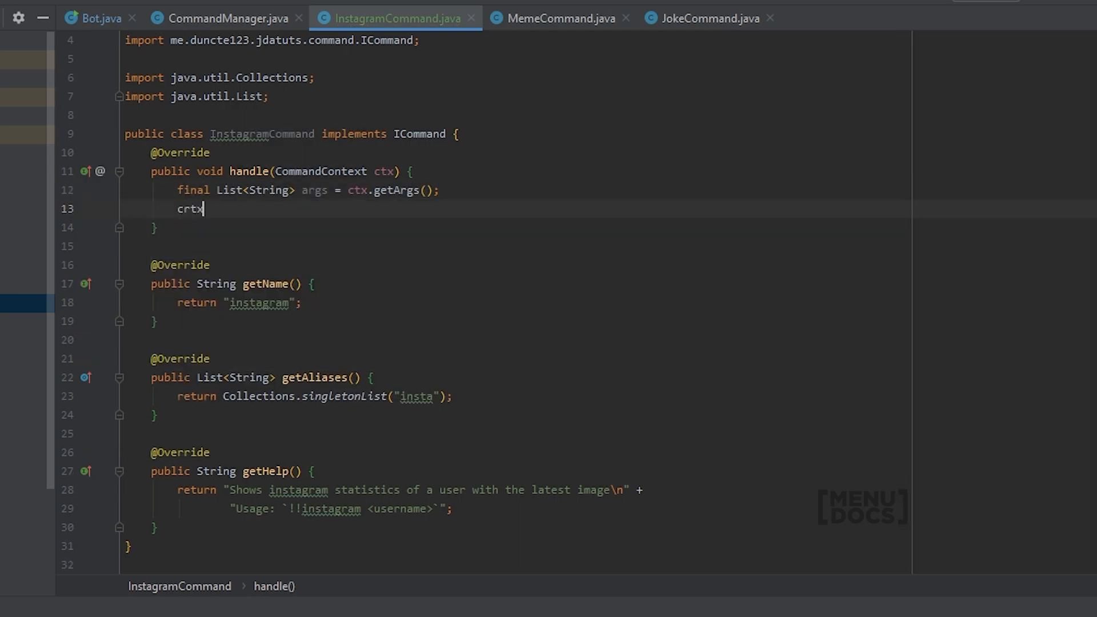
pyautogui.press('Backspace')
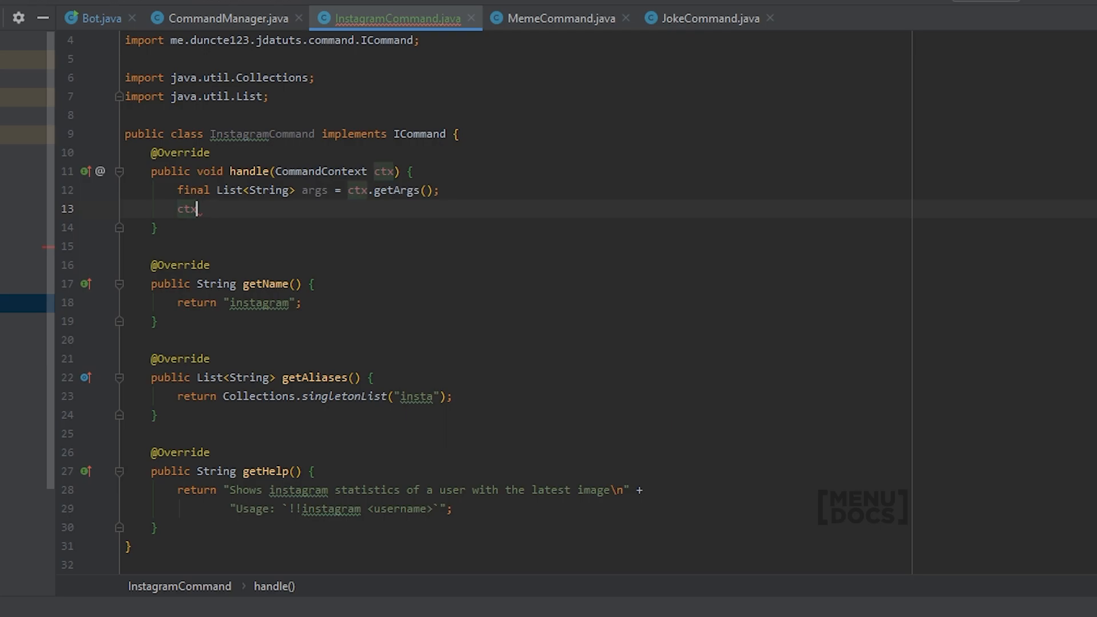
pyautogui.write('getChannel().')
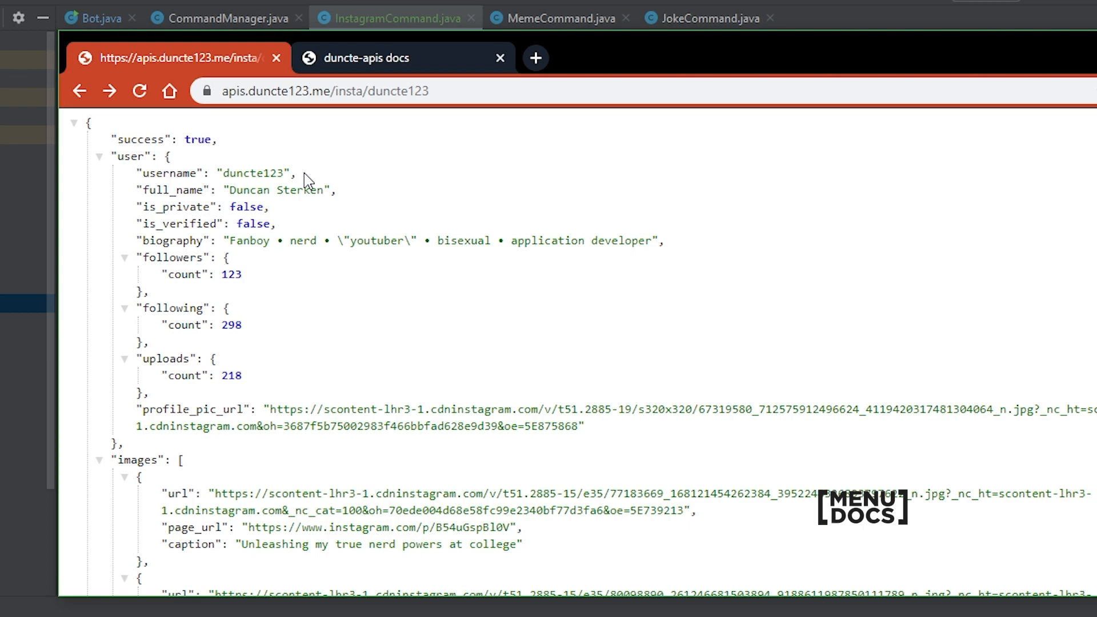
pyautogui.moveTo(269, 242)
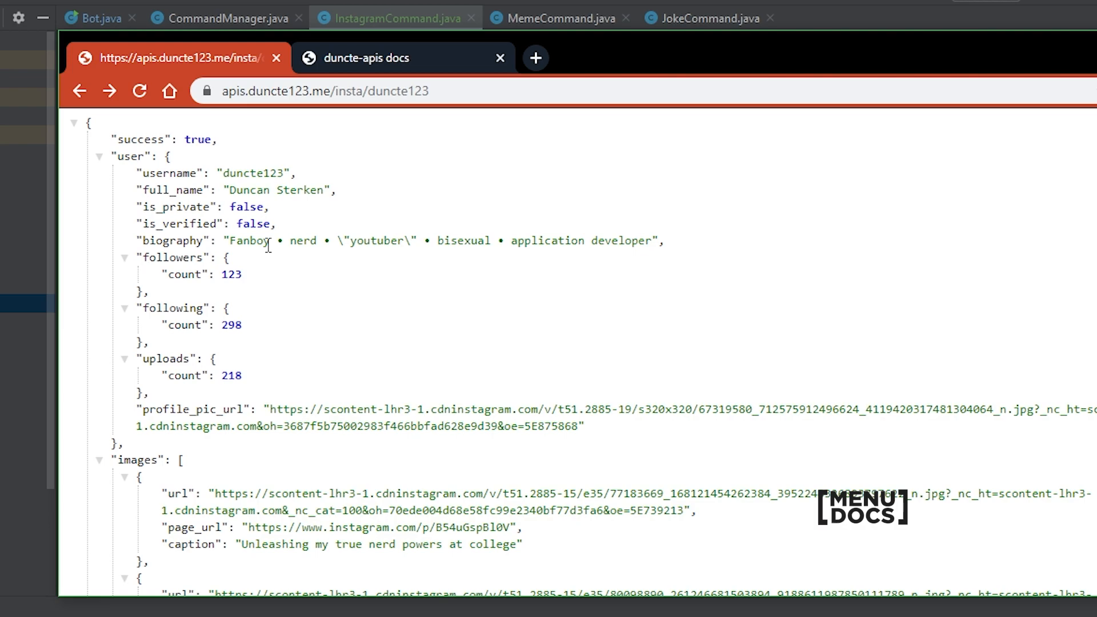
pyautogui.moveTo(201, 315)
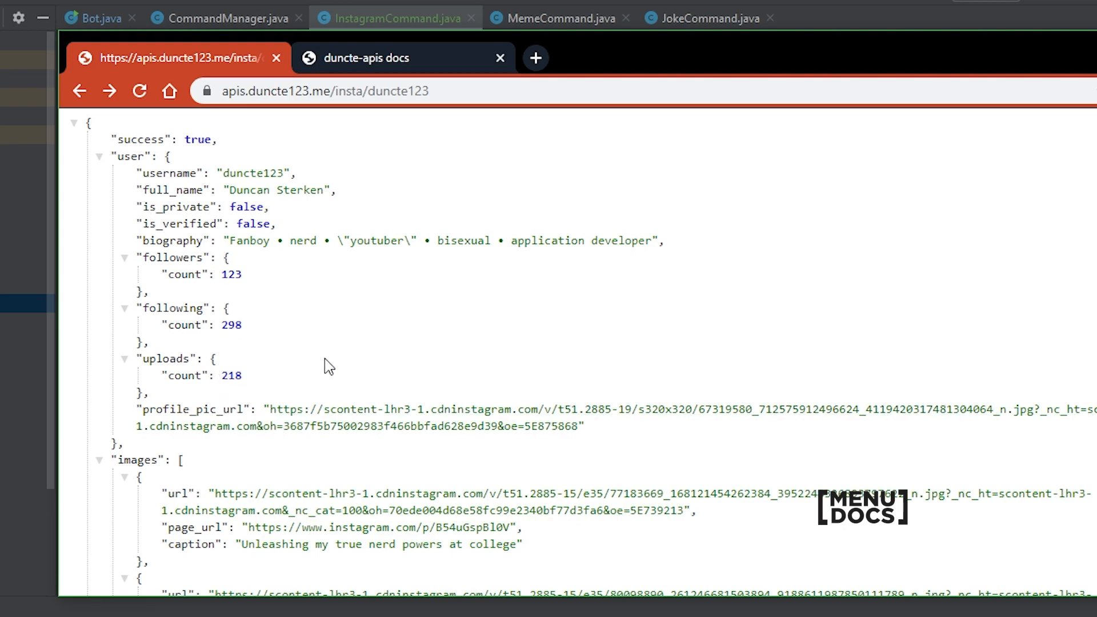
# Scroll through the Instagram API JSON response for a sample user, then return to the code
pyautogui.scroll(-3)
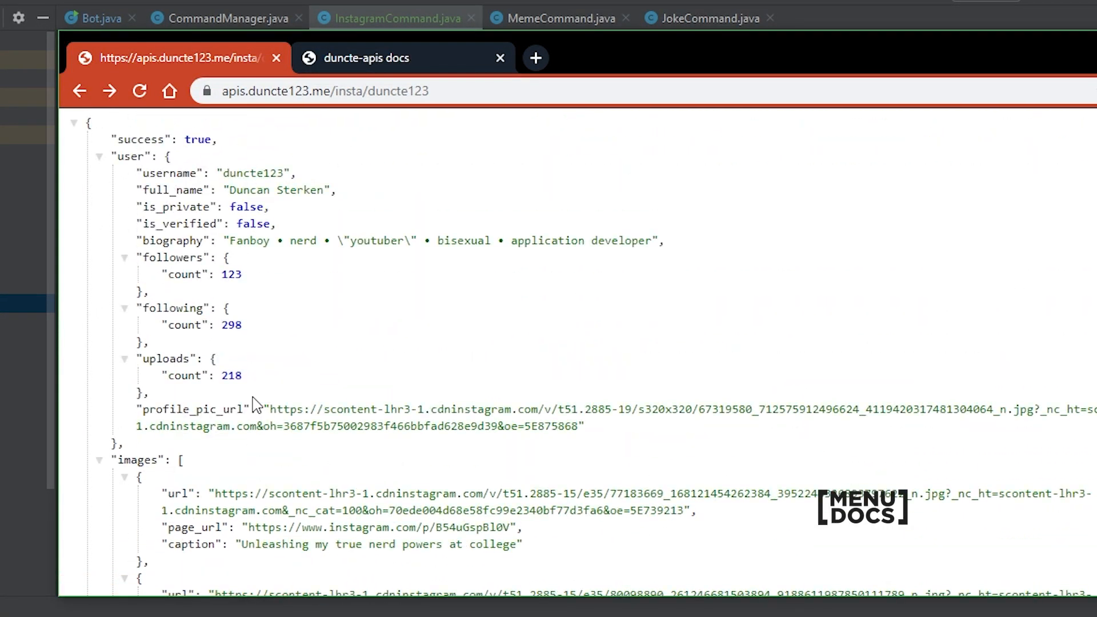
pyautogui.click(324, 92)
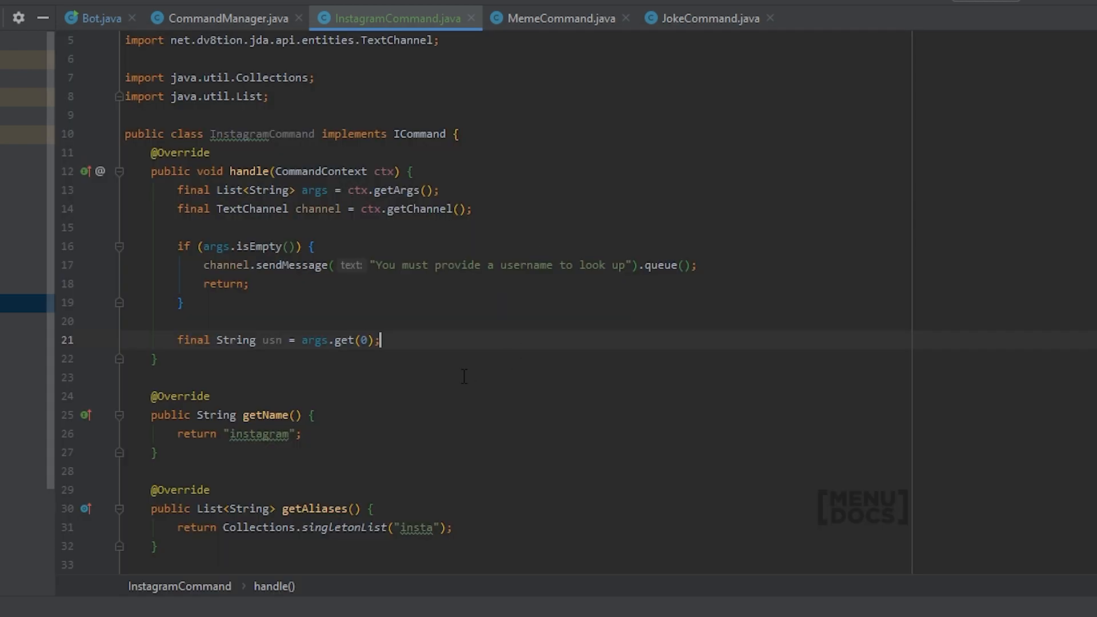
# Fetch the API URL with the usn username via WebUtils async and add a (json) callback
pyautogui.write('Web')
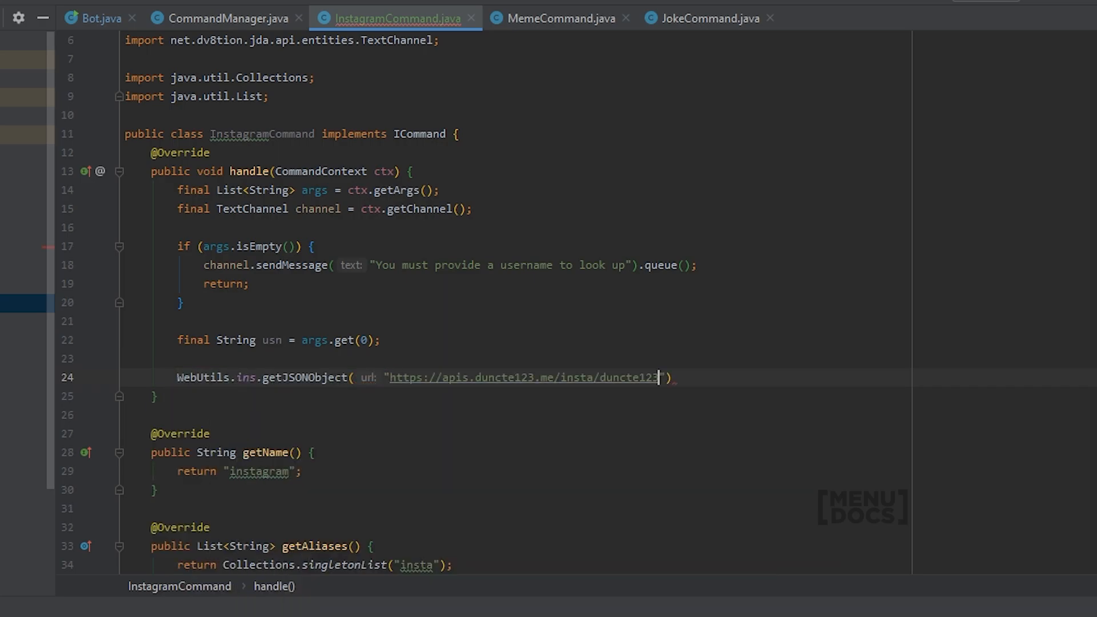
pyautogui.press('Backspace')
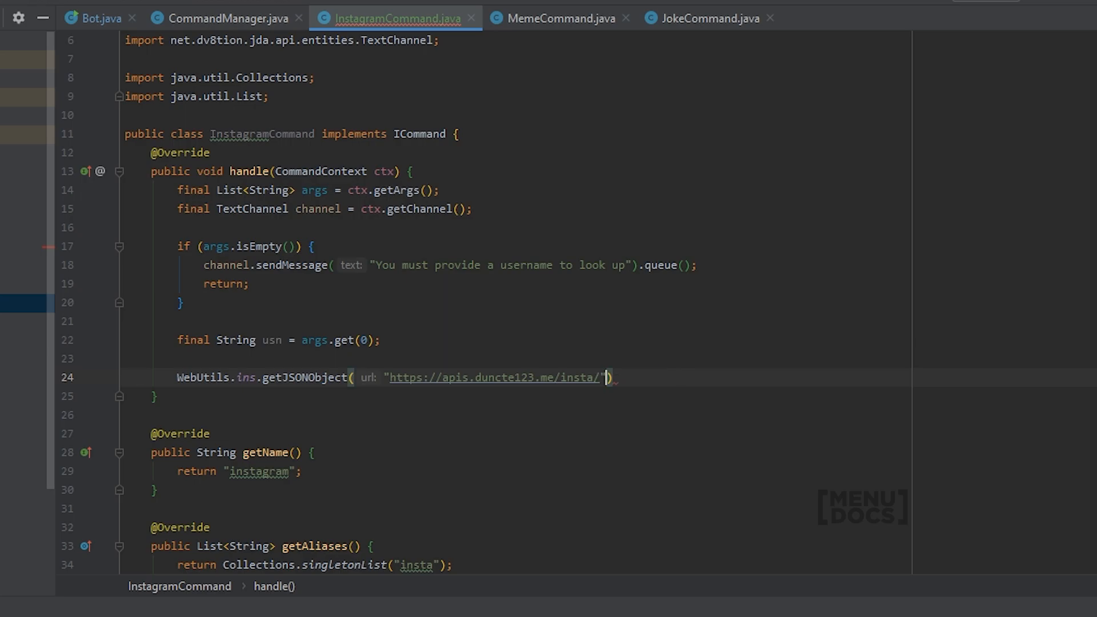
pyautogui.write('+ usn')
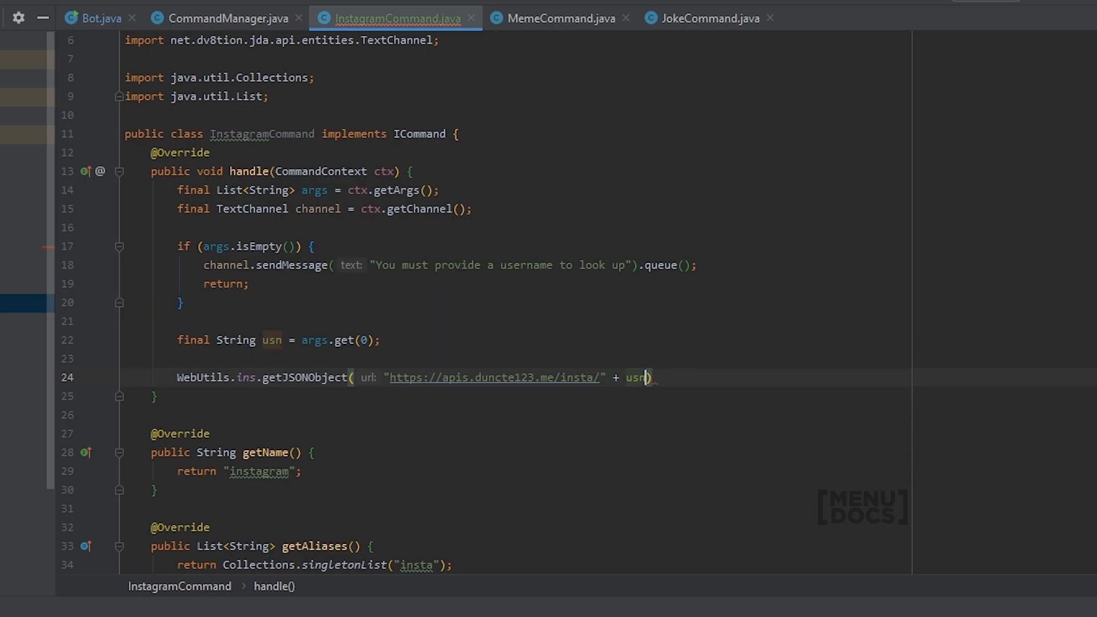
pyautogui.write('.async();')
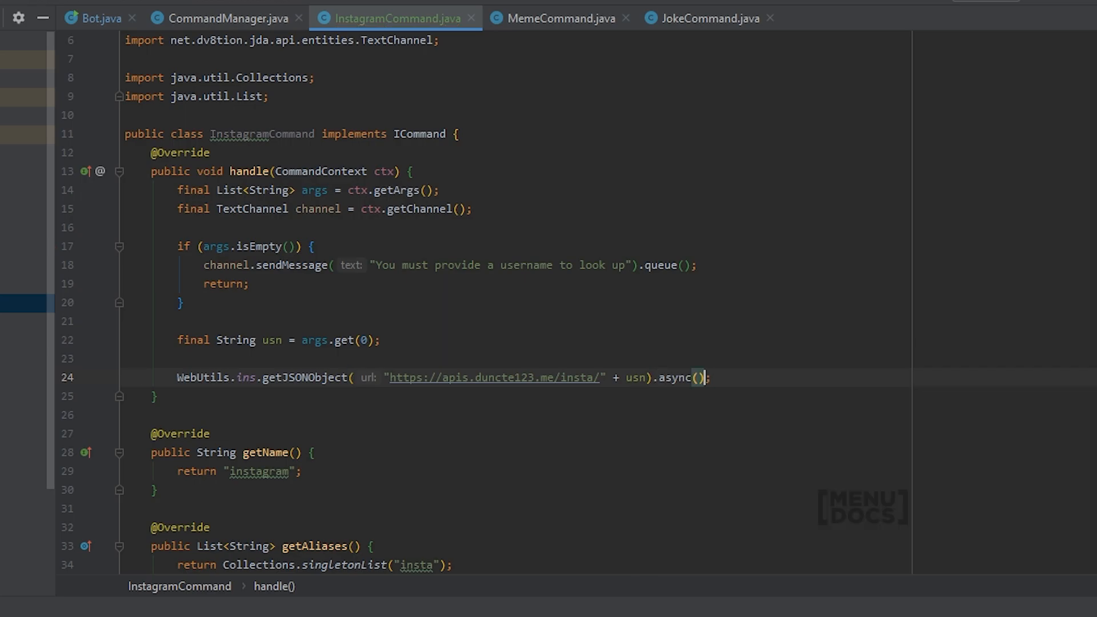
pyautogui.click(700, 377)
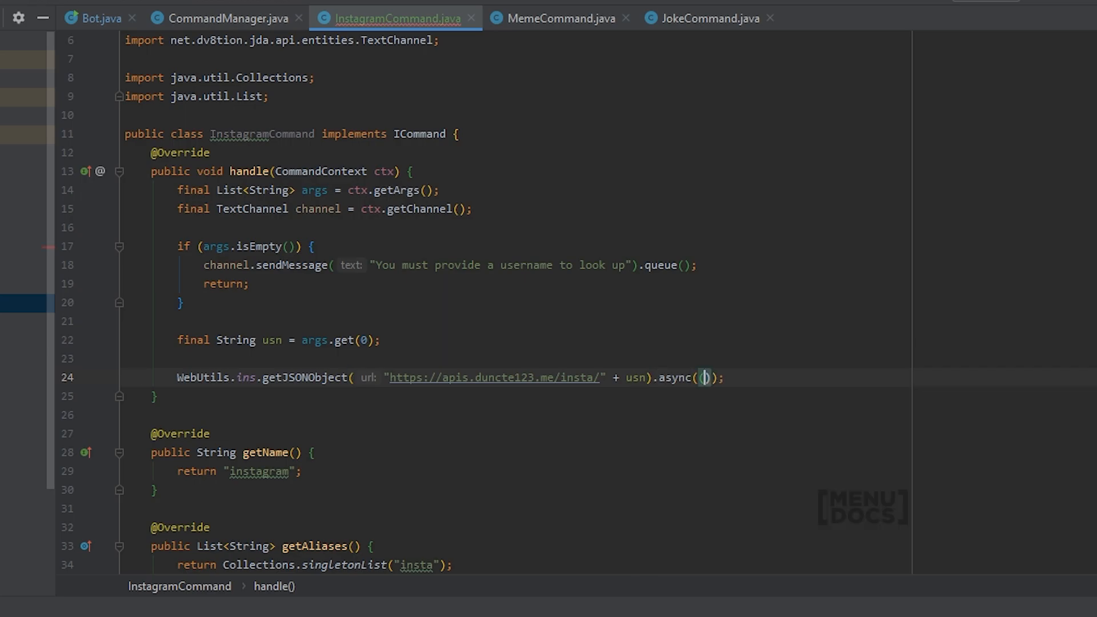
pyautogui.write('(json)')
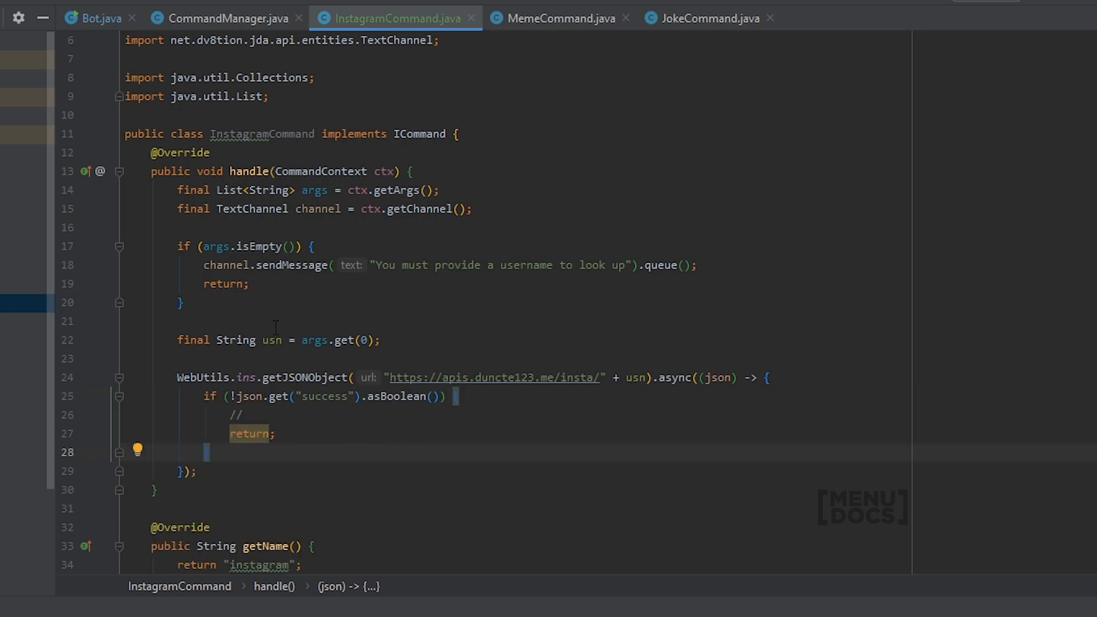
pyautogui.moveTo(311, 415)
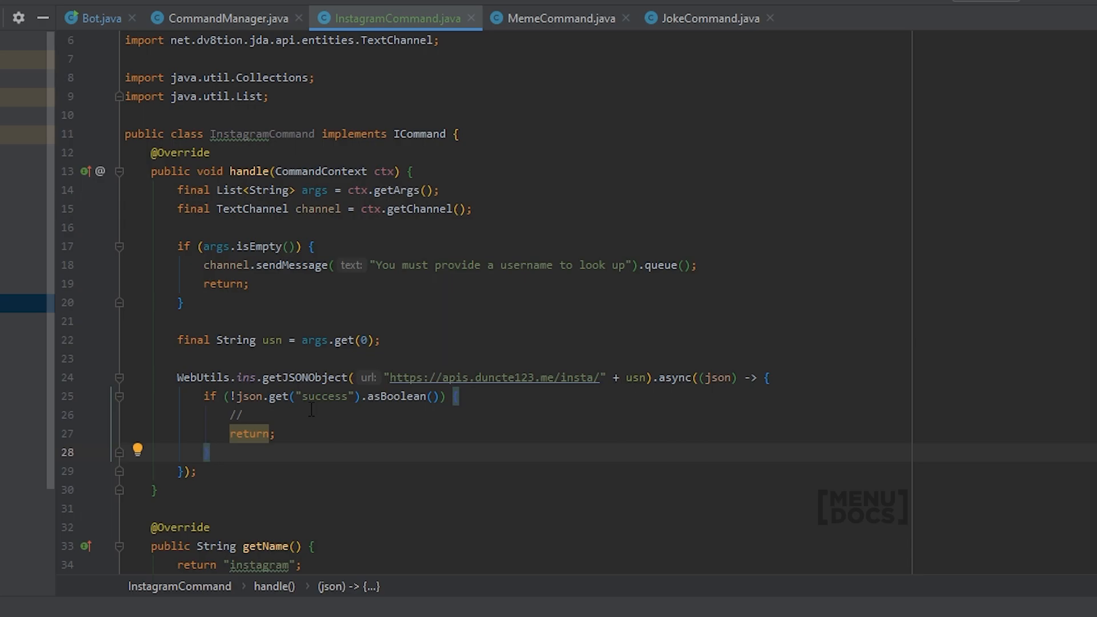
pyautogui.moveTo(261, 420)
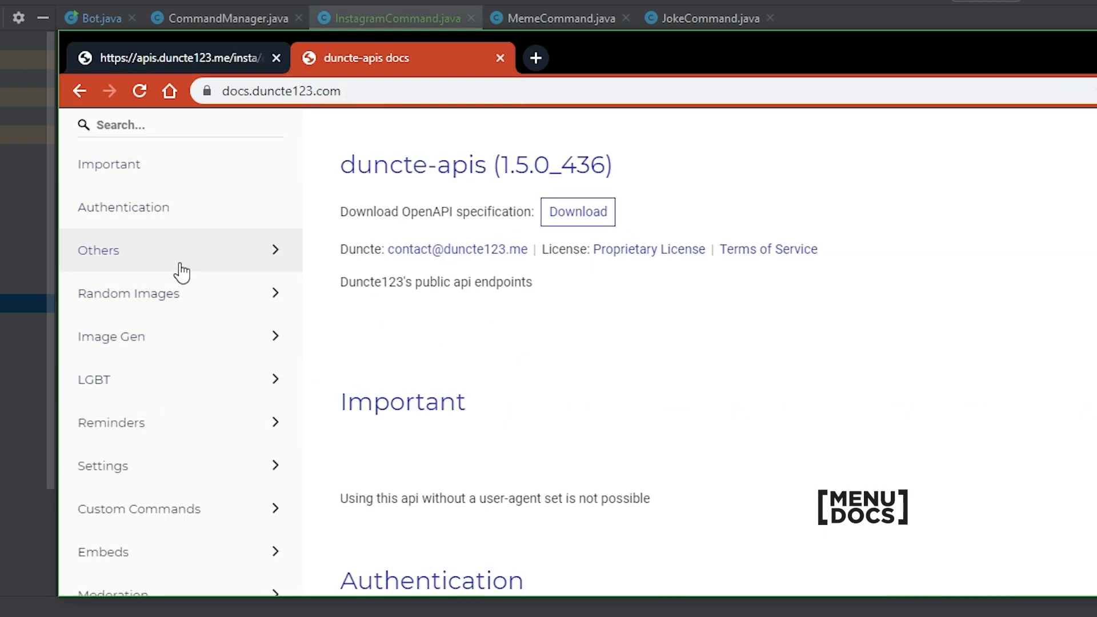
# Check the npm meanings endpoint's error response sample in the duncte-apis docs under Others
pyautogui.click(98, 250)
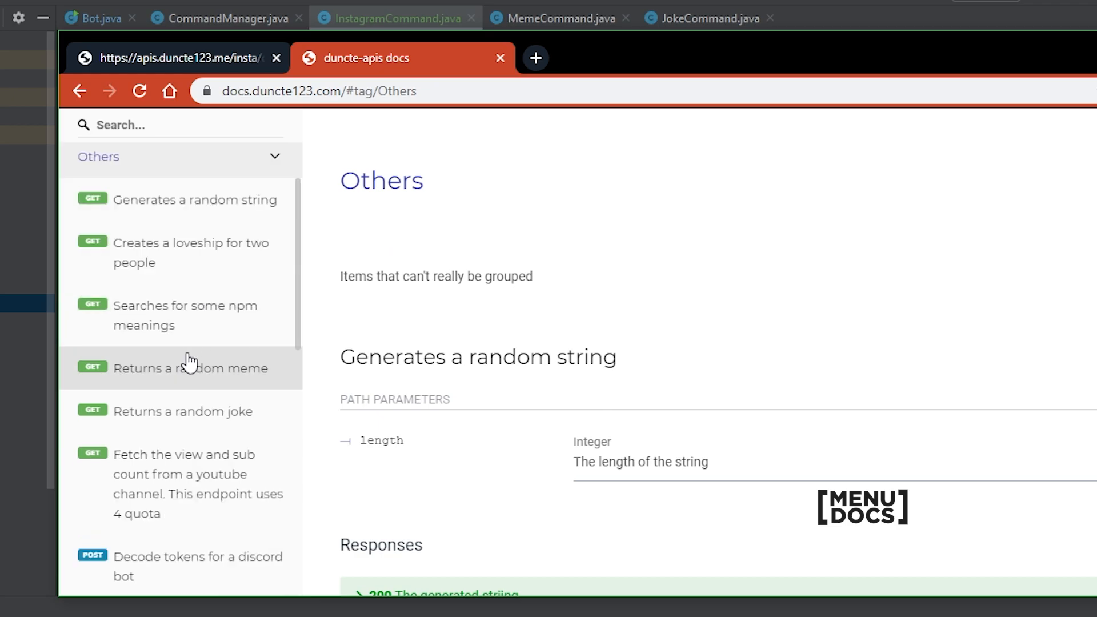
pyautogui.click(184, 315)
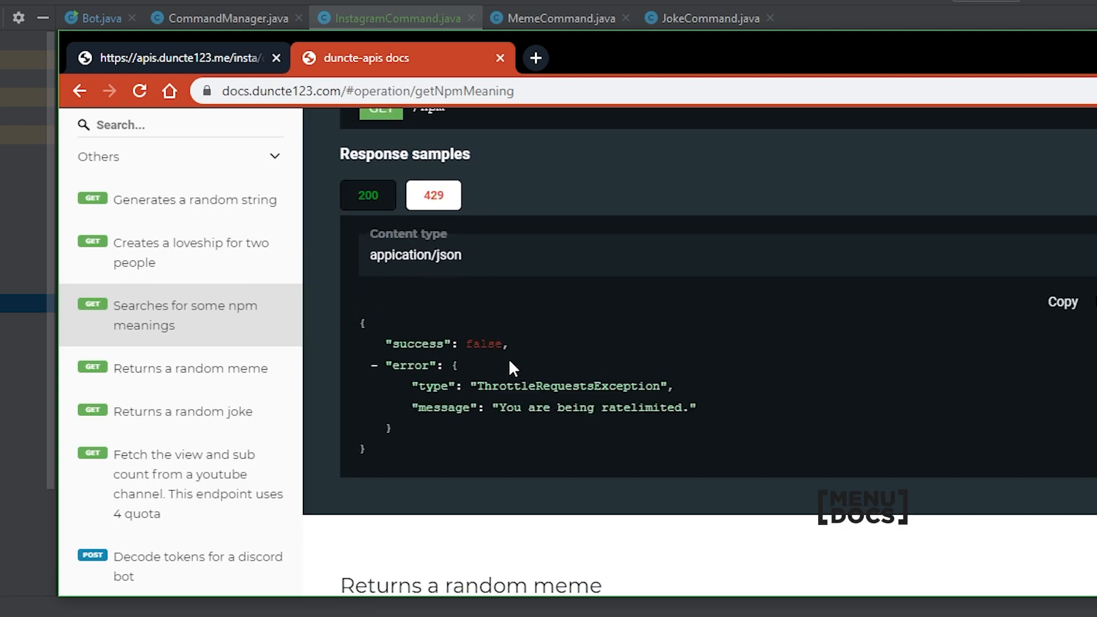
pyautogui.scroll(-3)
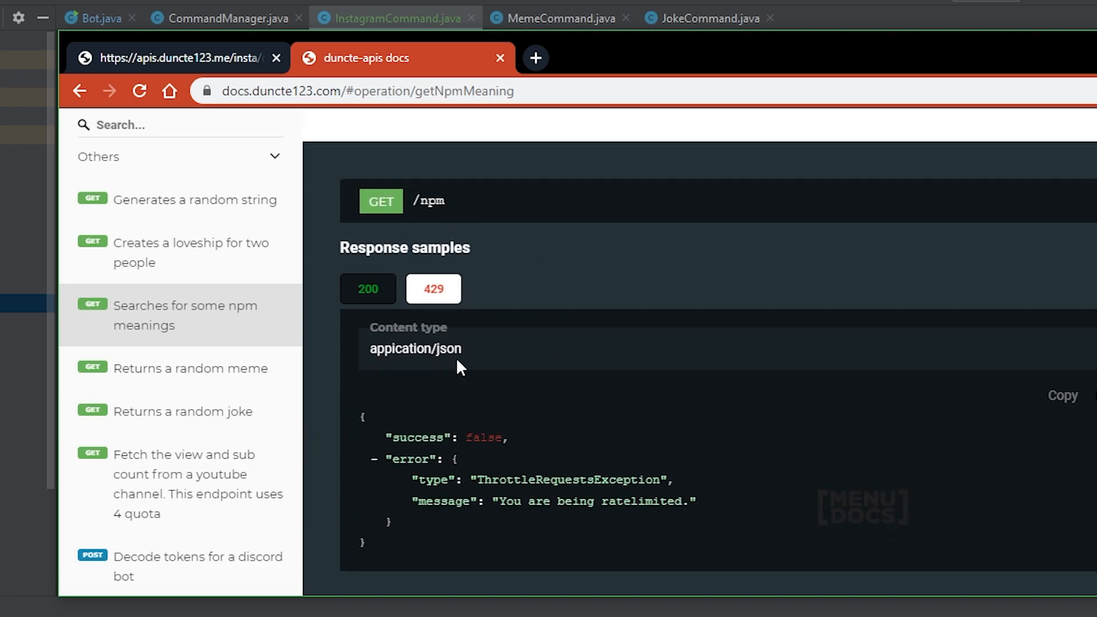
pyautogui.scroll(-3)
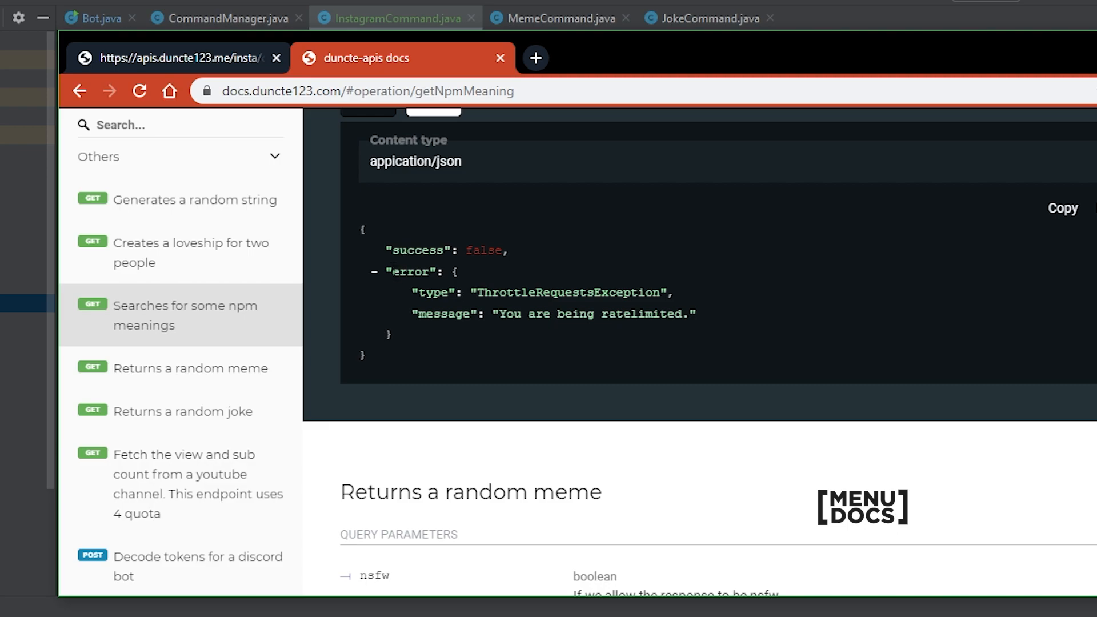
pyautogui.doubleClick(444, 313)
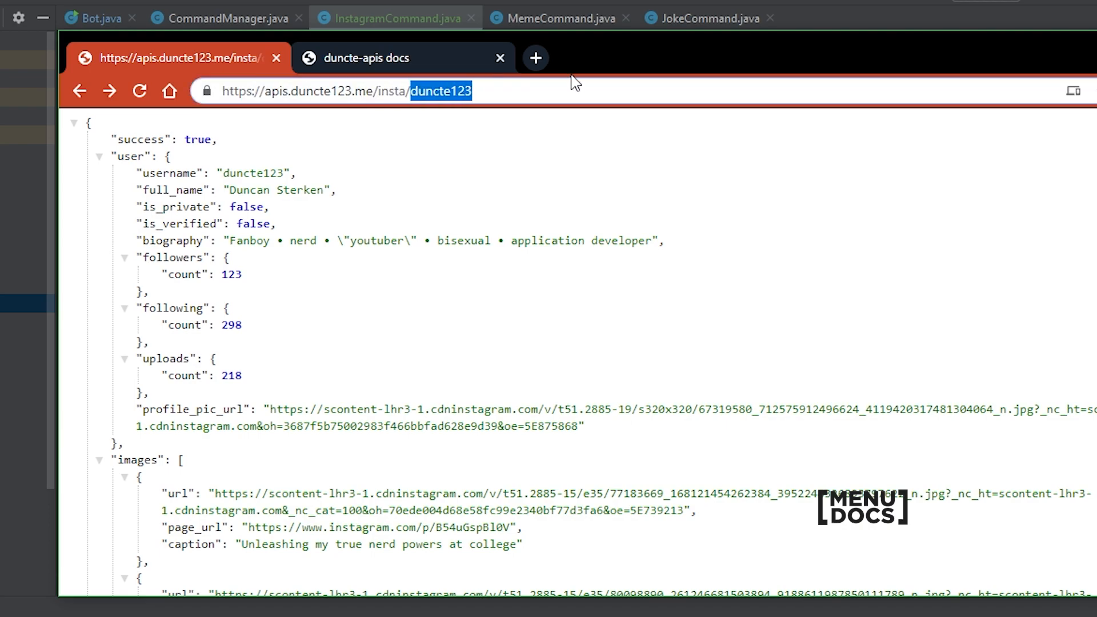
# Look up a random nonexistent Instagram username in the address bar
pyautogui.write('juhlskdf glkjhdfgs')
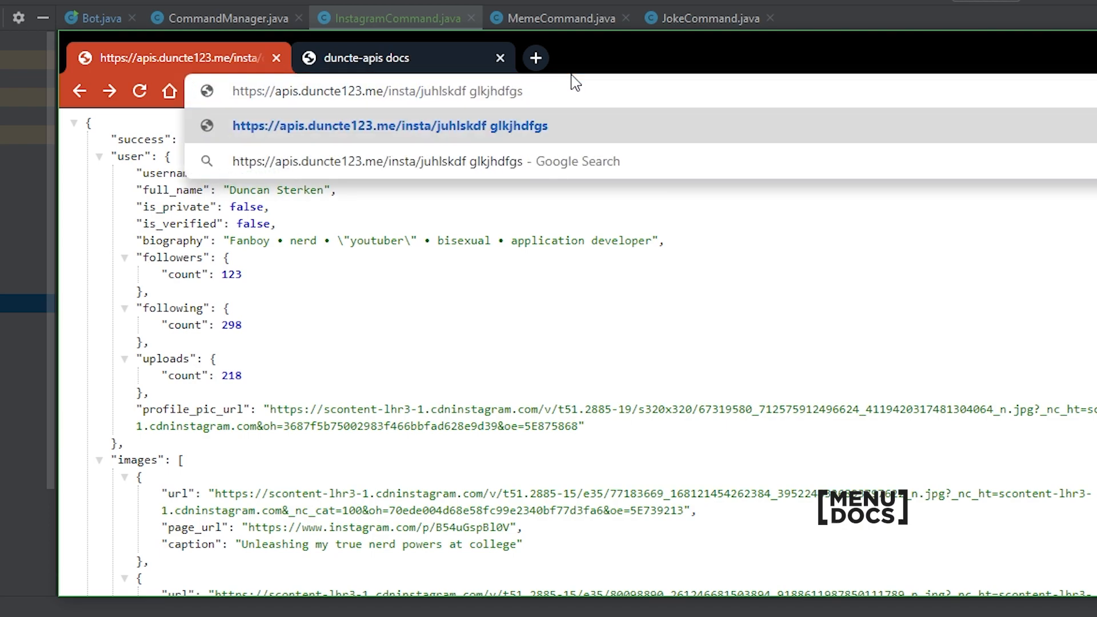
pyautogui.press('Backspace')
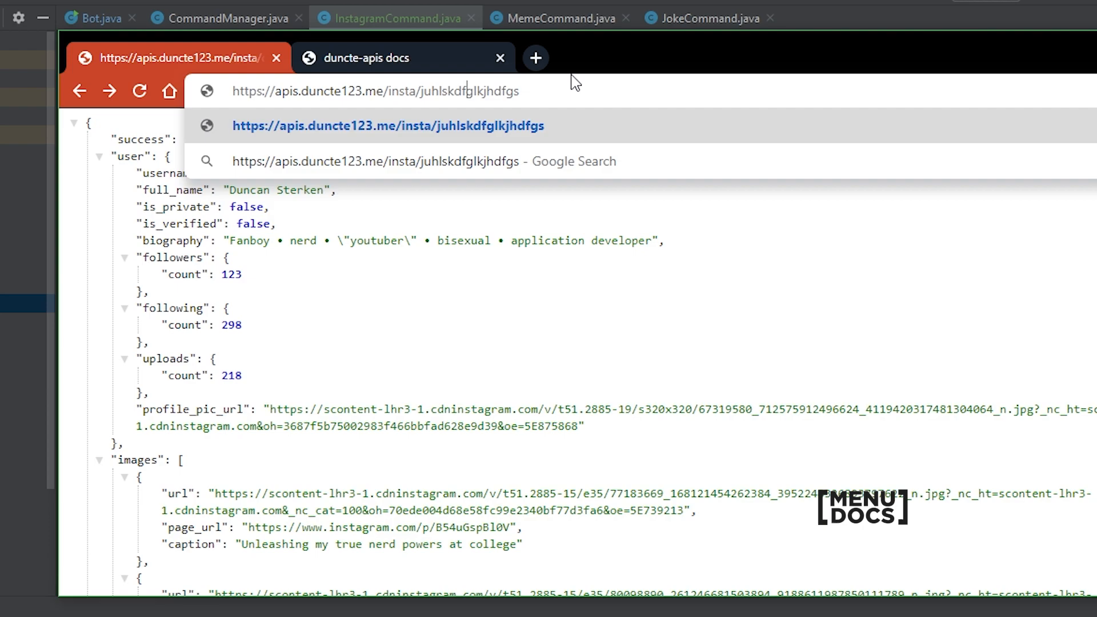
pyautogui.press('Enter')
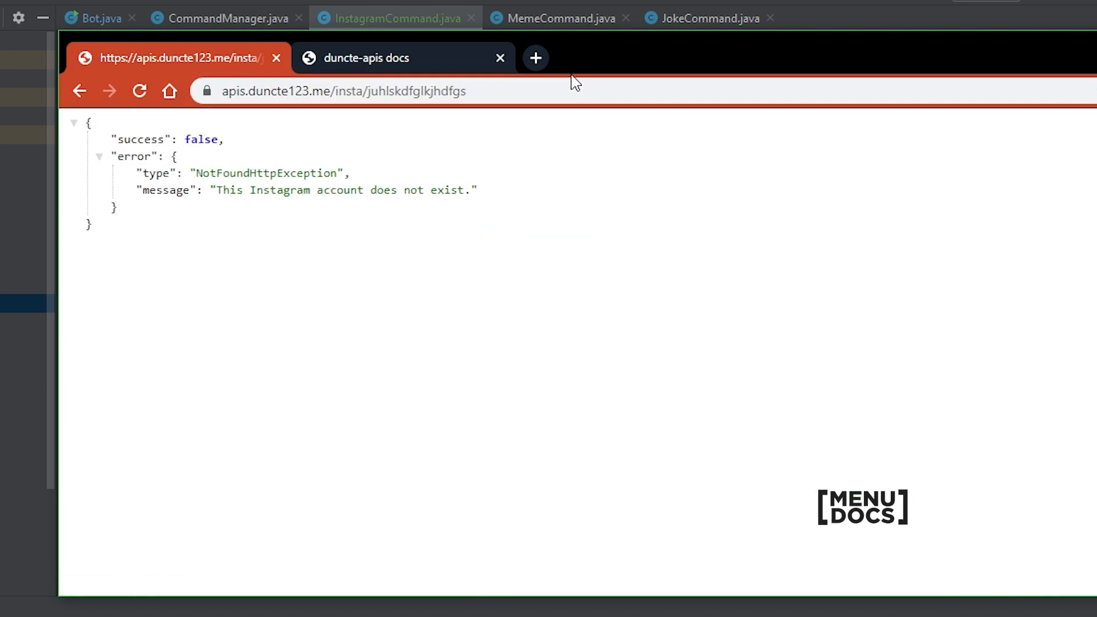
pyautogui.moveTo(218, 190)
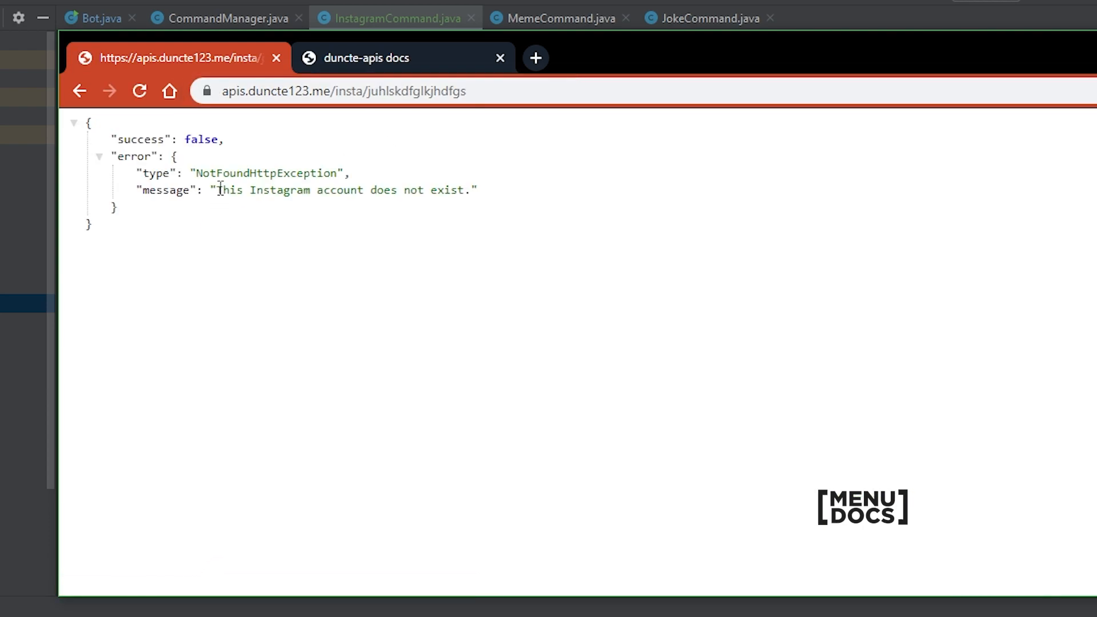
# Highlight the "account does not exist" message and the false success value in the response
pyautogui.moveTo(216, 190); pyautogui.dragTo(470, 190)
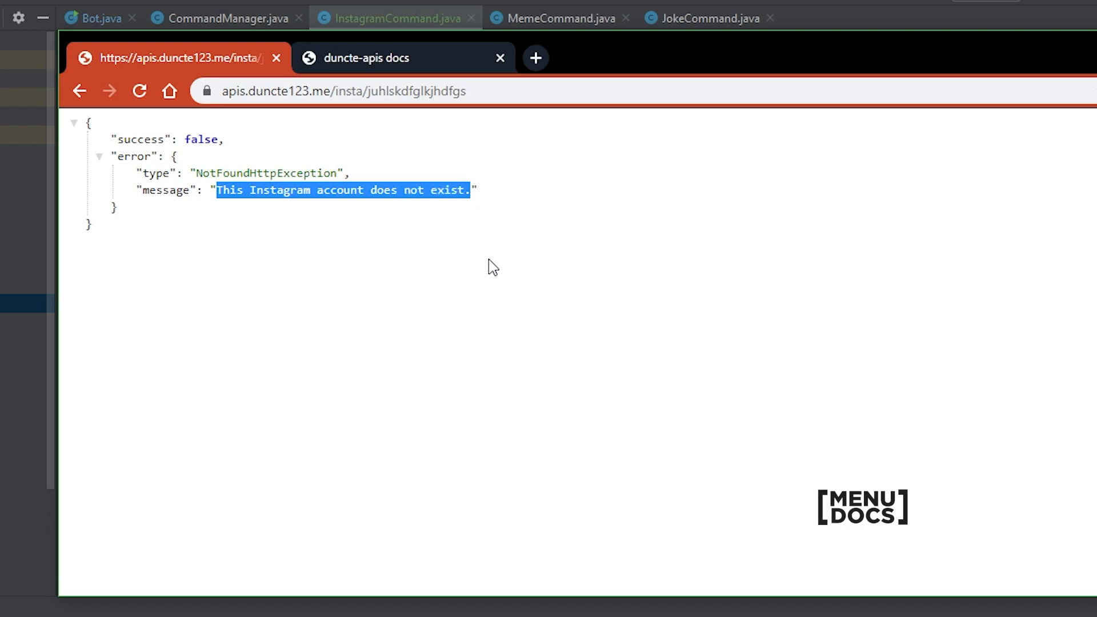
pyautogui.click(208, 145)
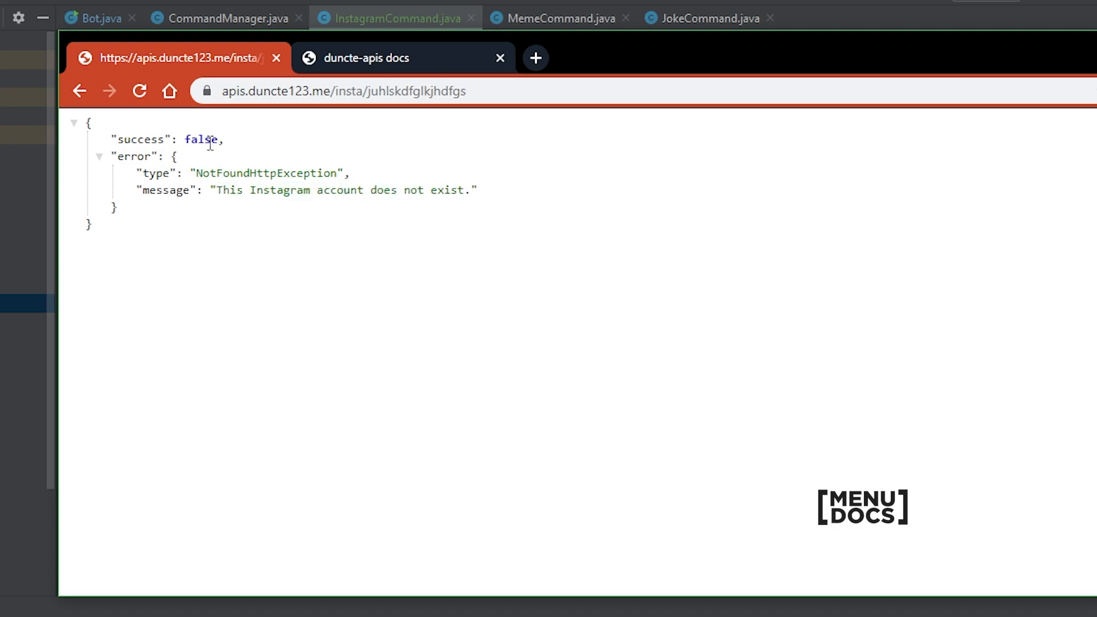
pyautogui.doubleClick(201, 139)
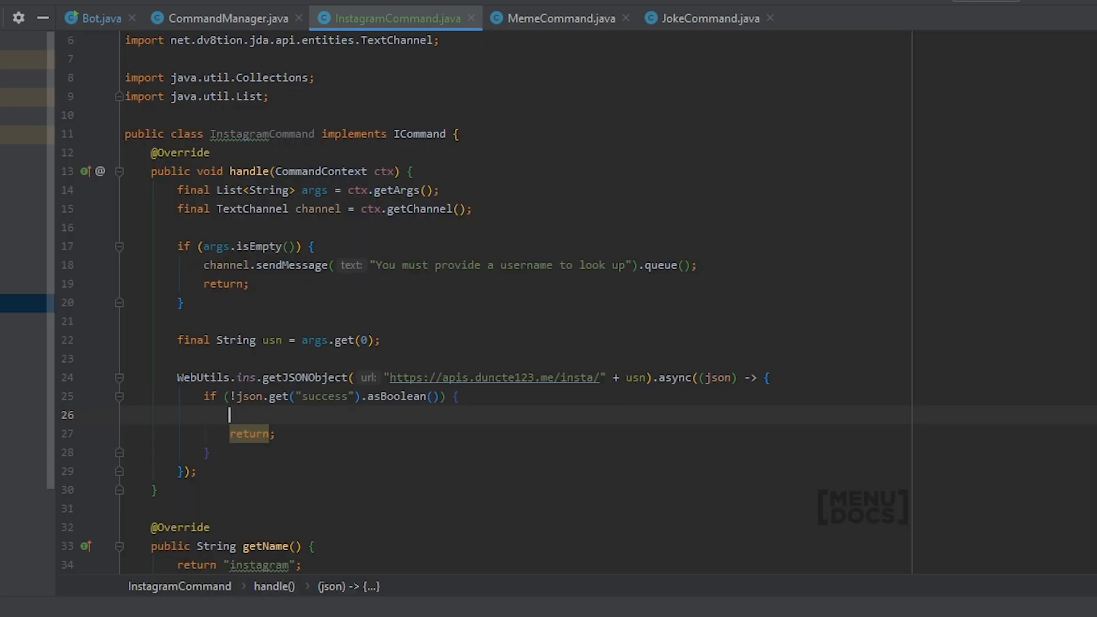
# Send json error.message text to the channel when the lookup is not successful
pyautogui.write('channel.sendMessage(json.get("error").get("message").asText()).queue();')
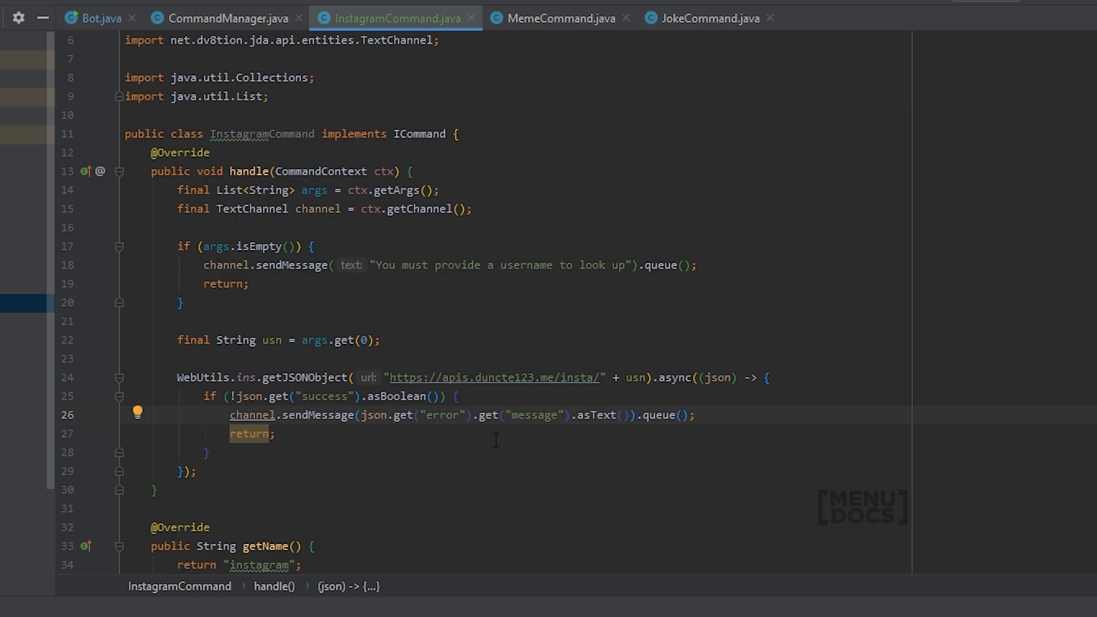
pyautogui.click(591, 415)
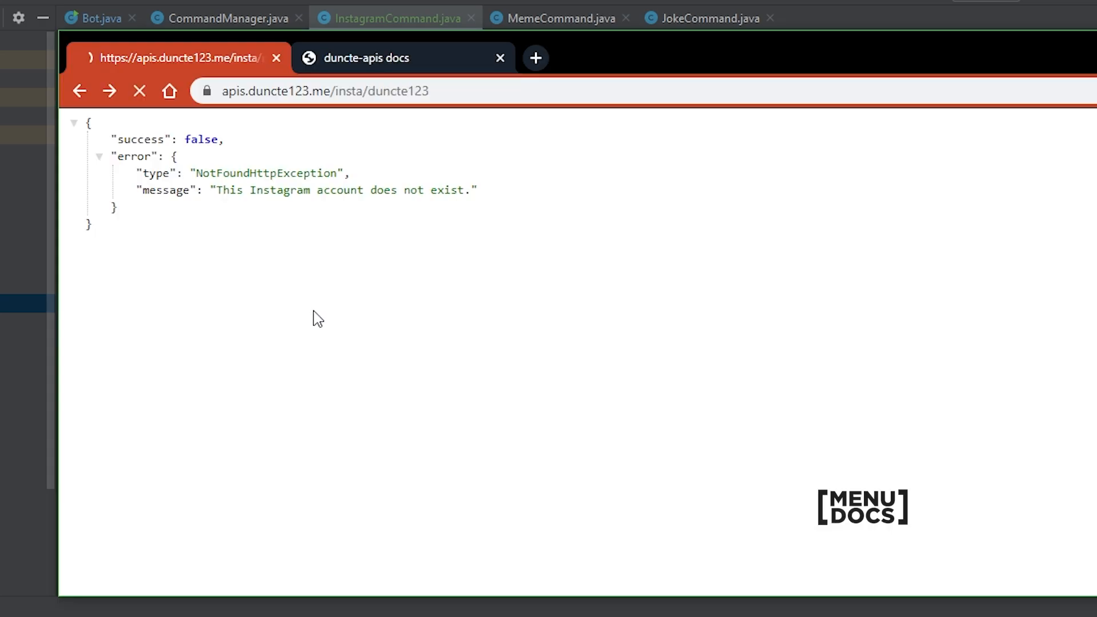
# Reload the lookup for the real duncte123 account, then return to the InstagramCommand code
pyautogui.click(139, 91)
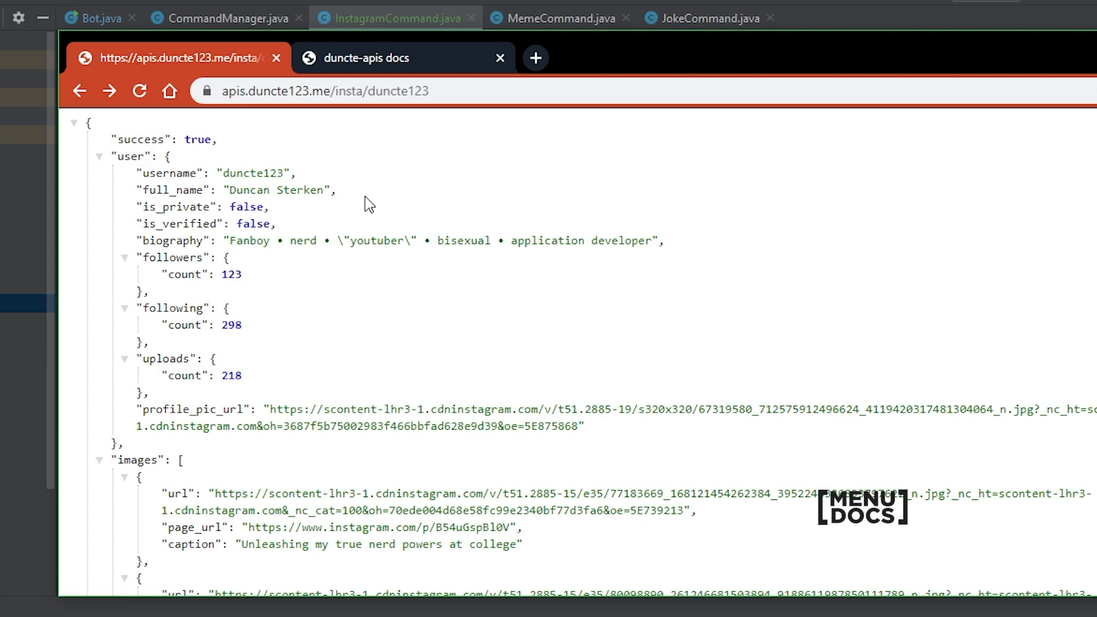
pyautogui.moveTo(320, 448)
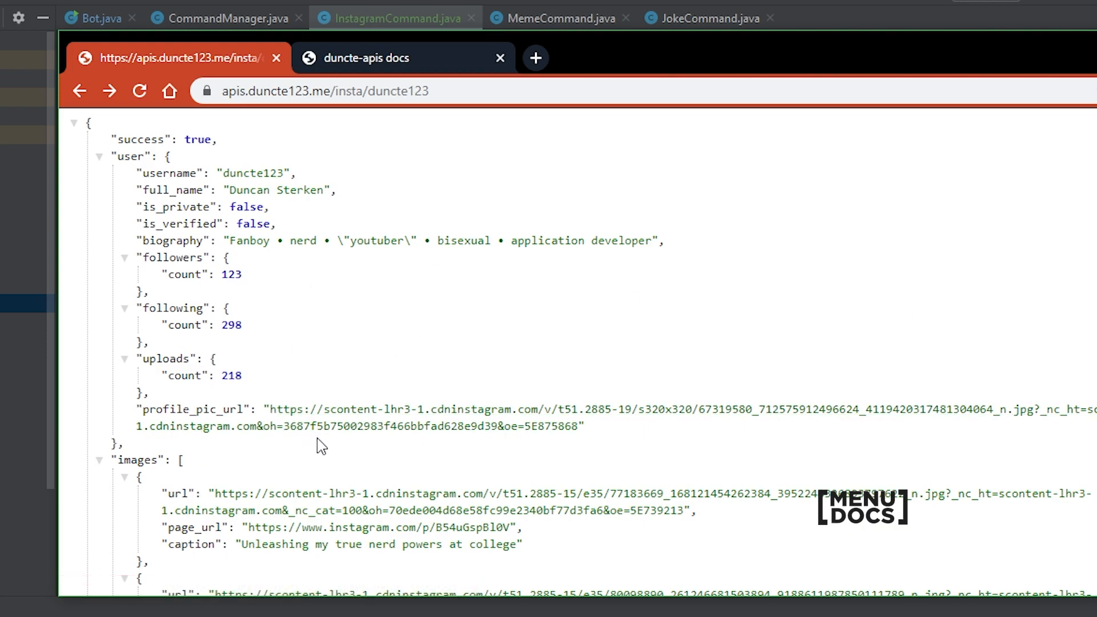
pyautogui.click(395, 17)
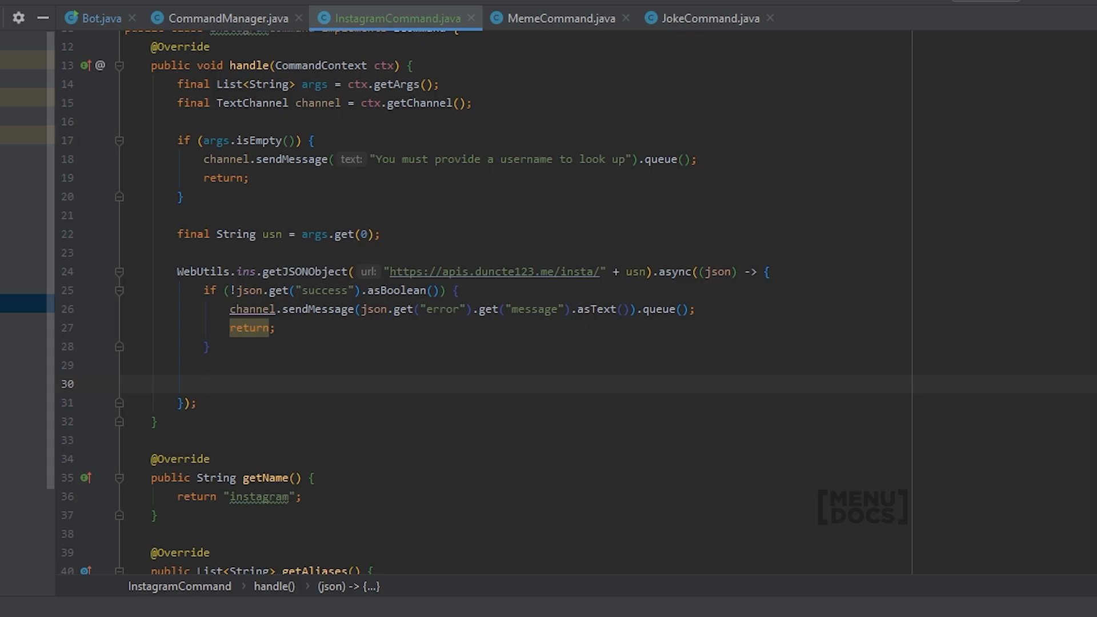
# Extract the user node from json and read its username as a String variable
pyautogui.write('json')
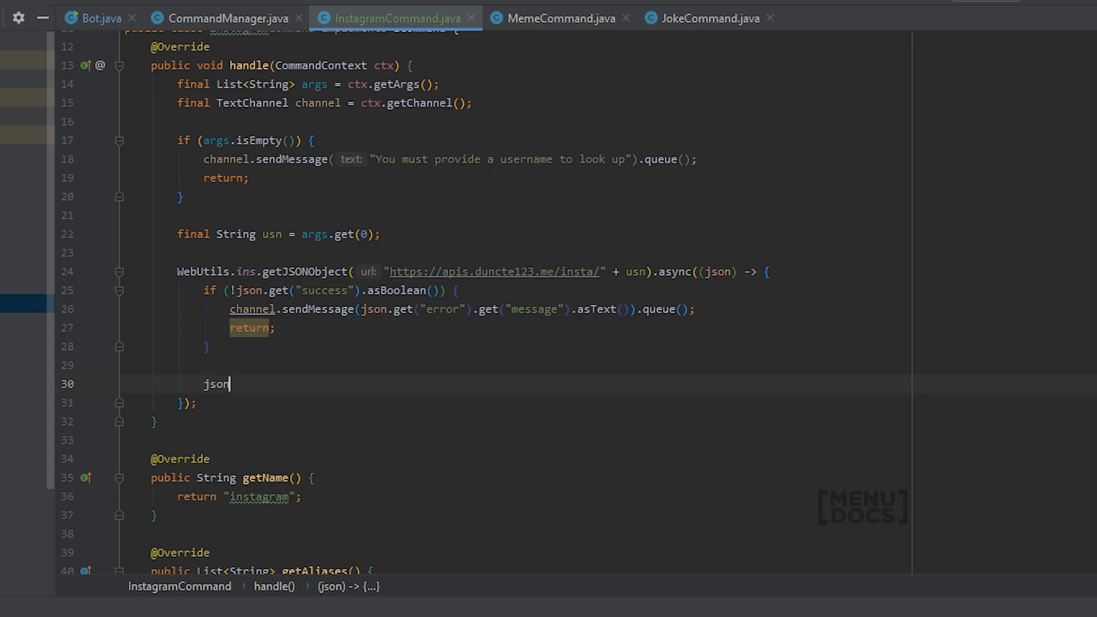
pyautogui.write('.get("u")')
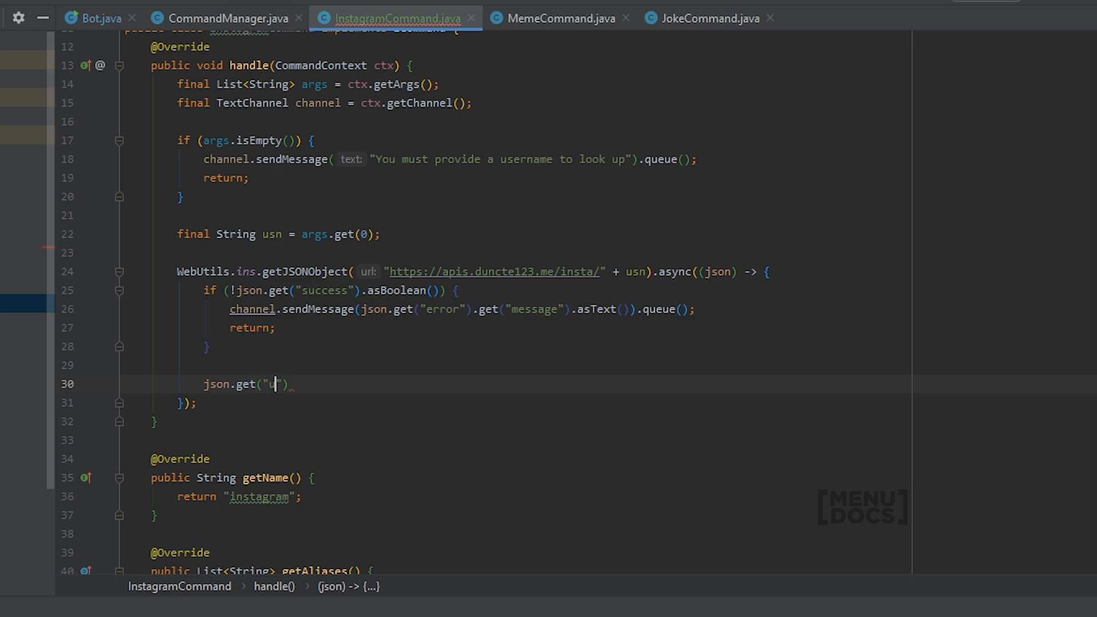
pyautogui.write('ser").var')
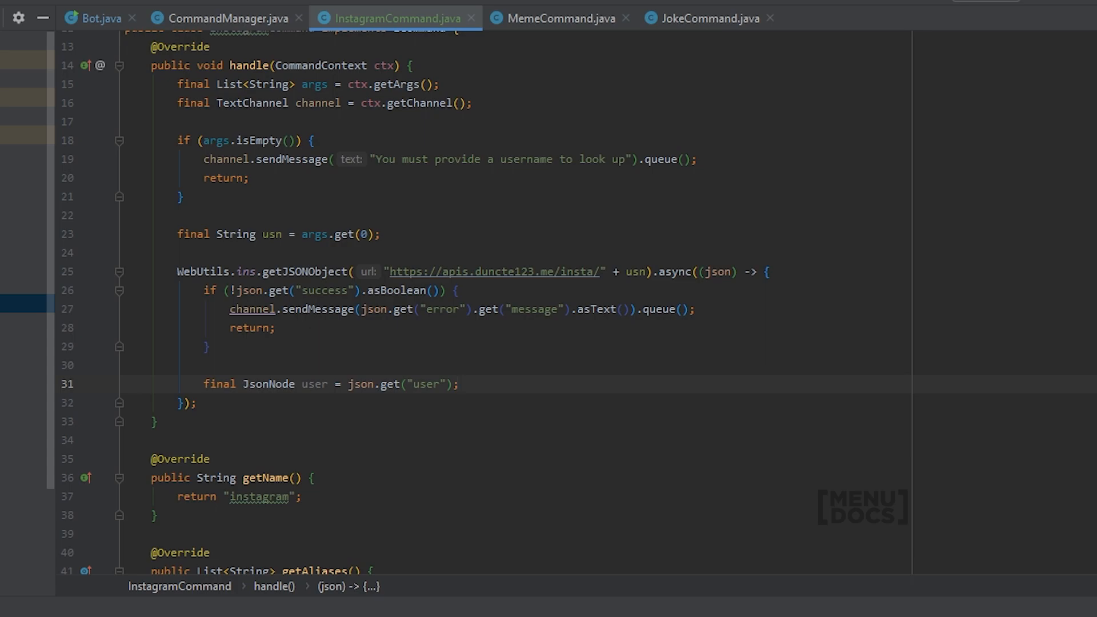
pyautogui.write('user')
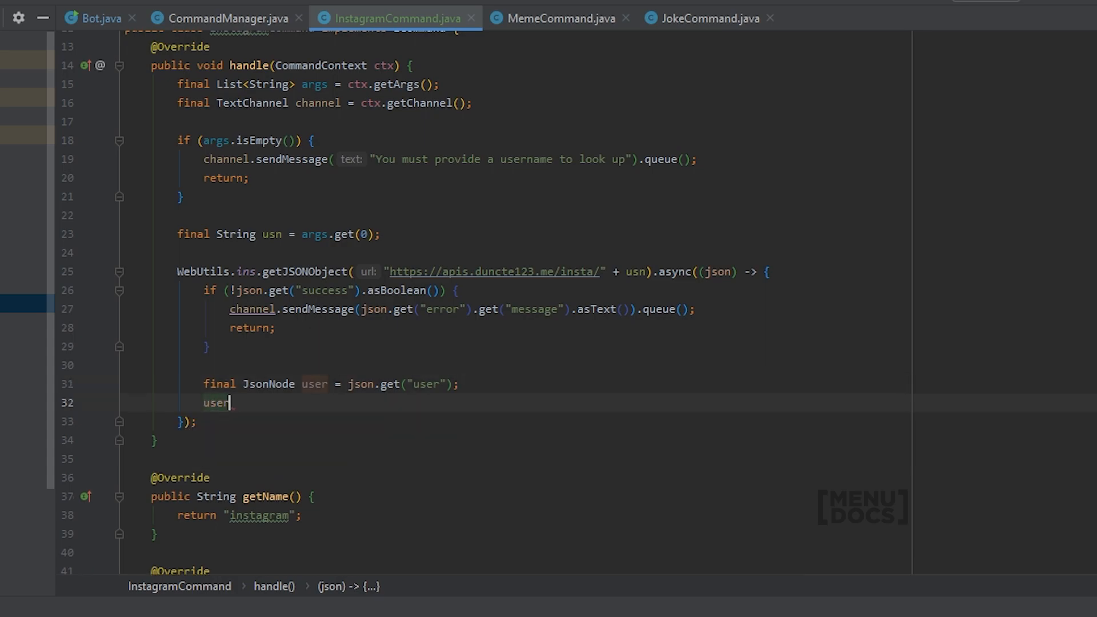
pyautogui.write('.get("")')
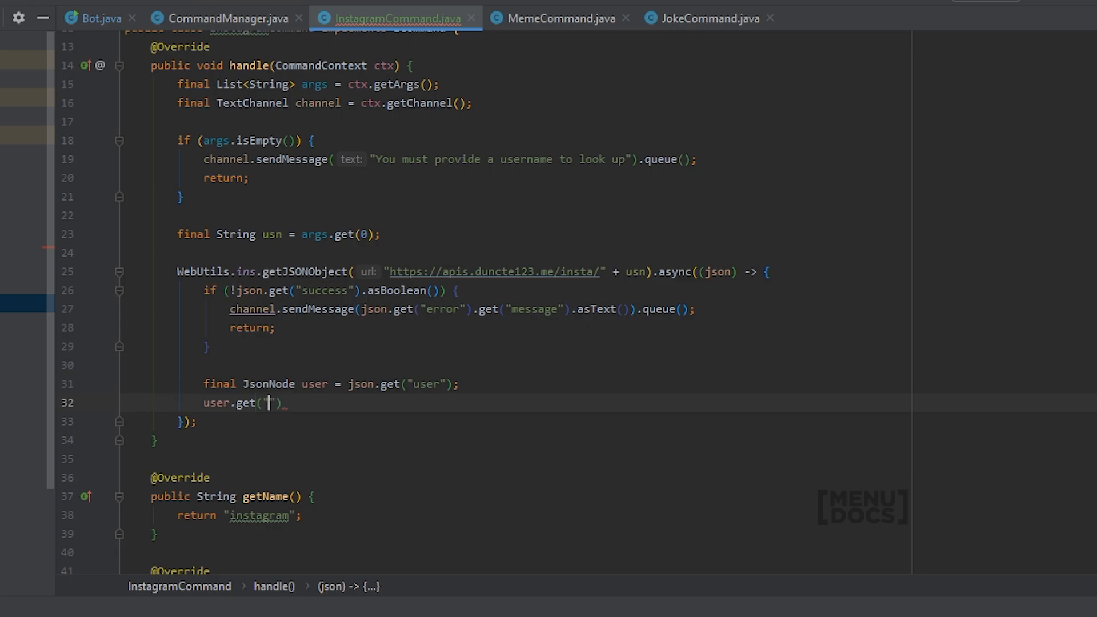
pyautogui.write('username')
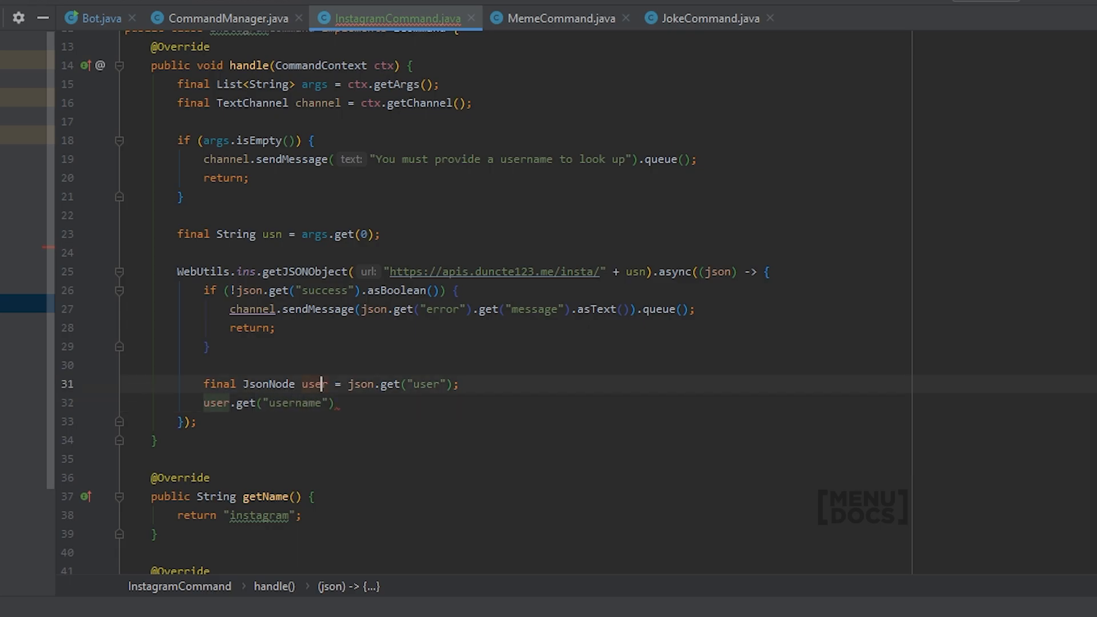
pyautogui.write('.')
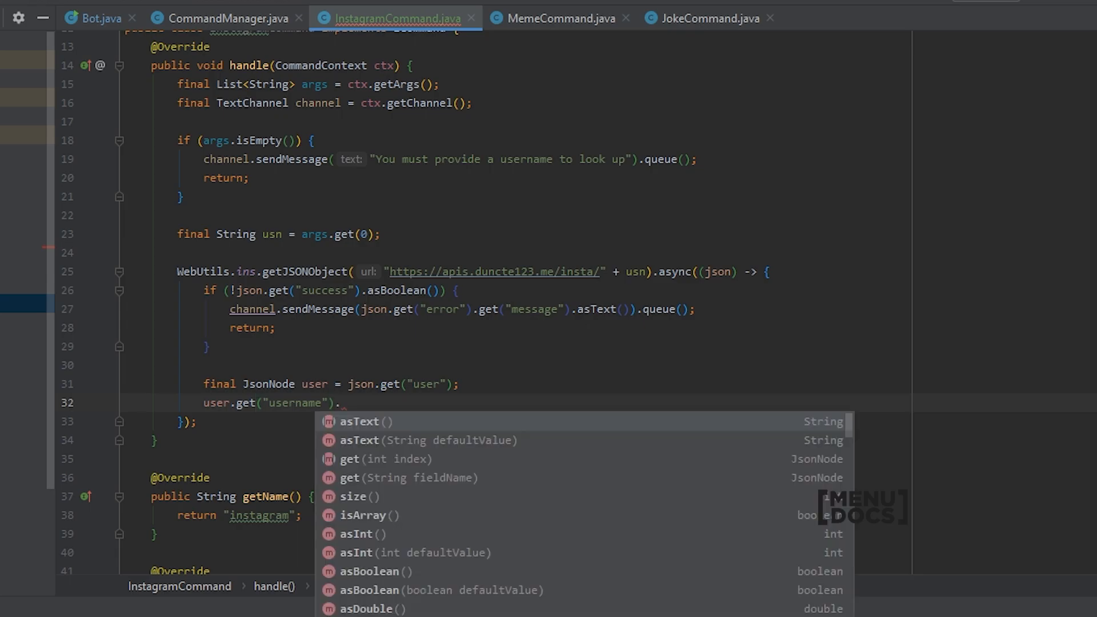
pyautogui.write('.asText().var')
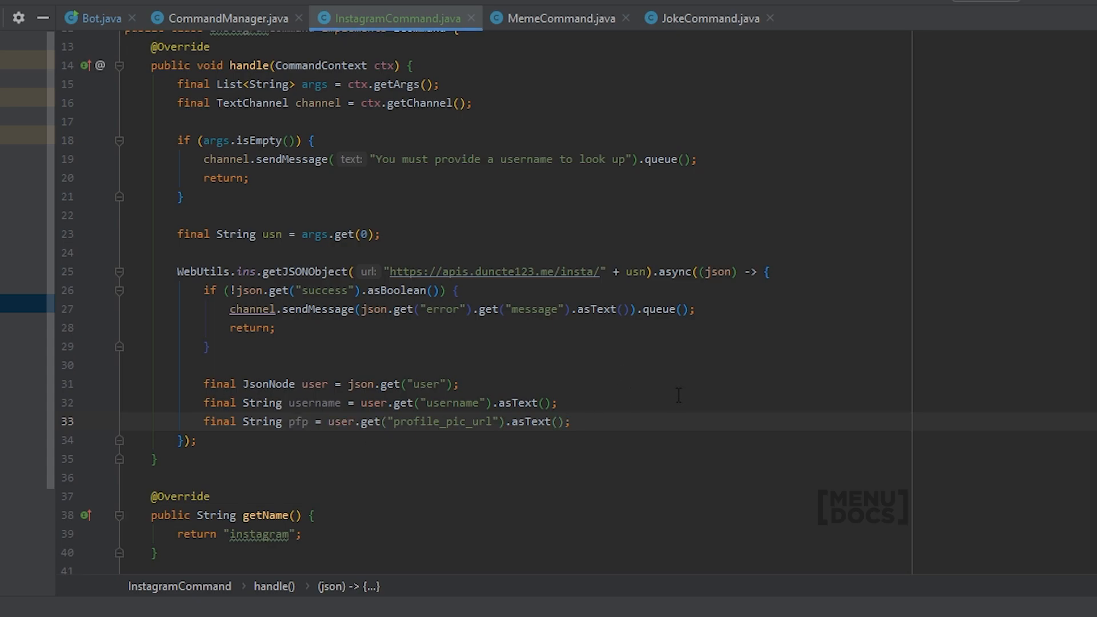
# Add biography, isPrivate, following count and uploads count variables read from the user JSON
pyautogui.write('final String biography = user.get("biography").asText();')
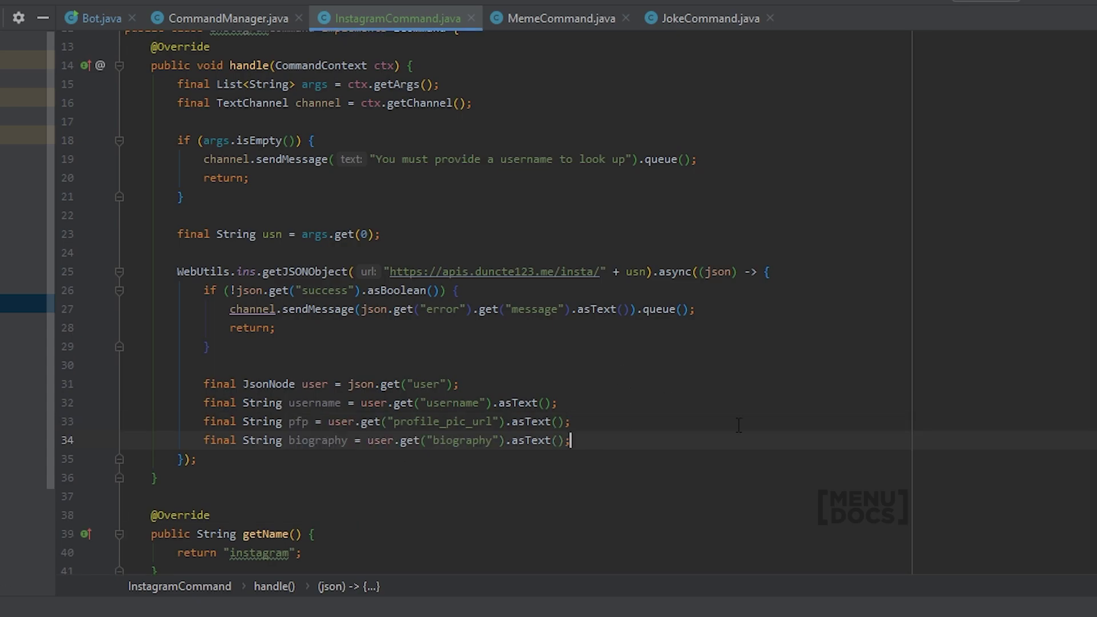
pyautogui.write('final boolean isPrivate = user.get("is_private").asBoolean();')
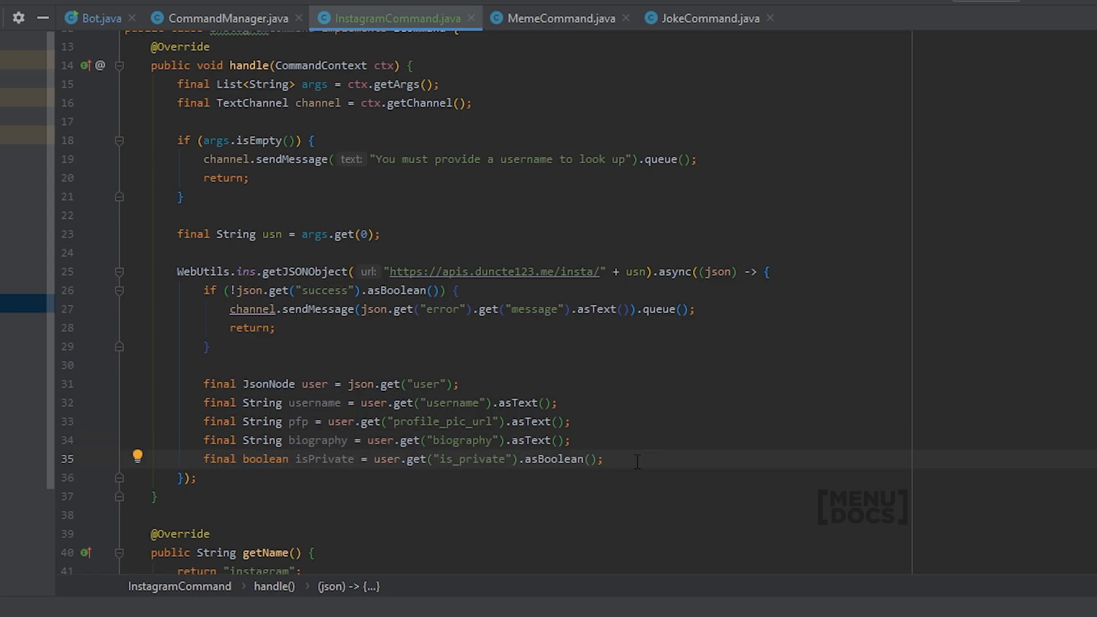
pyautogui.write('final int following = user.get("following").get("count").asInt();')
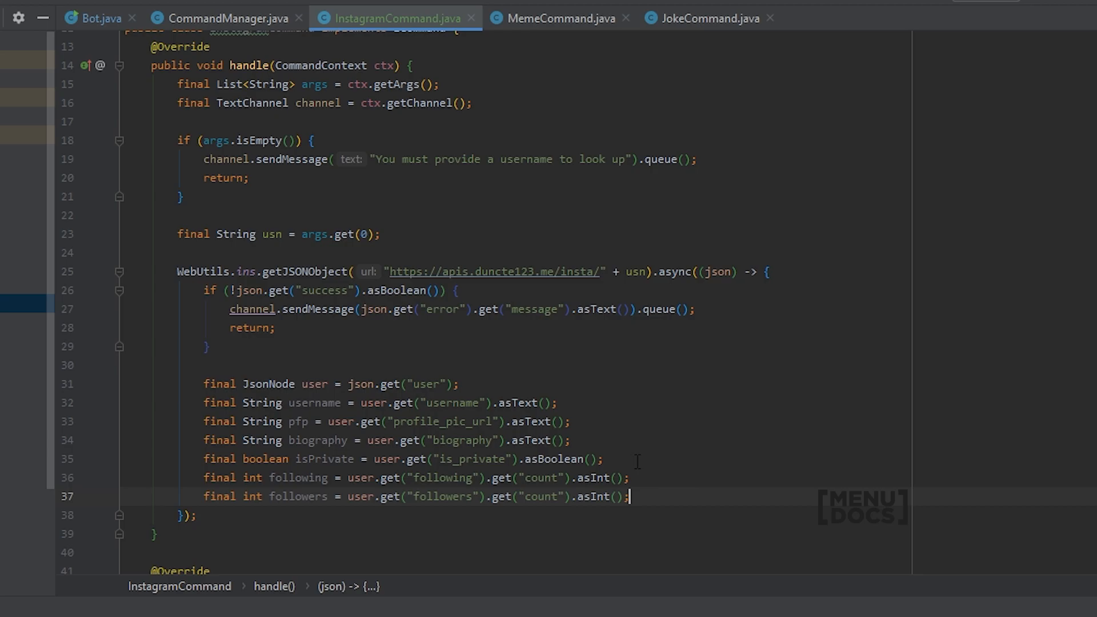
pyautogui.scroll(-3)
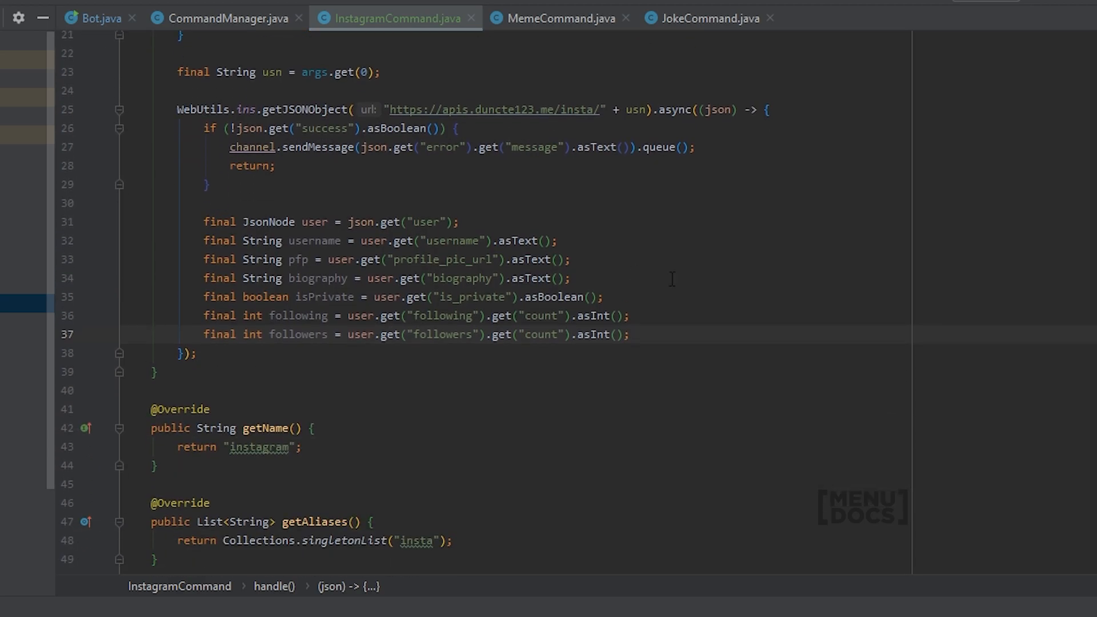
pyautogui.write('final int uploads = user.get("uploads").get("count").asInt();')
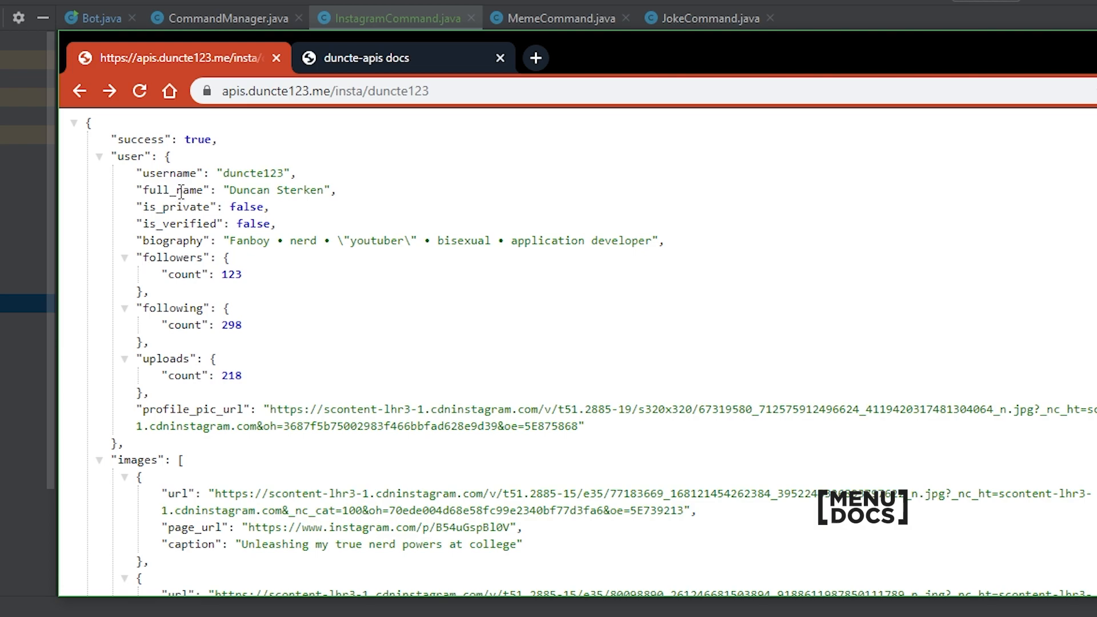
# Select the full_name and another field name in the Instagram API JSON response
pyautogui.doubleClick(171, 189)
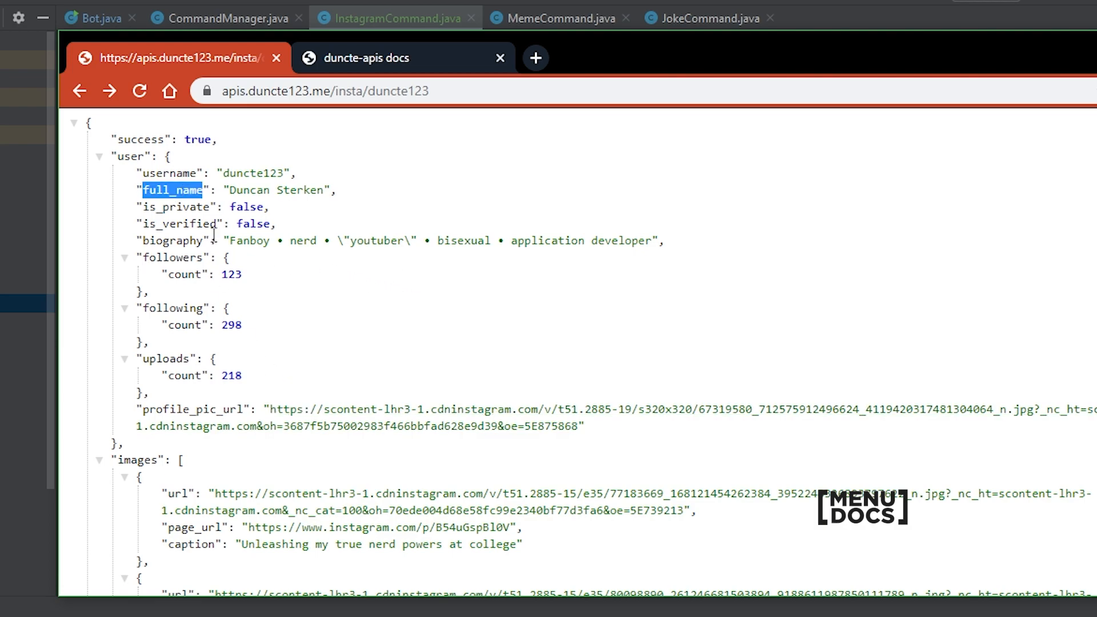
pyautogui.doubleClick(179, 224)
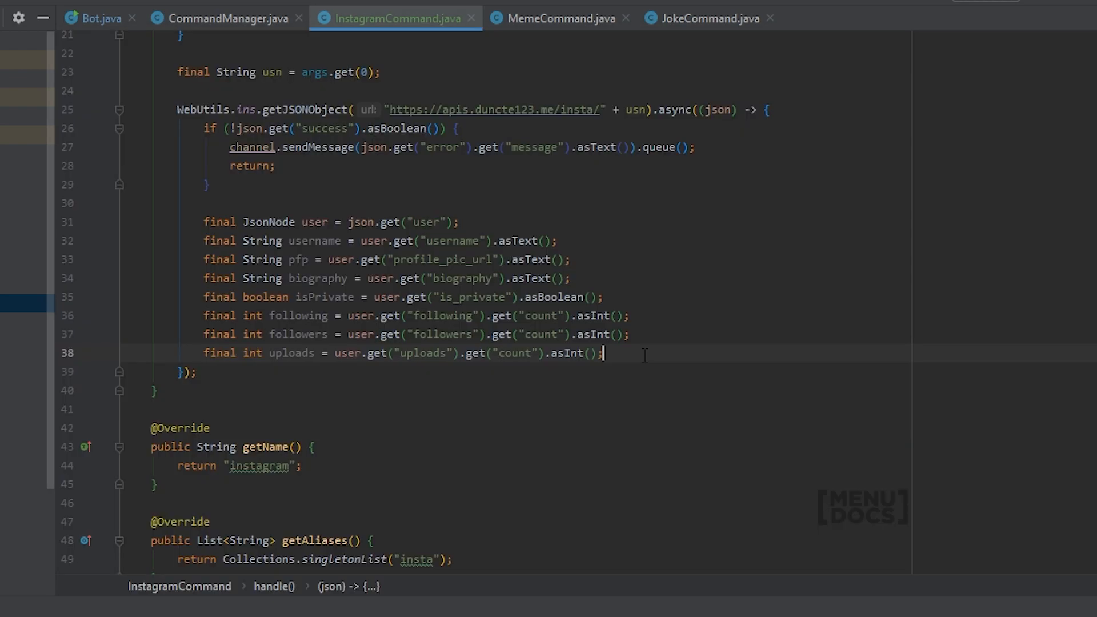
# Create a default EmbedBuilder variable named embed
pyautogui.write('EmbedBuilder embedBuilder = EmbedUtils.defaultEmbed();')
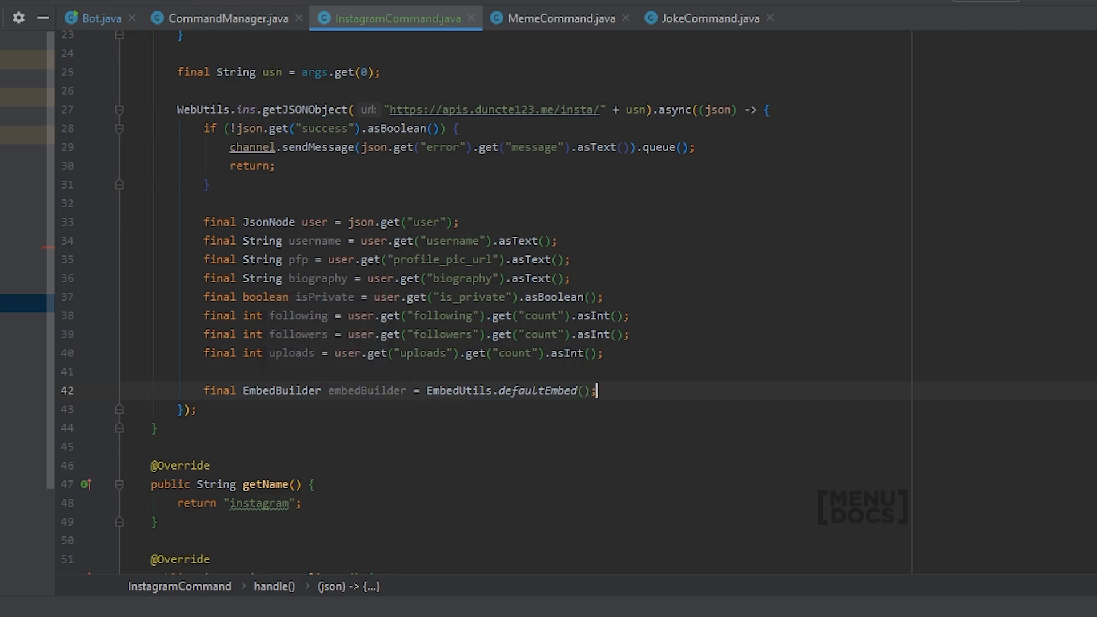
pyautogui.doubleClick(366, 391)
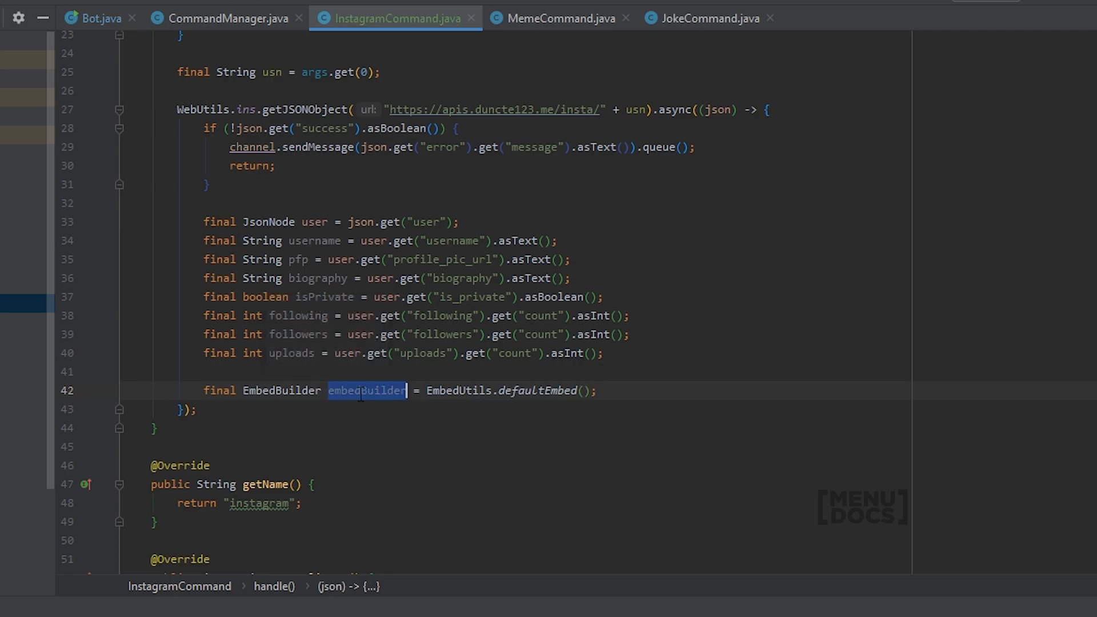
pyautogui.write('embed')
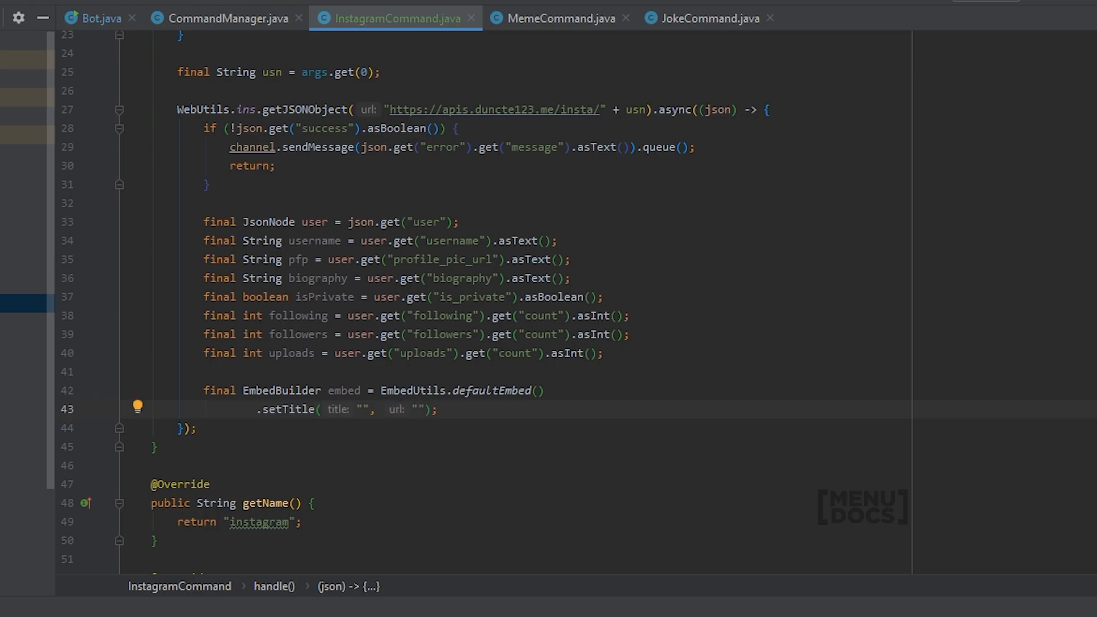
pyautogui.write('https')
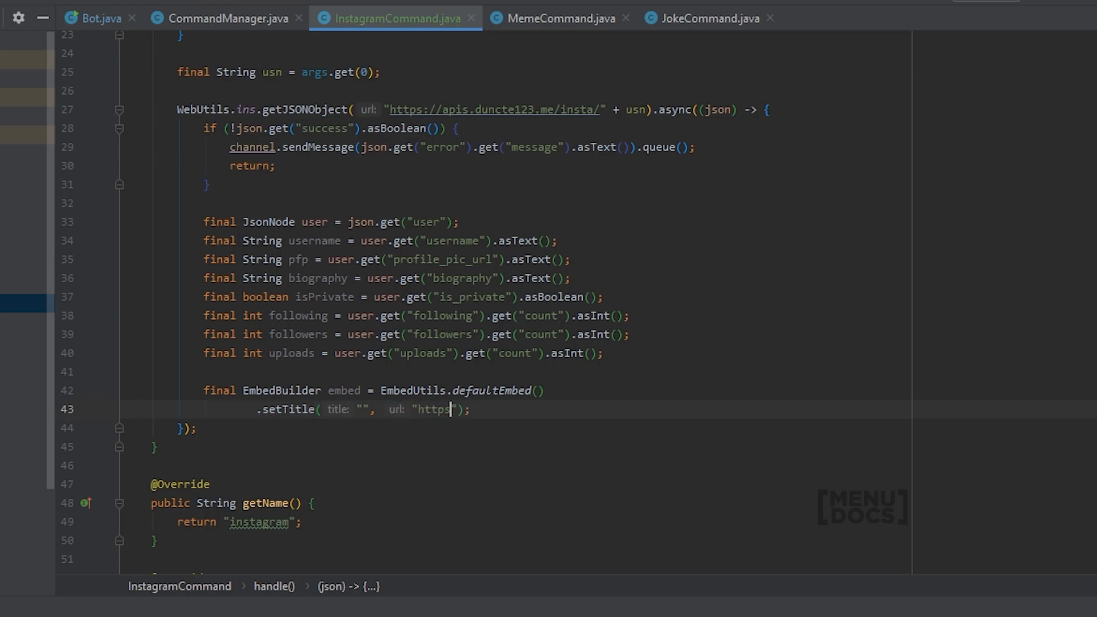
pyautogui.write('://www.insta')
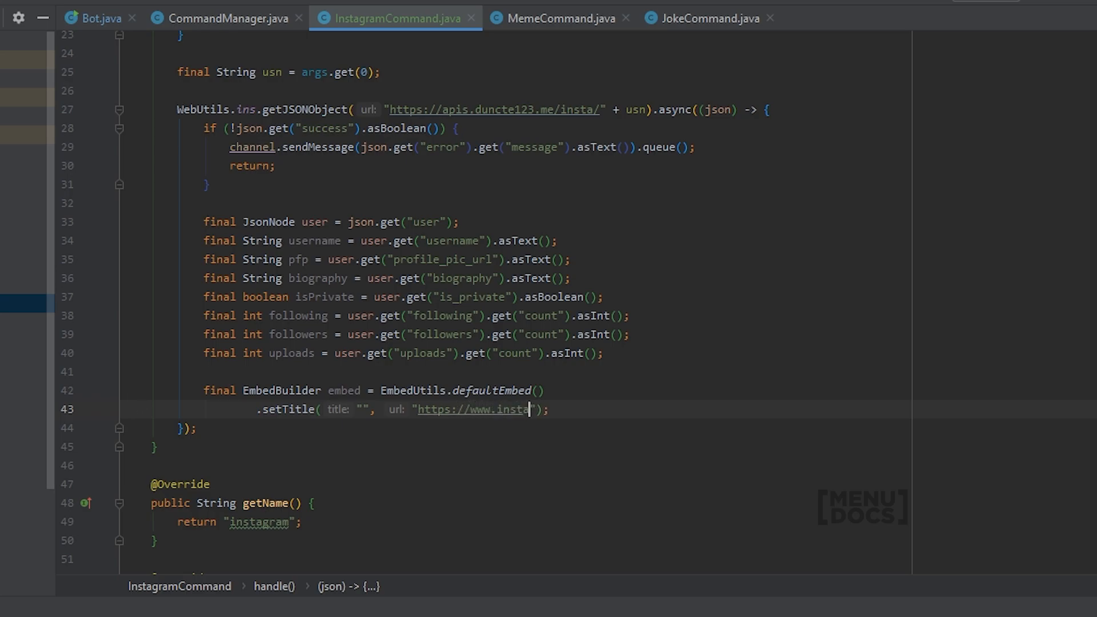
pyautogui.write('gra')
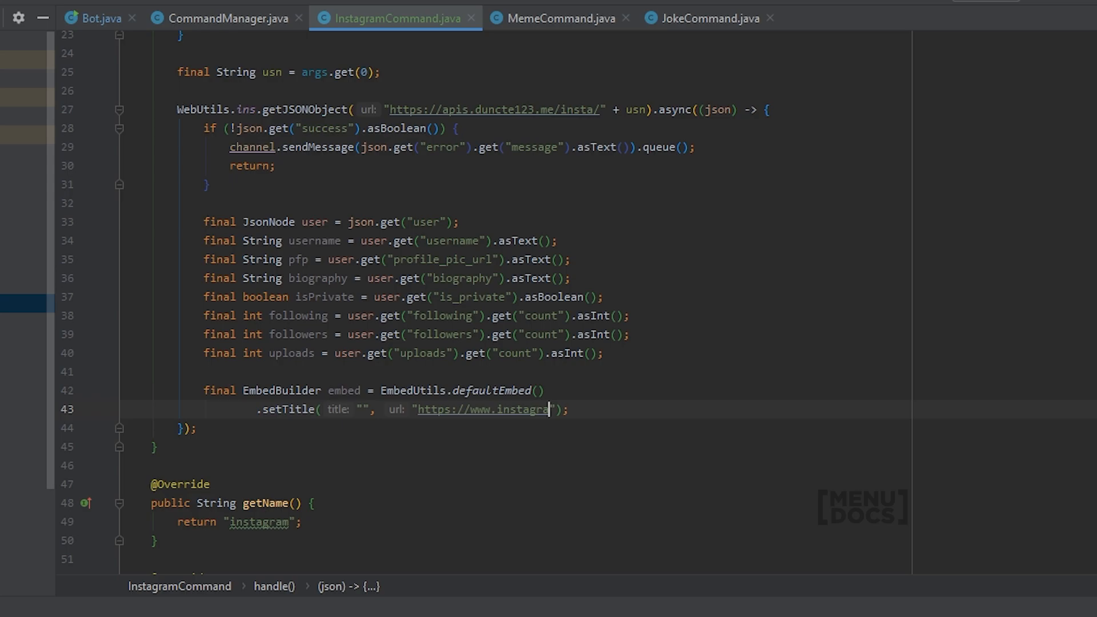
pyautogui.write('m.com/')
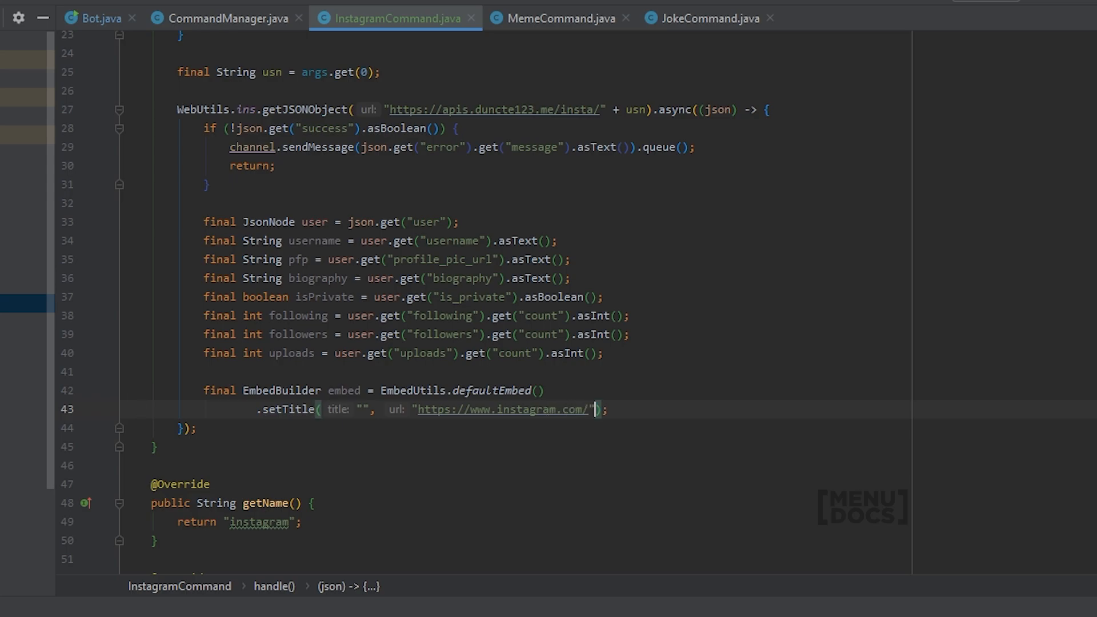
pyautogui.write('+ username')
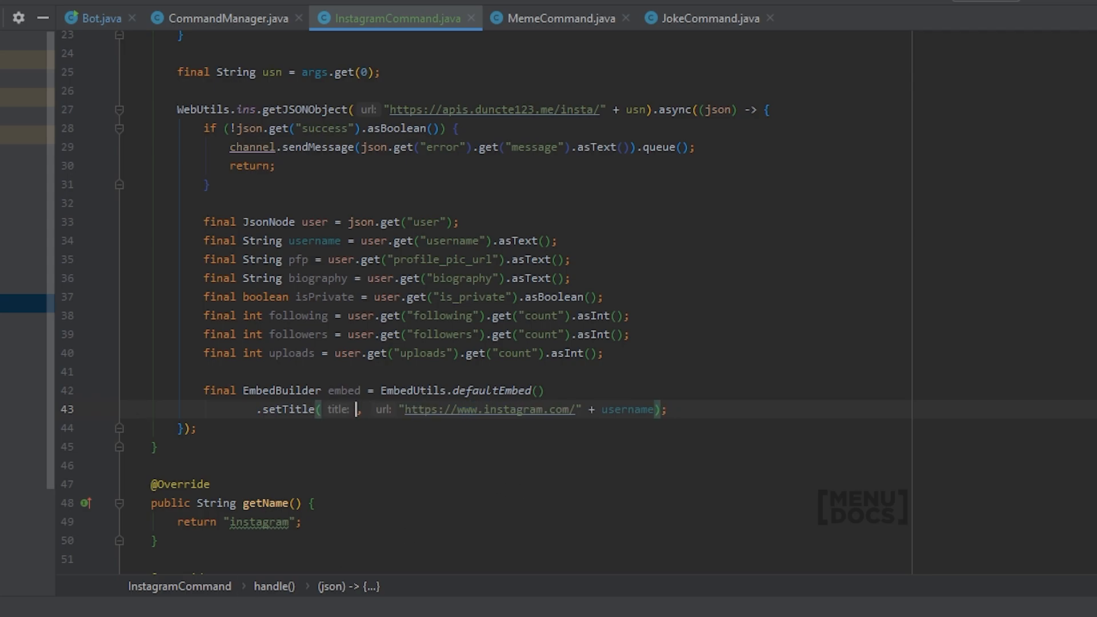
pyautogui.write('"Instagram info of " + username')
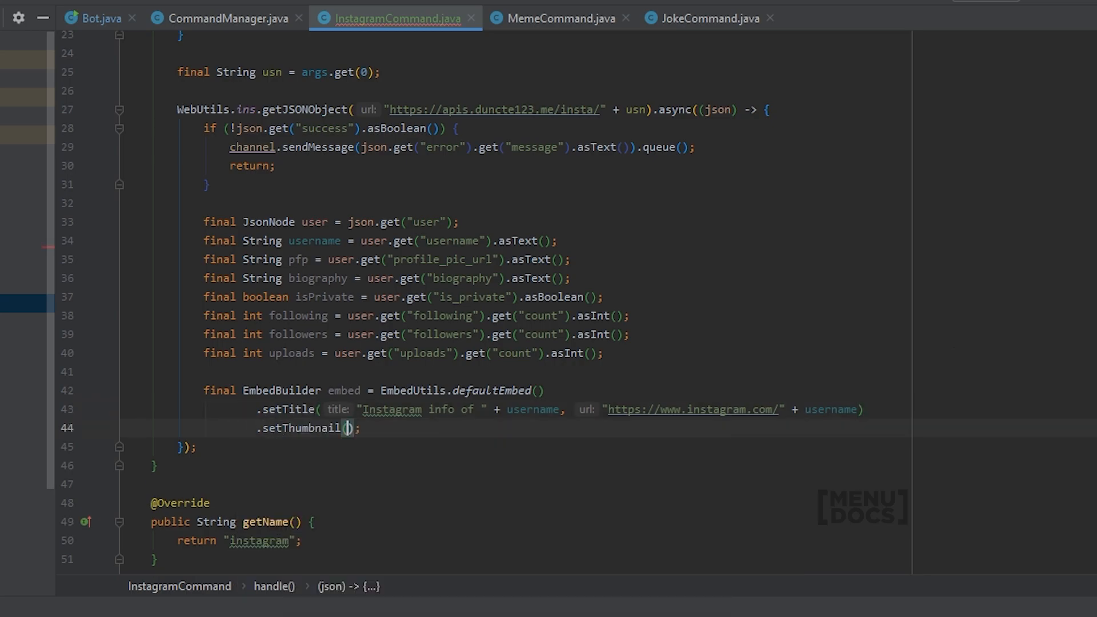
pyautogui.write('pfp')
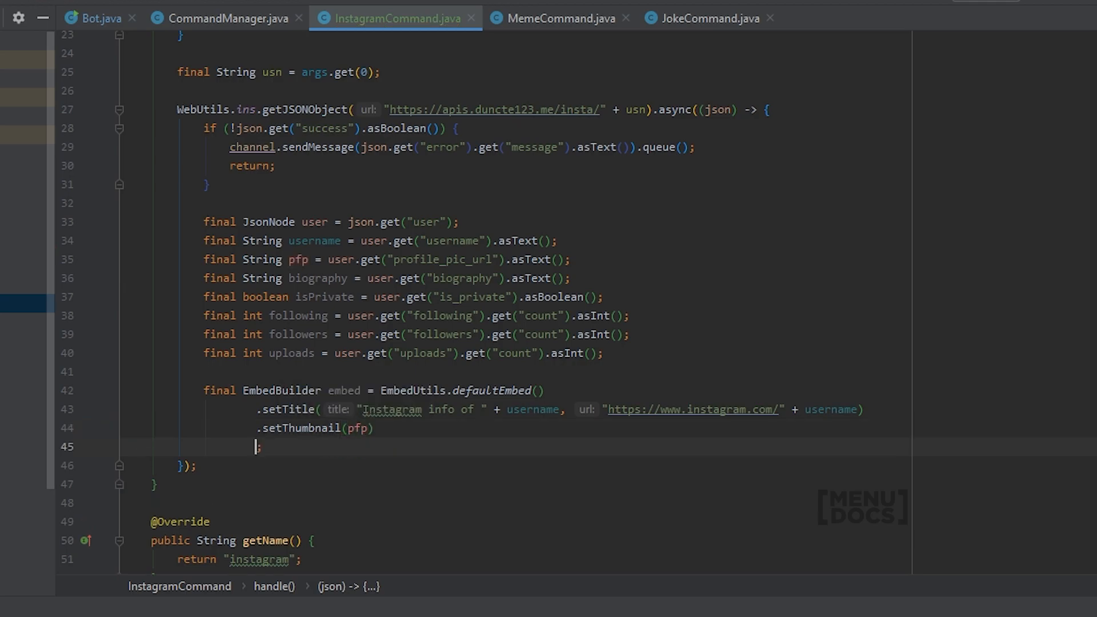
# Chain setDescription with a String.format template for private account, bio, following, followers and uploads
pyautogui.write('.set')
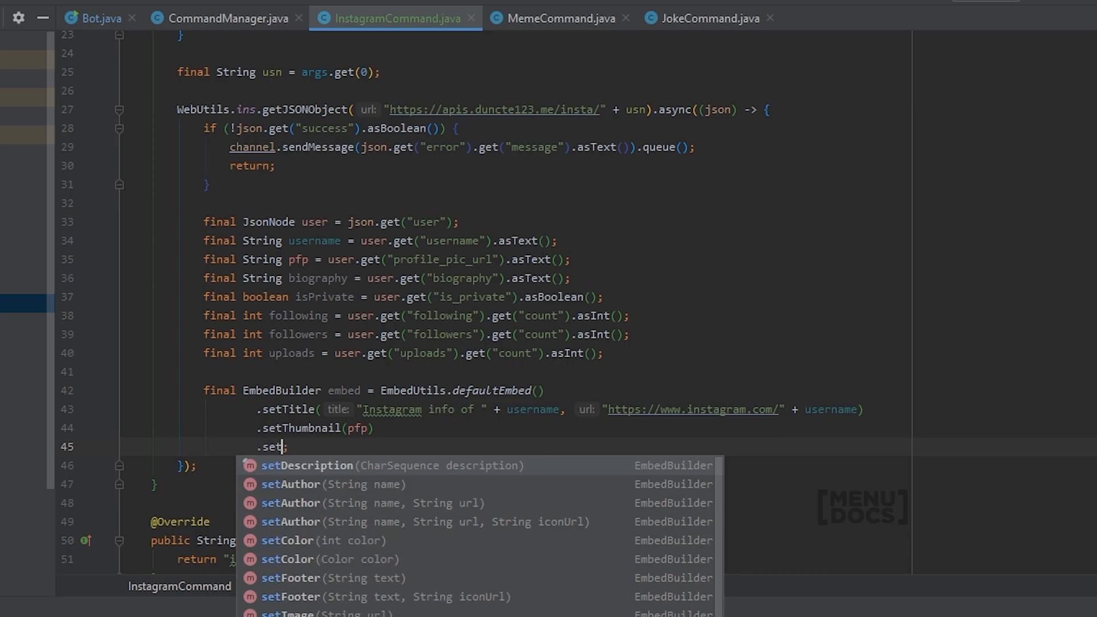
pyautogui.click(311, 465)
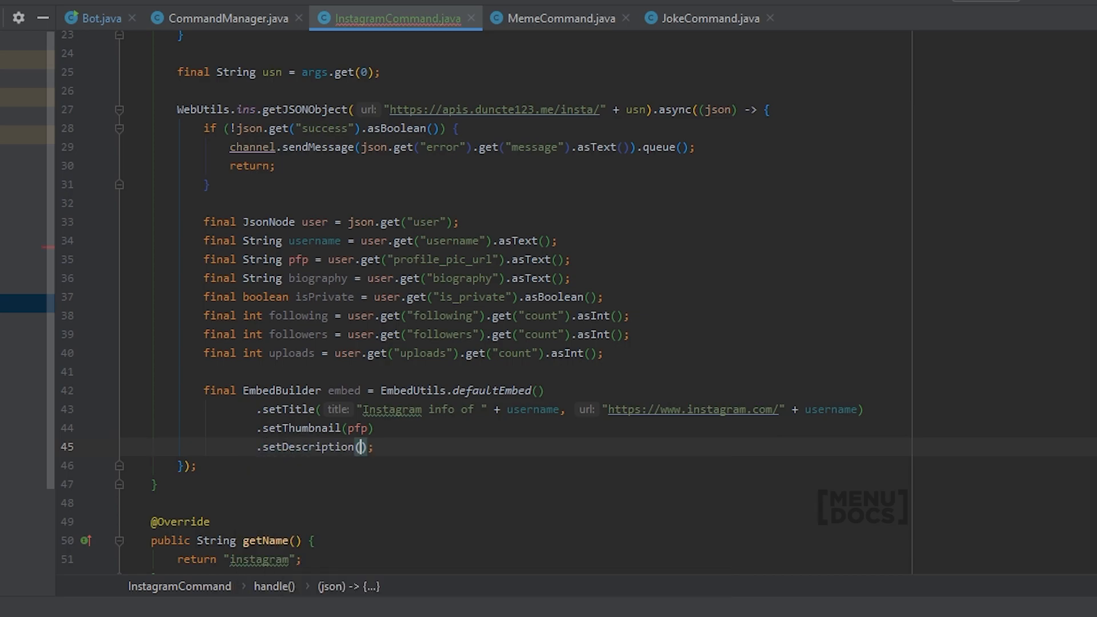
pyautogui.write('s')
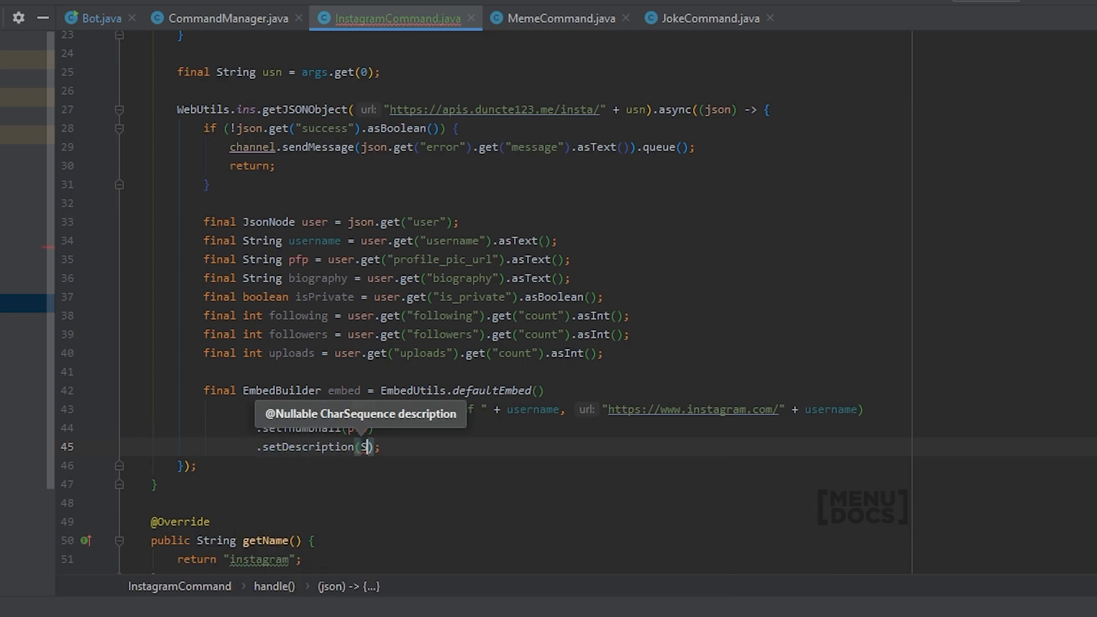
pyautogui.write('tring.format(')
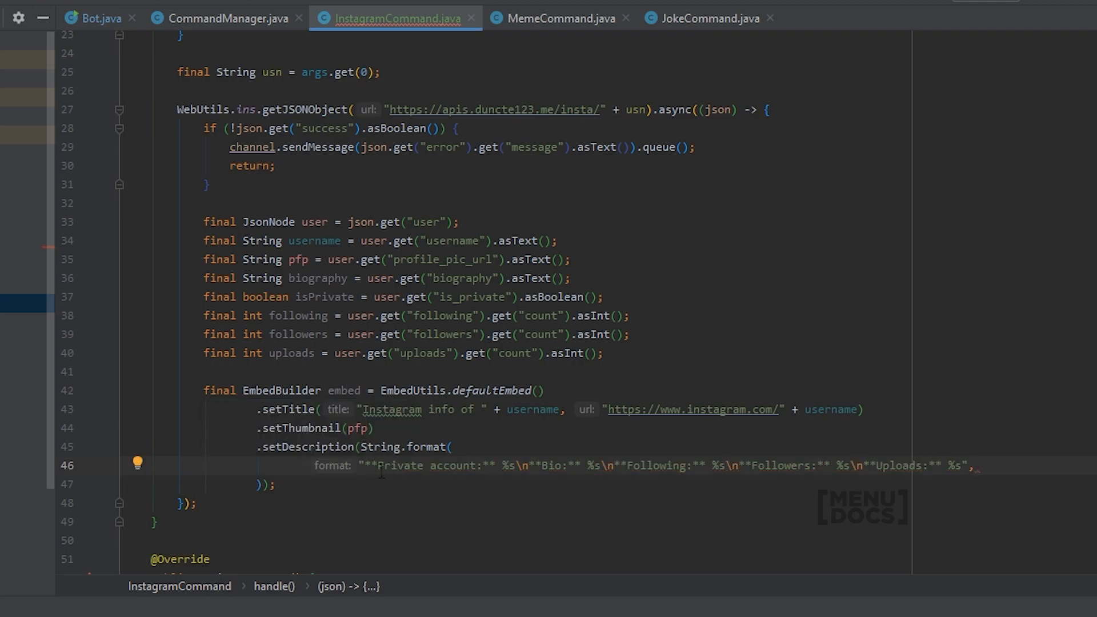
pyautogui.moveTo(377, 464)
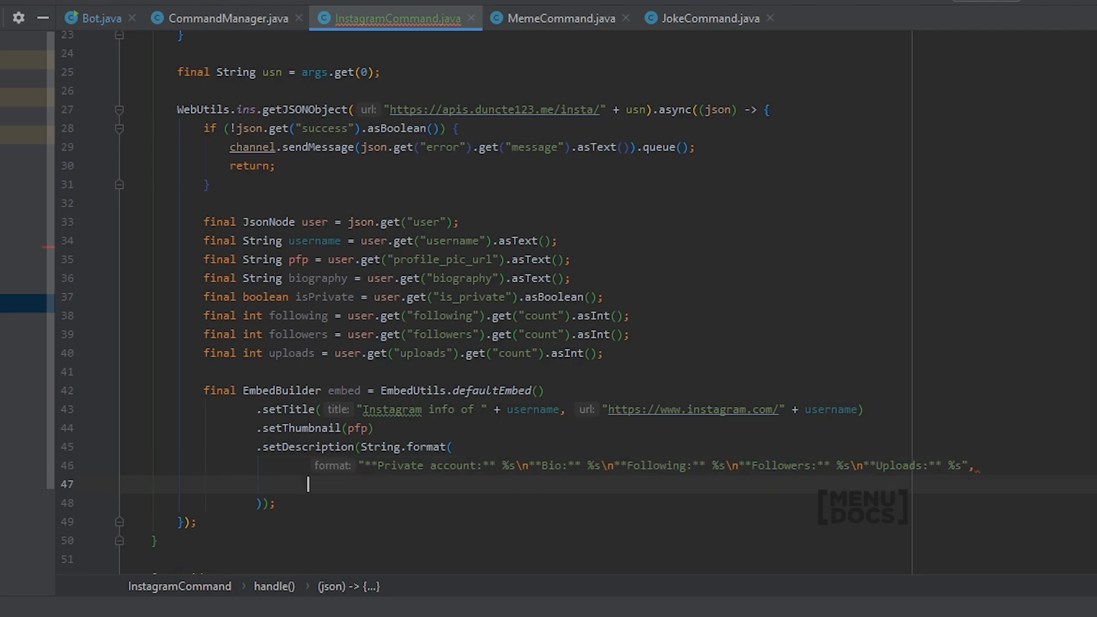
# Fill the format arguments with isPrivate, biography, following, followers and uploads
pyautogui.write('isPrivate,')
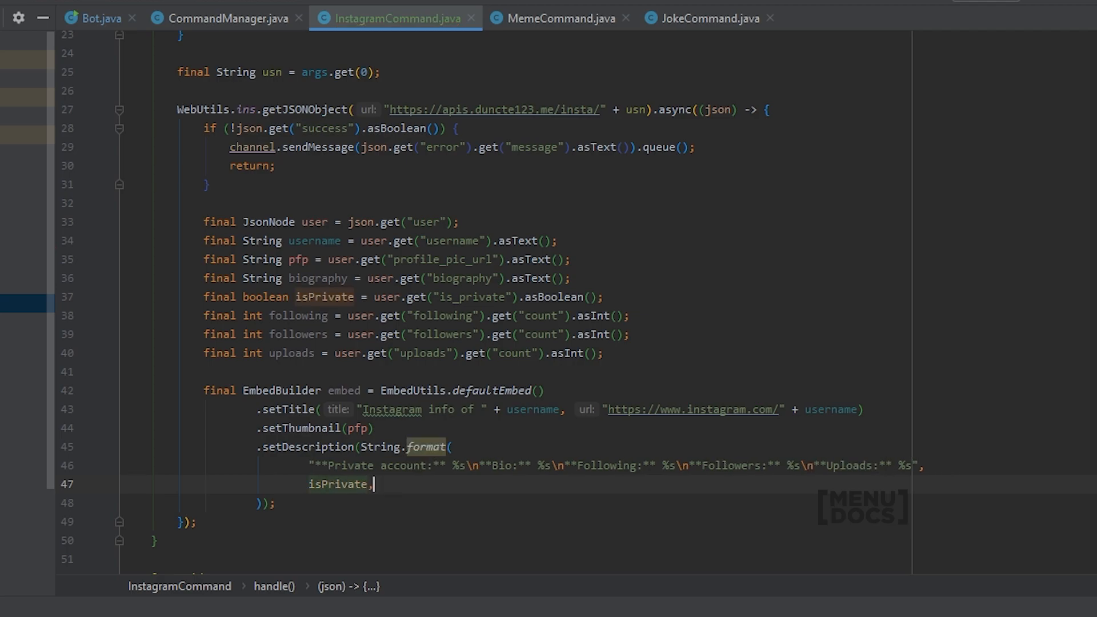
pyautogui.write('bi')
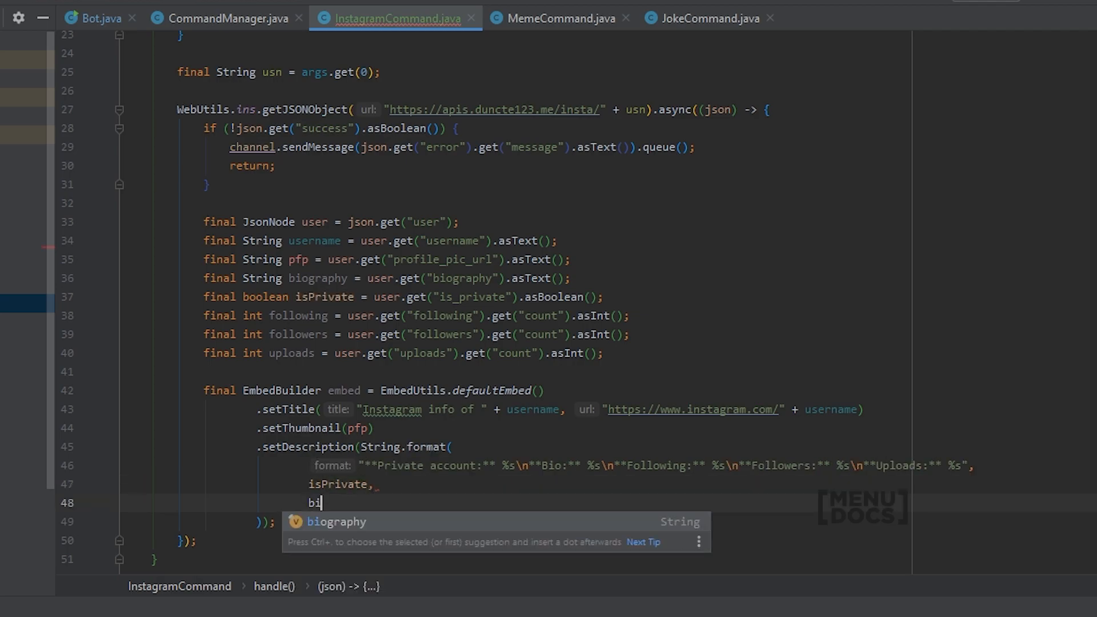
pyautogui.write('biography,')
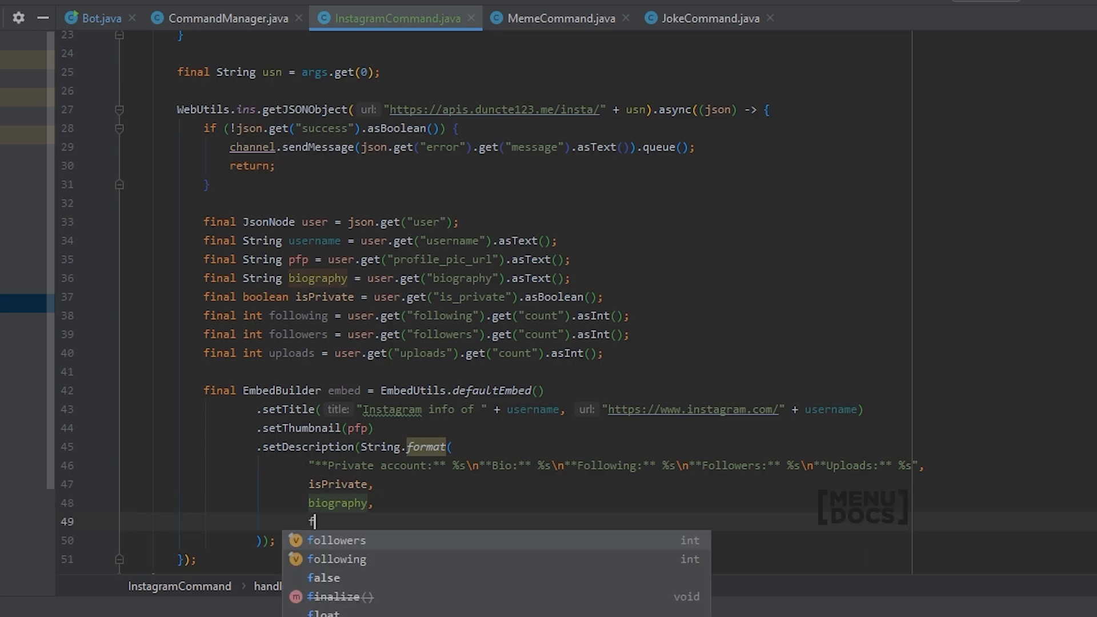
pyautogui.click(339, 558)
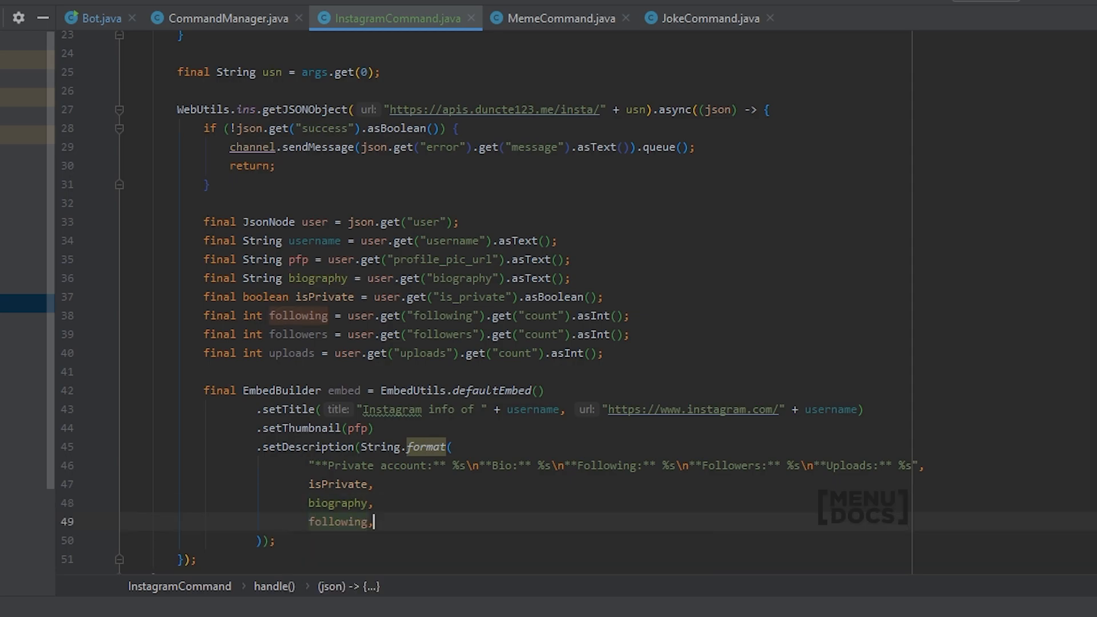
pyautogui.write('followers,')
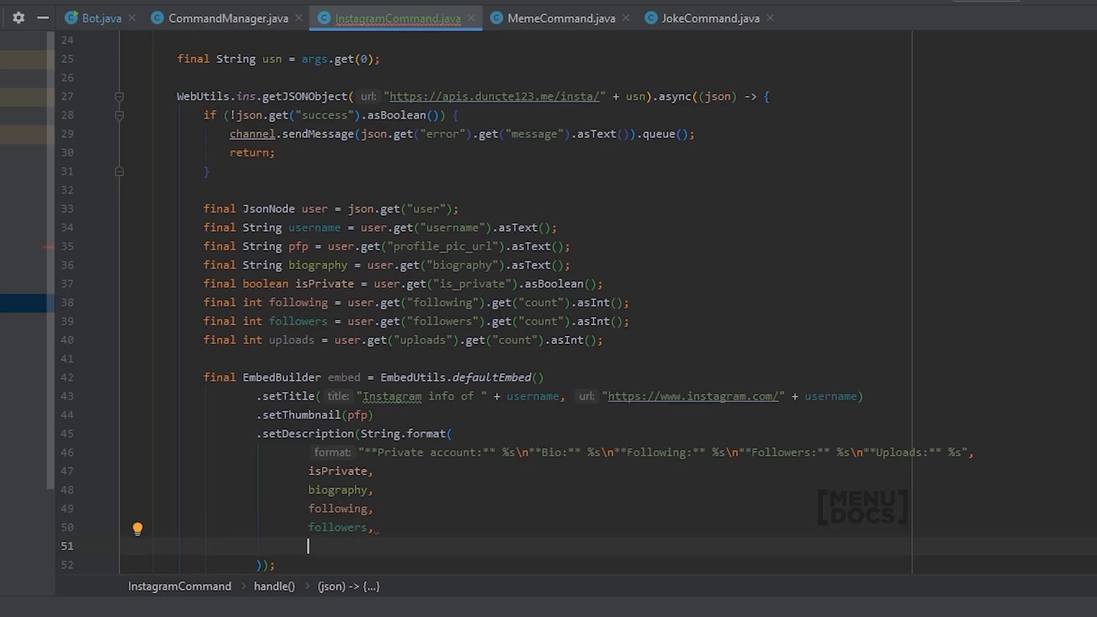
pyautogui.write('uploads')
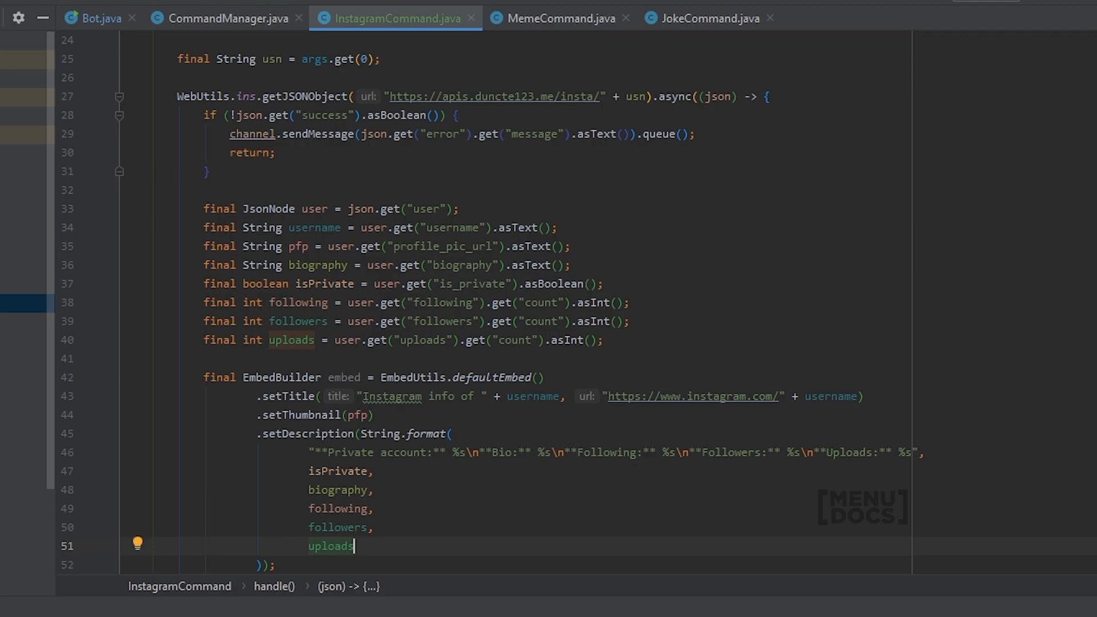
# Declare a private getLatestImage(JsonNode) helper with null checks for non-array or empty JSON
pyautogui.scroll(-3)
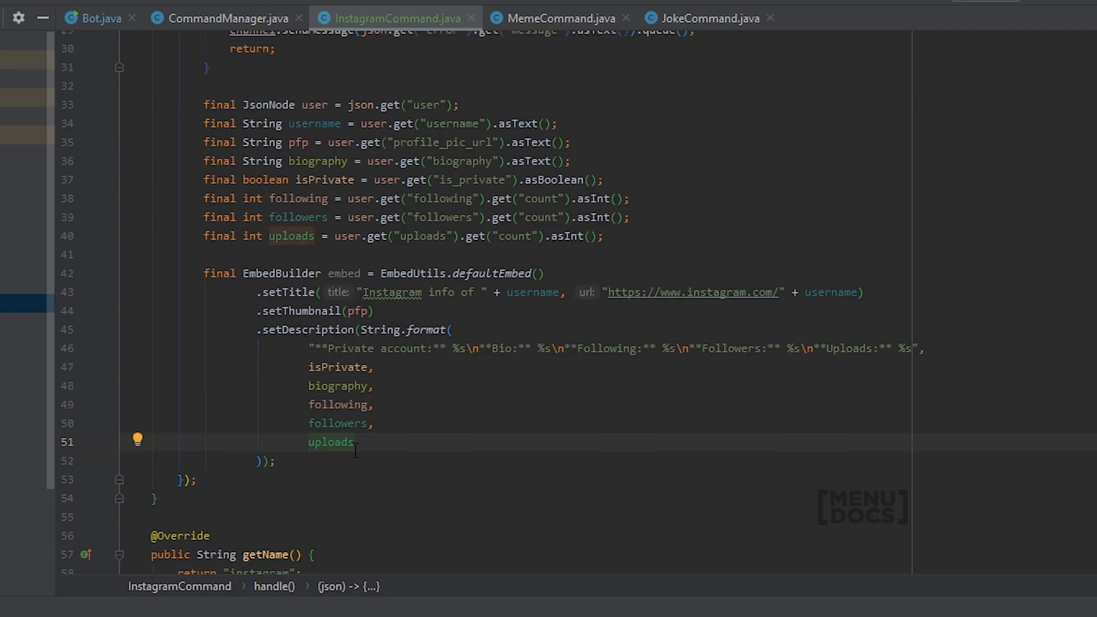
pyautogui.scroll(-3)
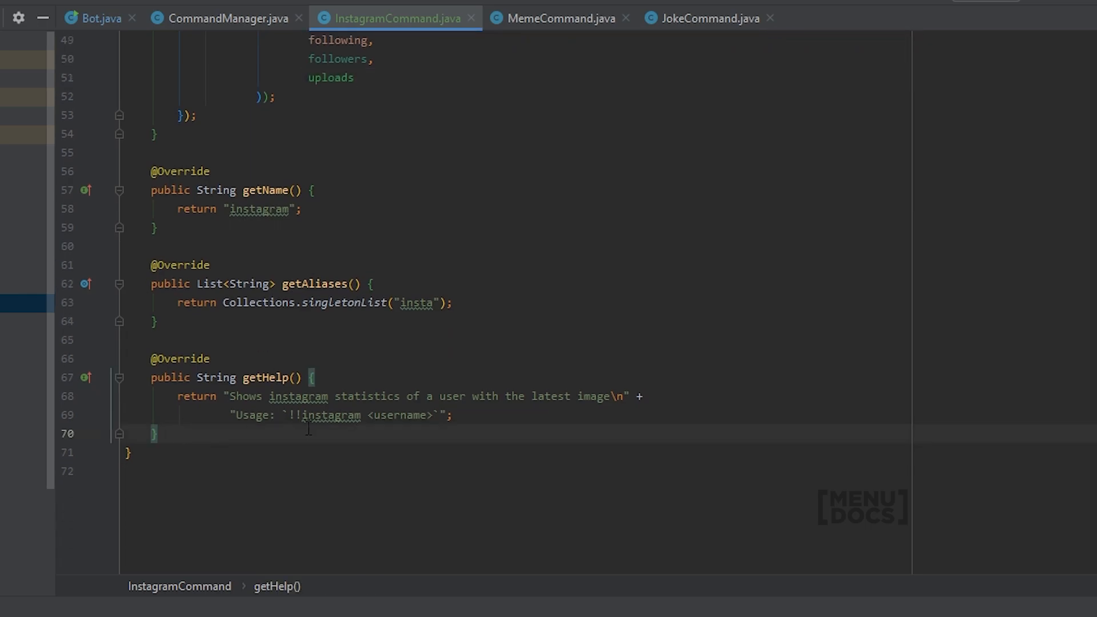
pyautogui.write('private String getLatest')
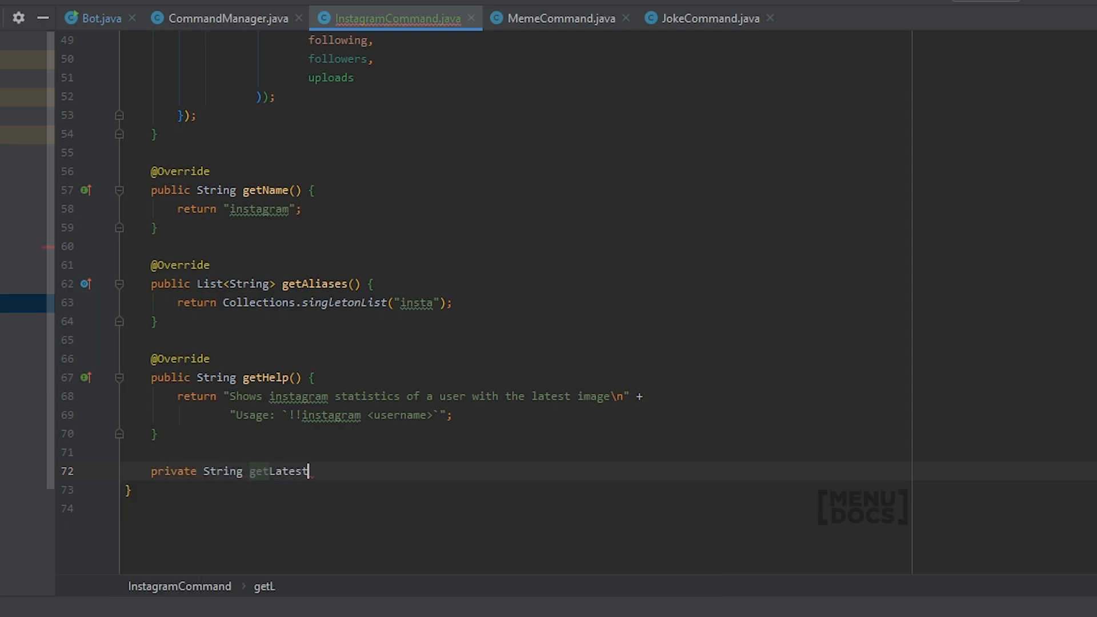
pyautogui.write('Image()')
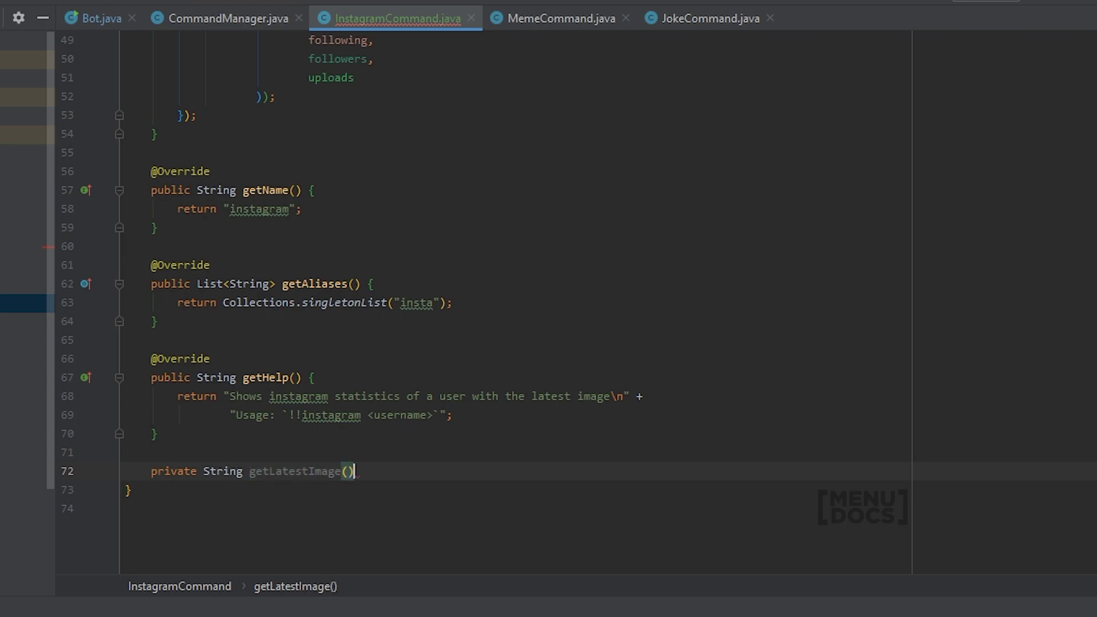
pyautogui.write('JsonNode json')
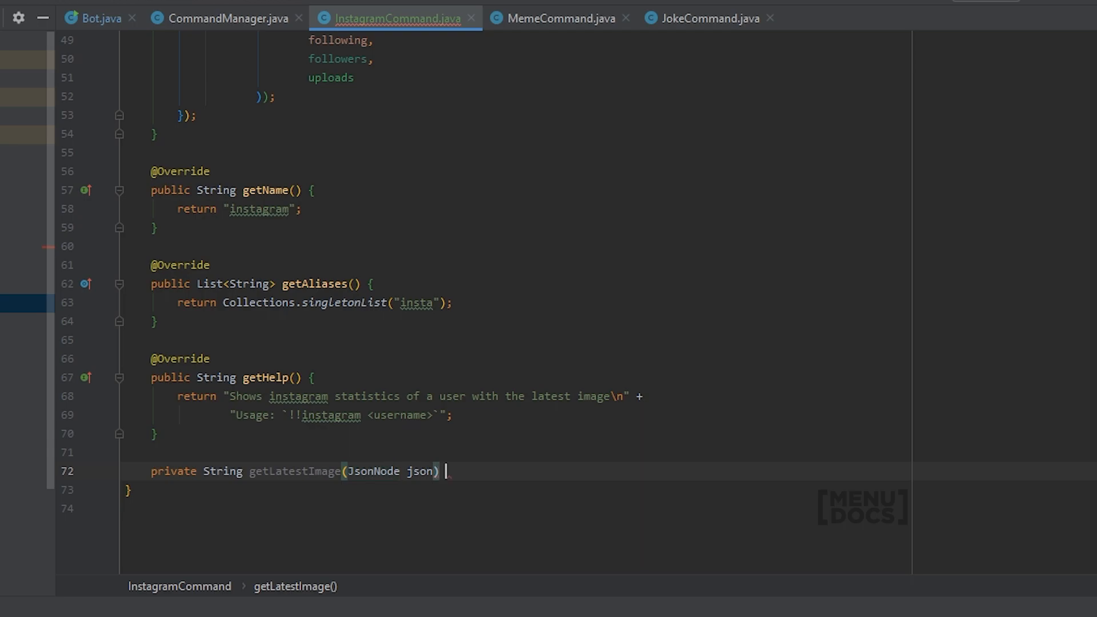
pyautogui.write('{')
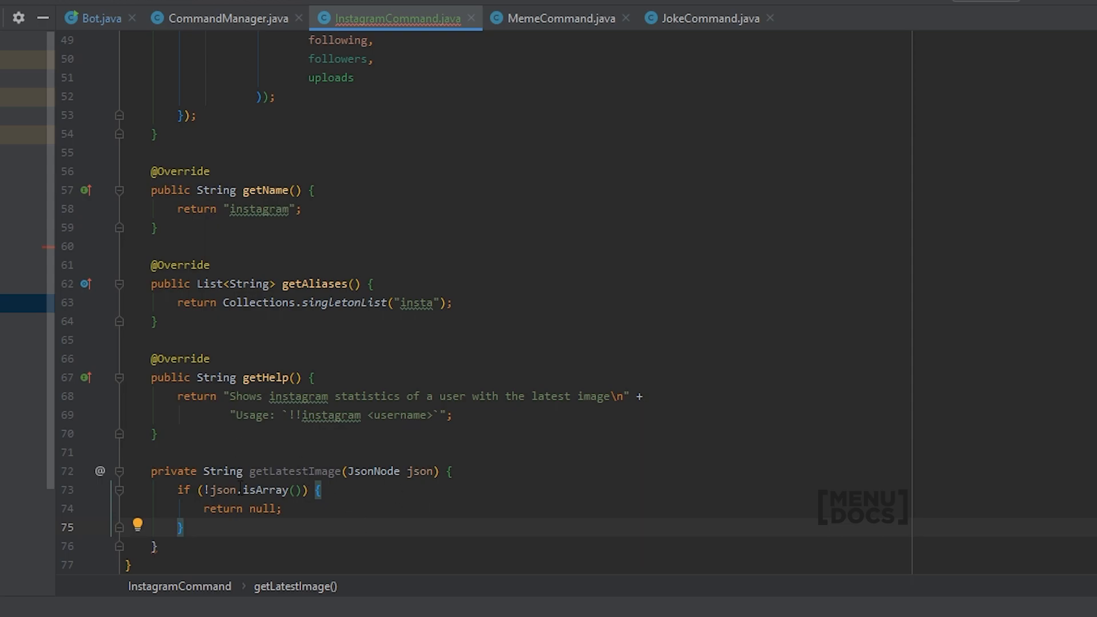
pyautogui.scroll(-3)
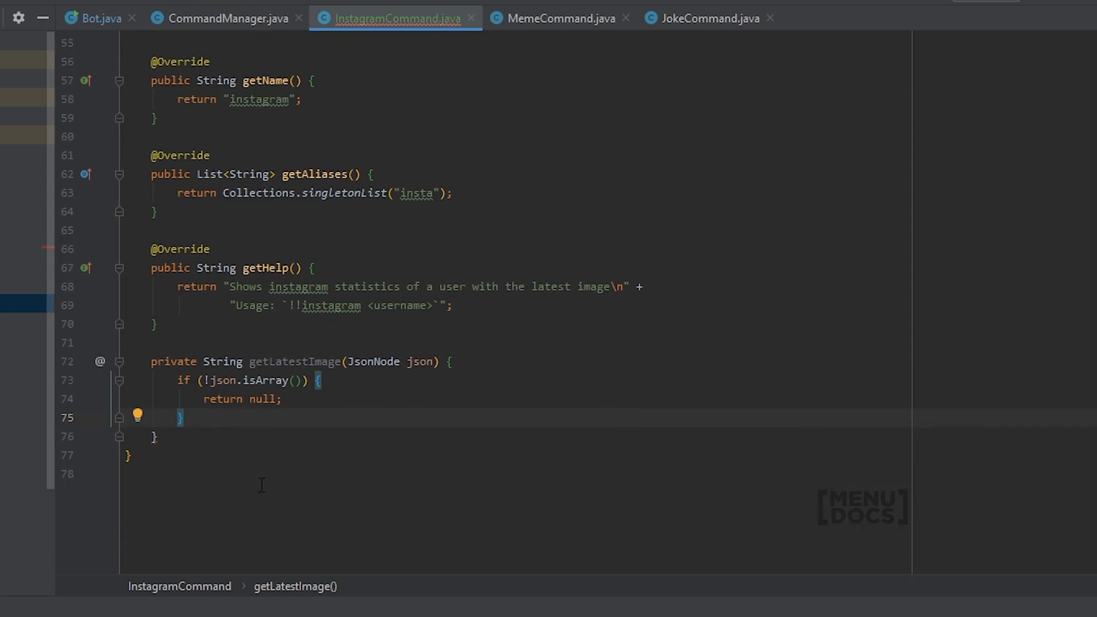
pyautogui.moveTo(380, 407)
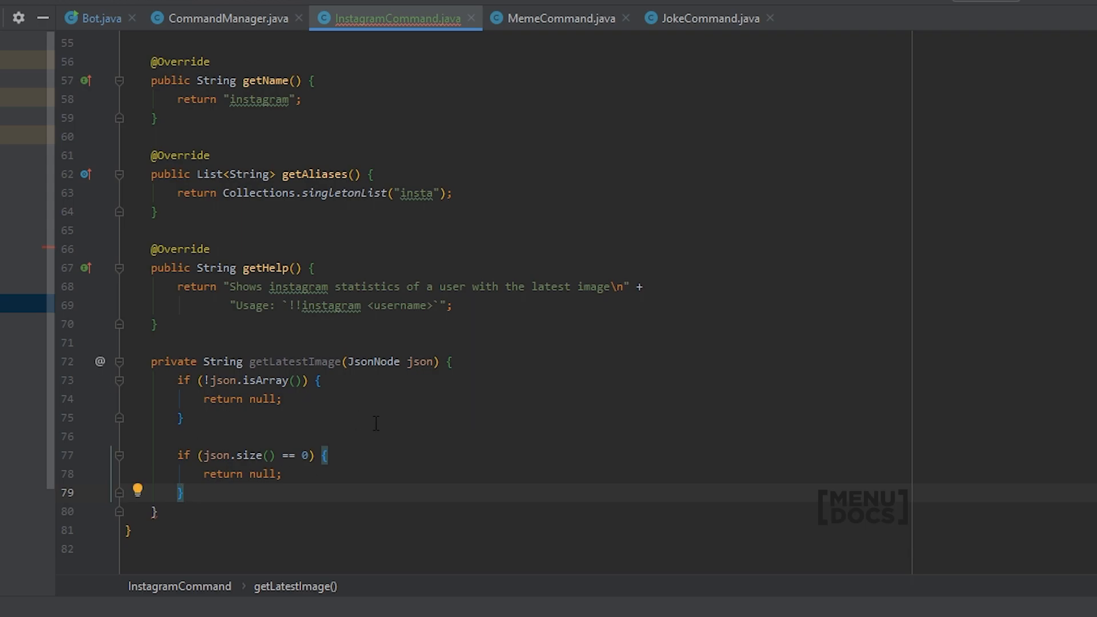
# Return json.get(0).get("url").asText() as the latest image URL
pyautogui.write('return json.get(0).get("url").asText();')
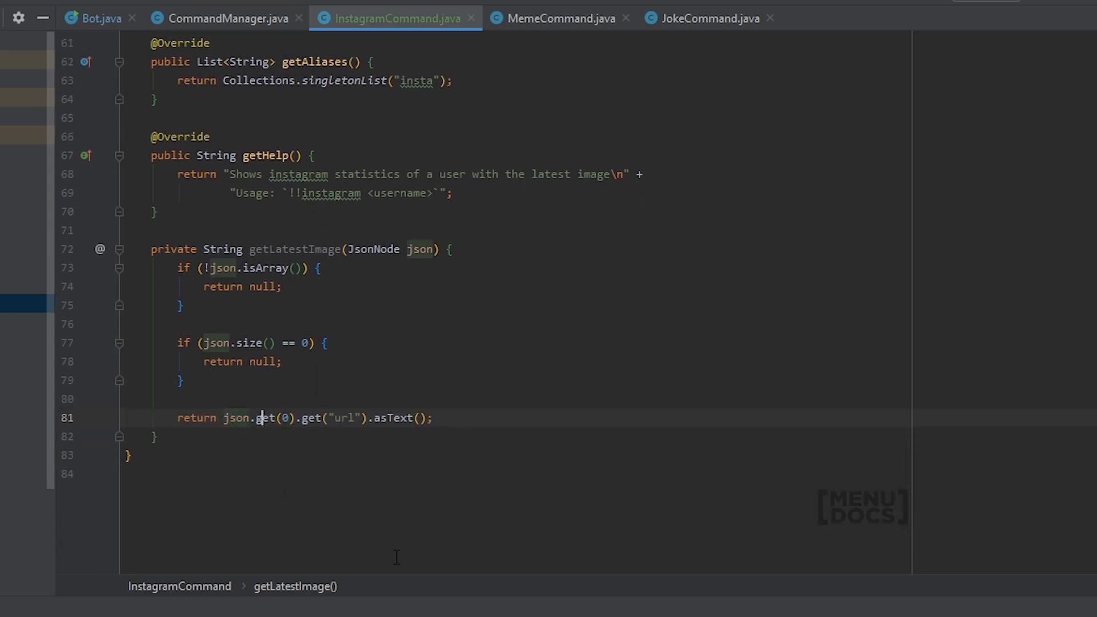
pyautogui.doubleClick(312, 418)
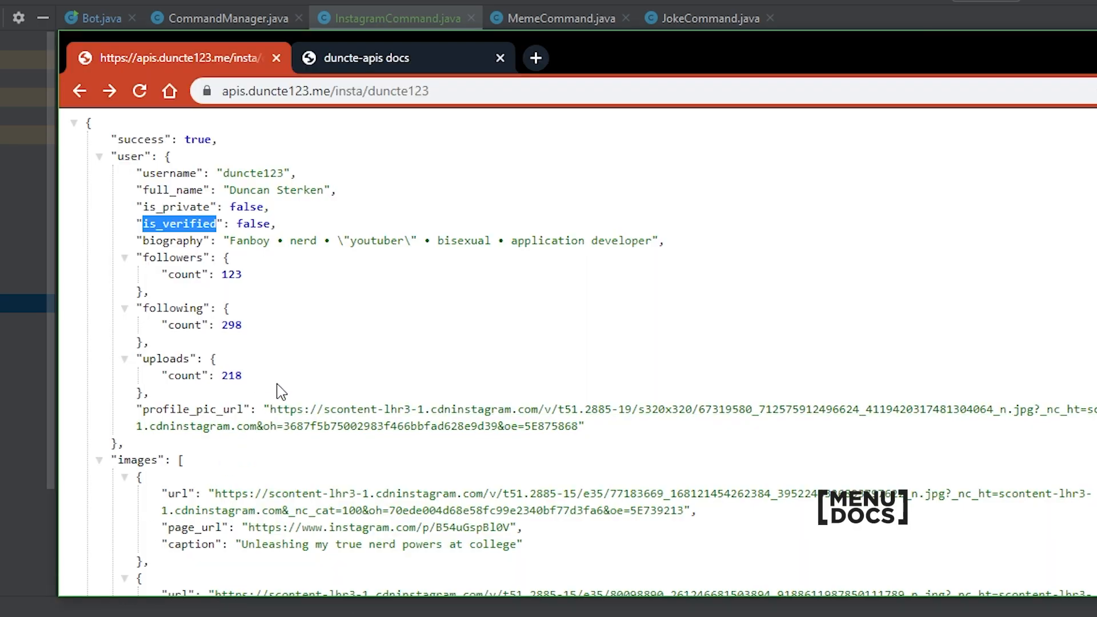
# Set the embed image to getLatestImage(json.get("images")), checking the images key in the response
pyautogui.scroll(-3)
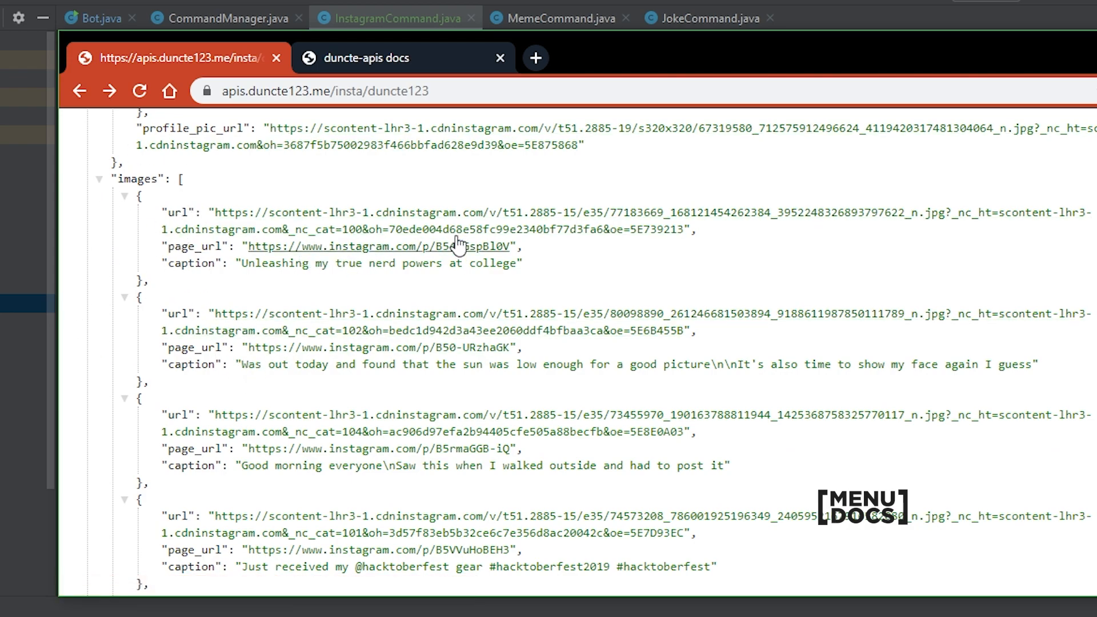
pyautogui.moveTo(430, 254)
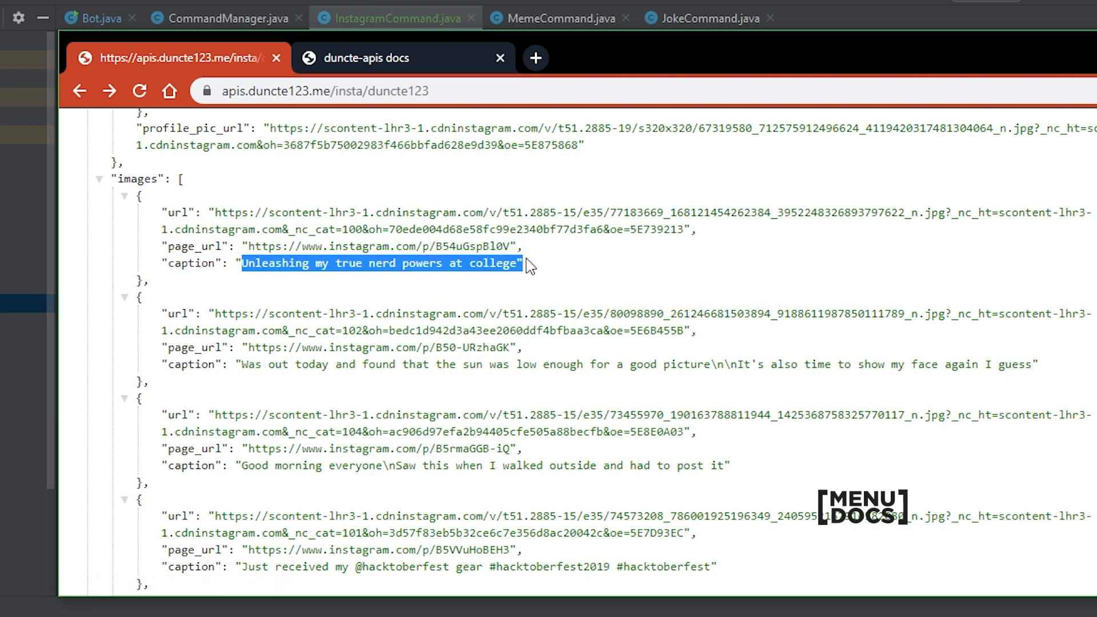
pyautogui.click(396, 17)
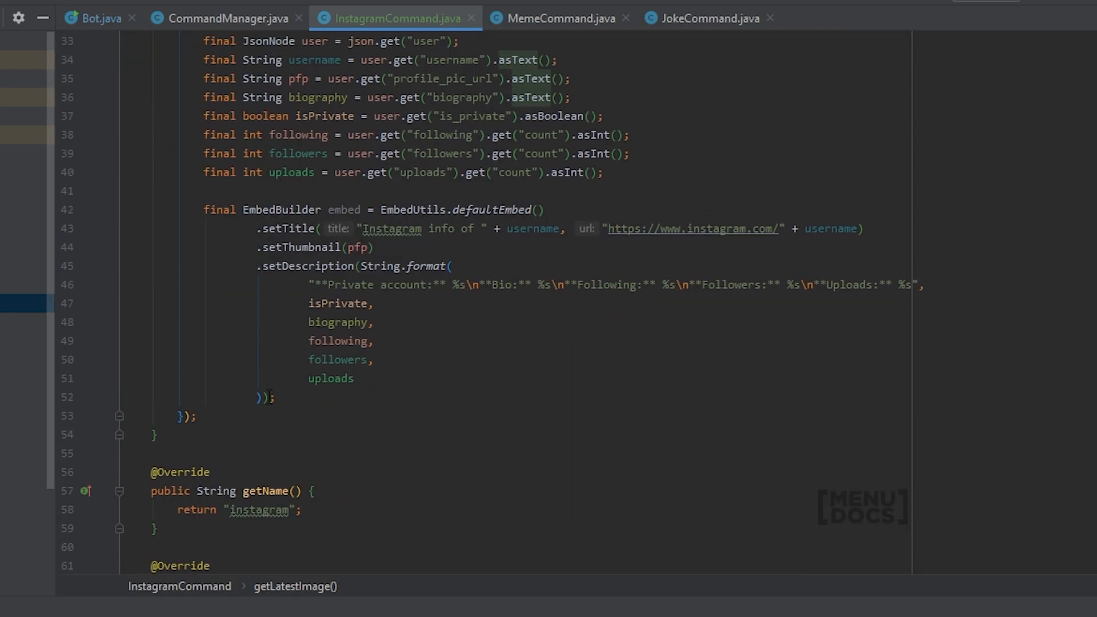
pyautogui.write('.setImage(getLatestImage());')
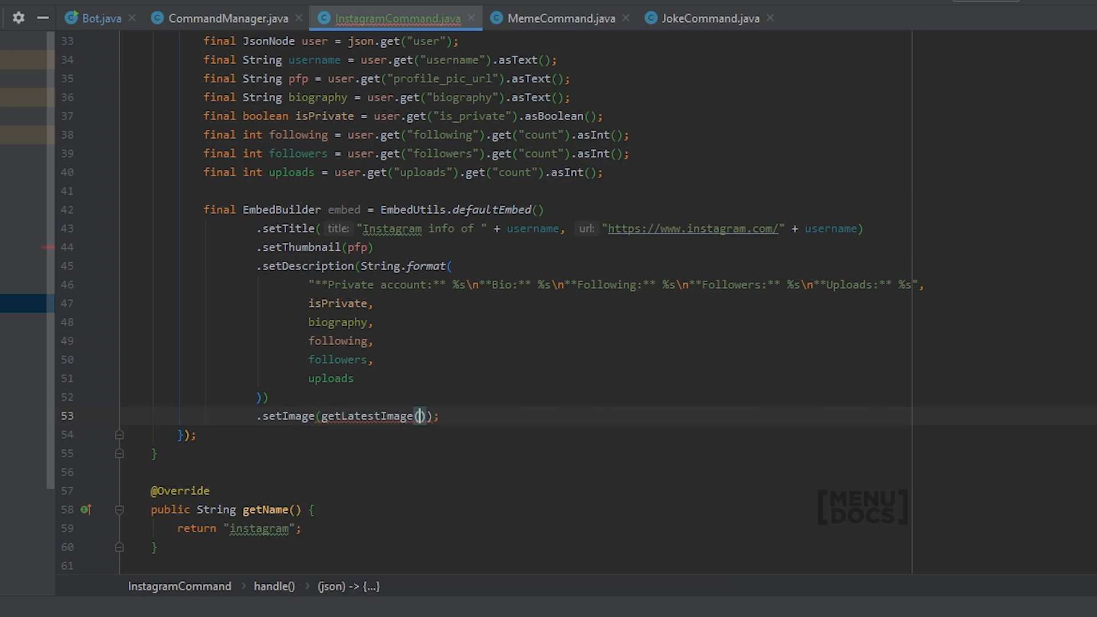
pyautogui.write('json')
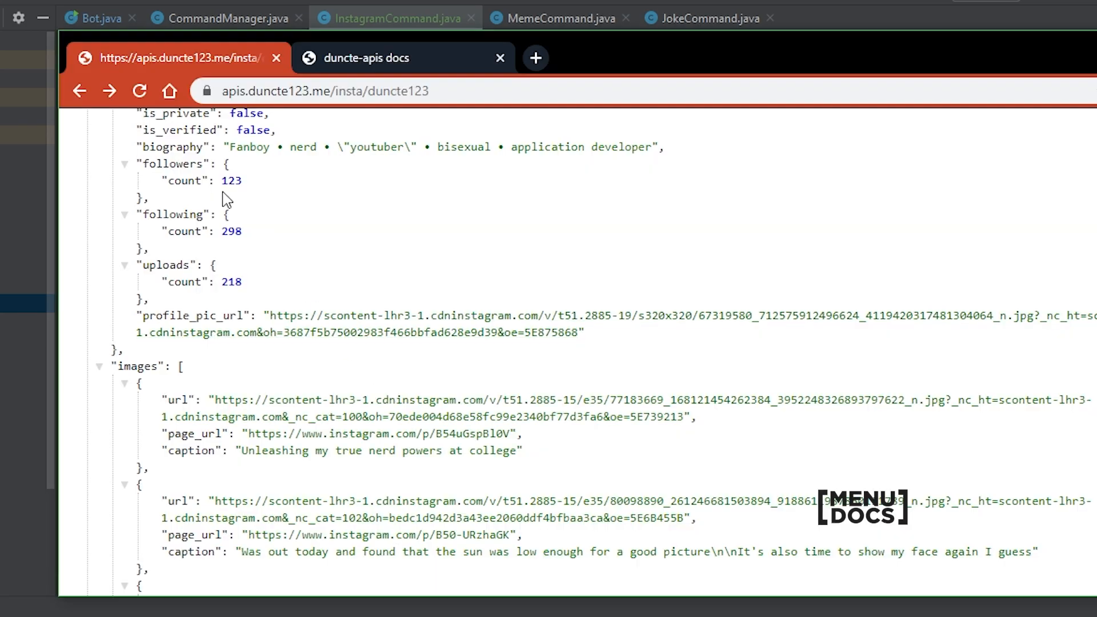
pyautogui.doubleClick(137, 365)
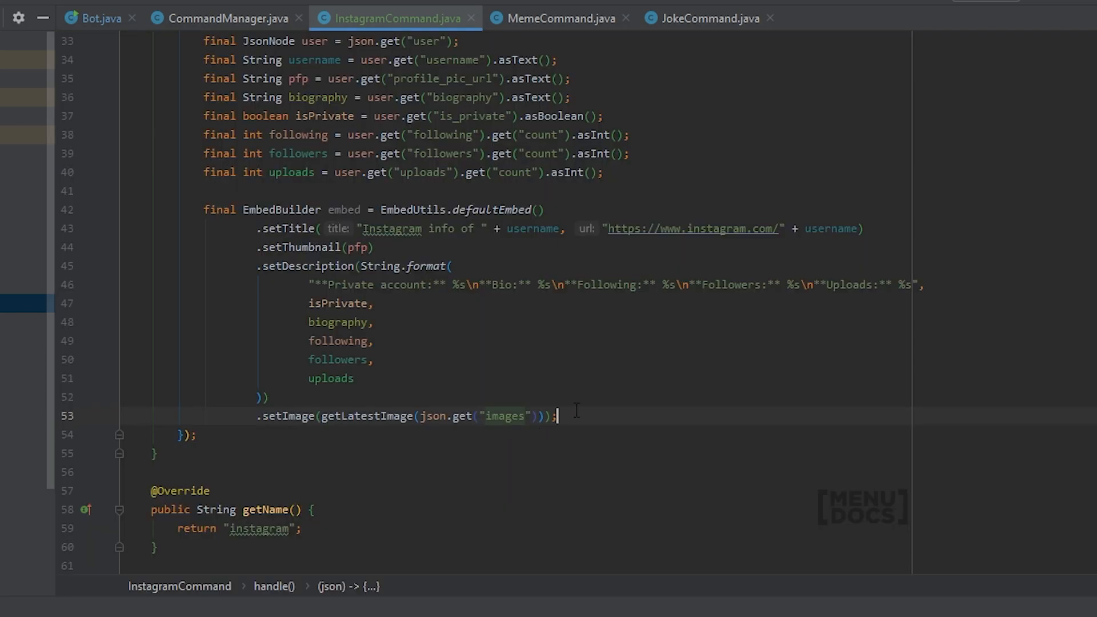
pyautogui.moveTo(635, 398)
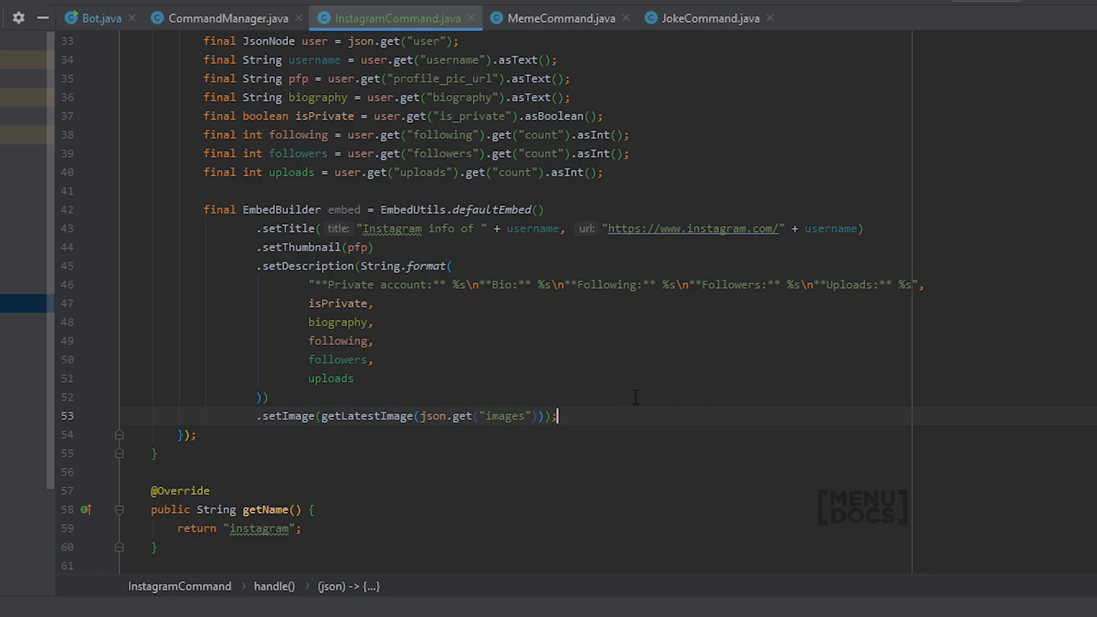
# Send the built embed with channel.sendMessage(embed.build()).queue()
pyautogui.press('enter')
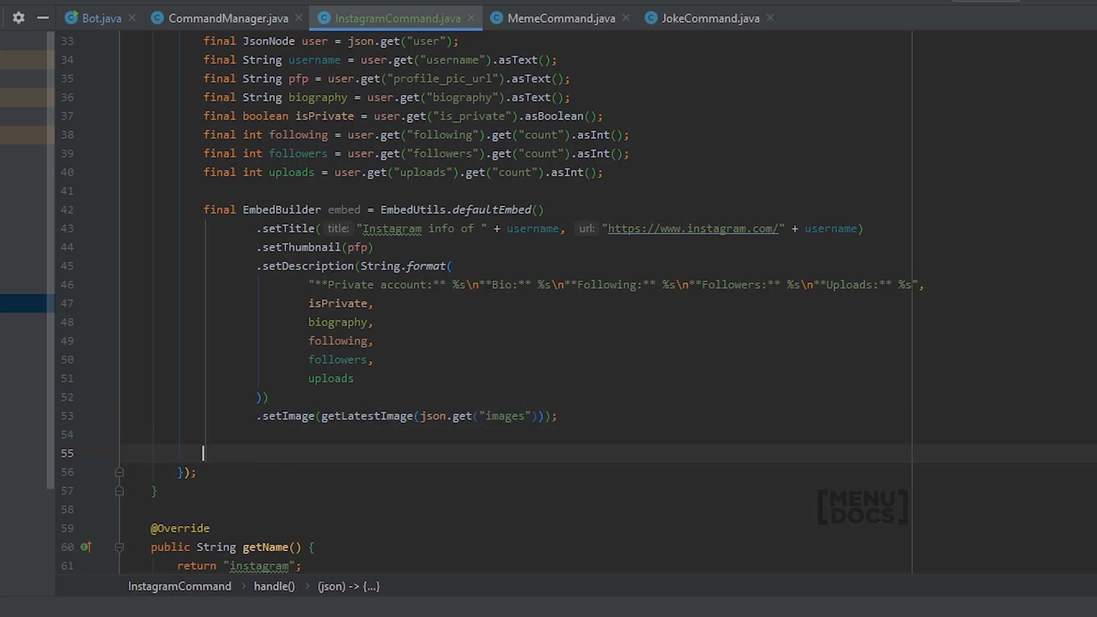
pyautogui.write('channel.sendMessage(')
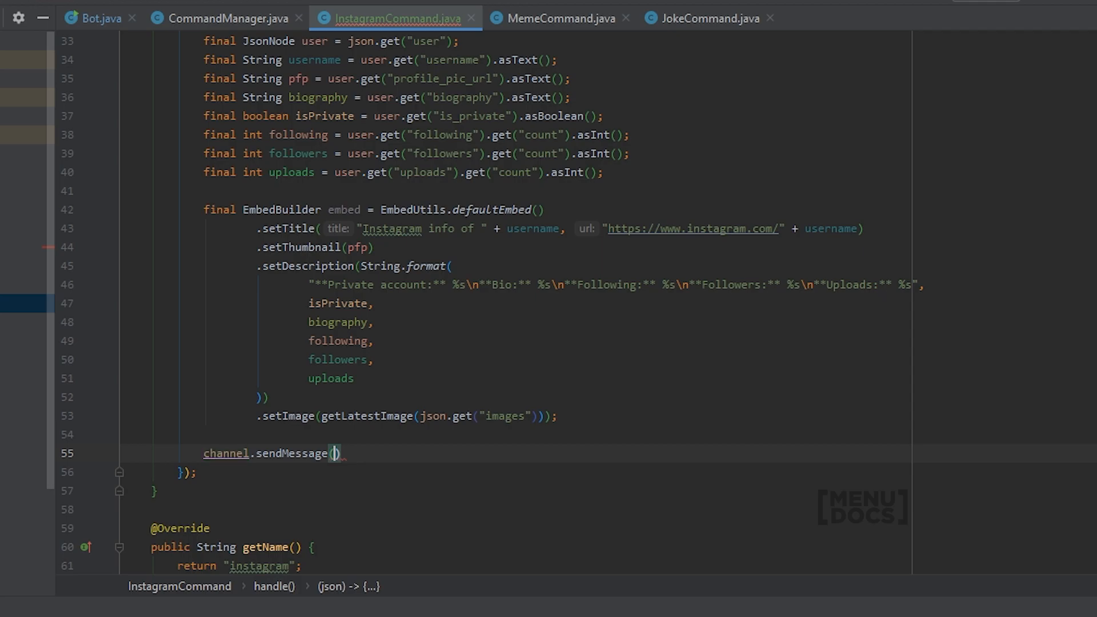
pyautogui.write('embed.build()')
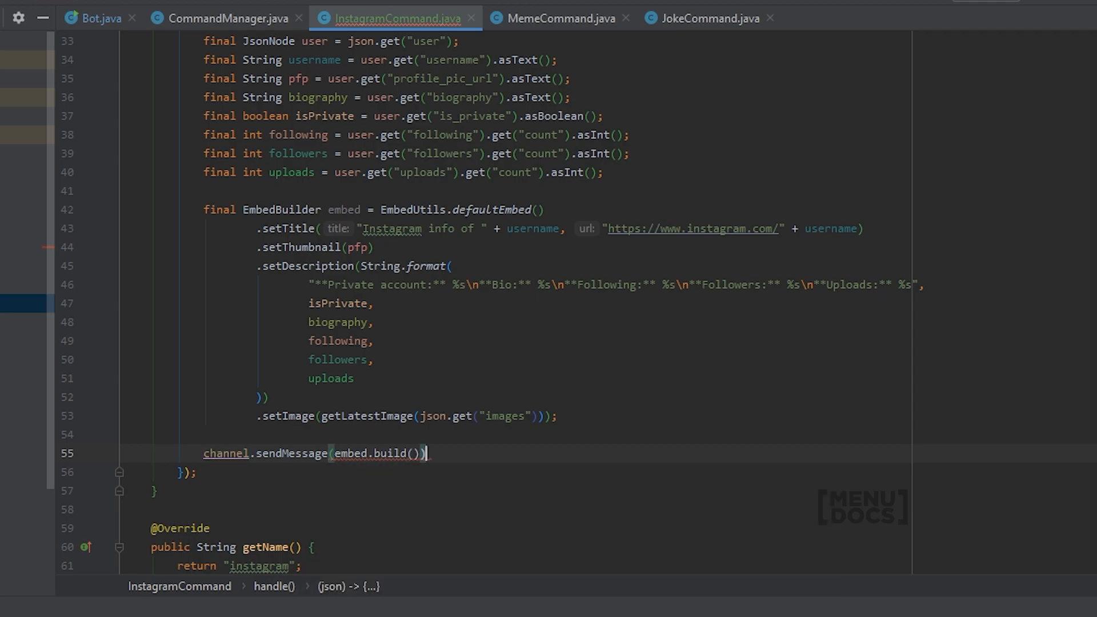
pyautogui.write('.queue();')
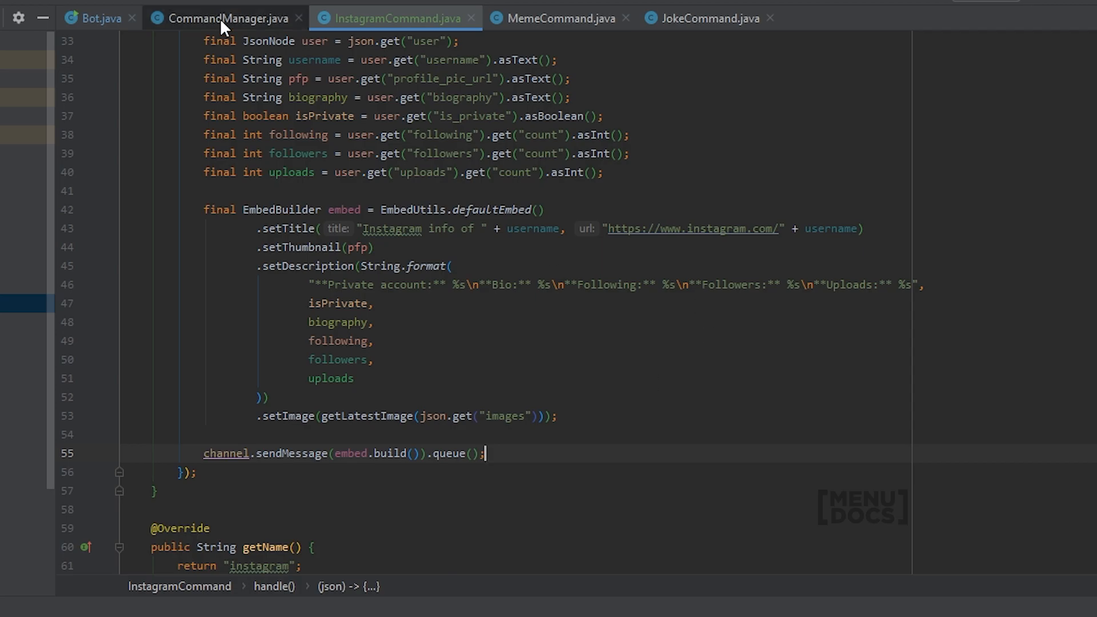
# Add addCommand(new InstagramCommand()) in CommandManager via autocomplete
pyautogui.click(221, 18)
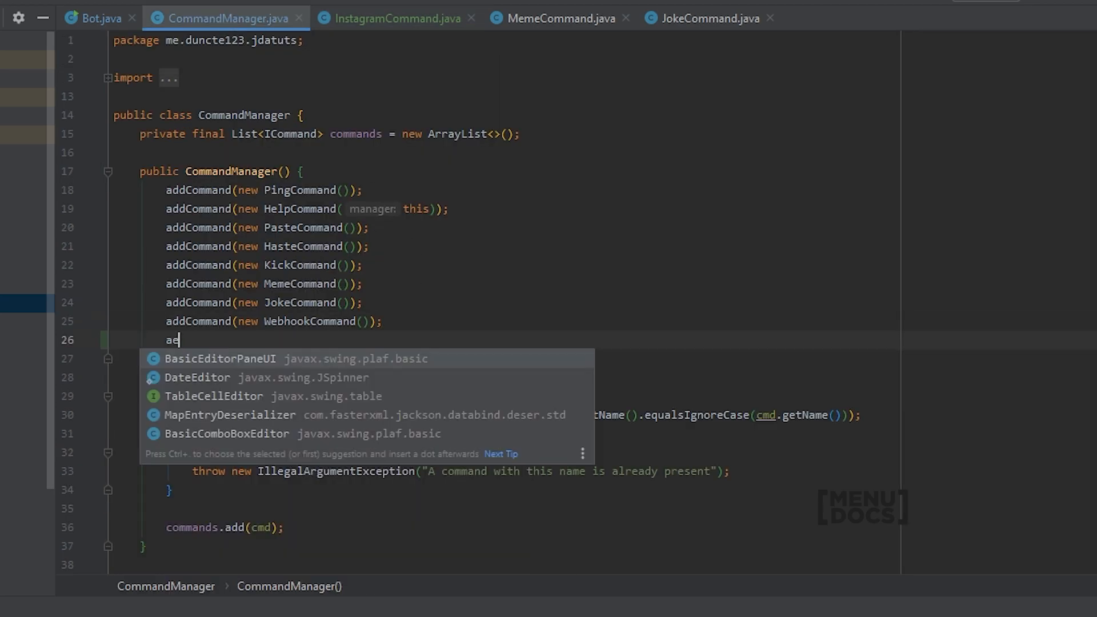
pyautogui.write('addCommand(new Ima')
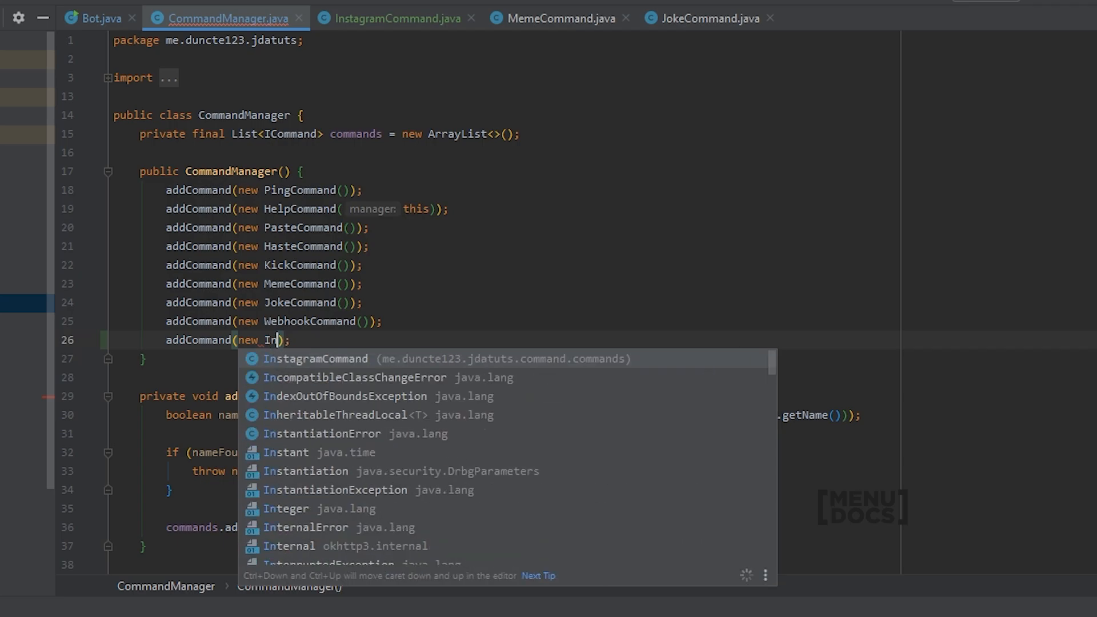
pyautogui.press('Enter')
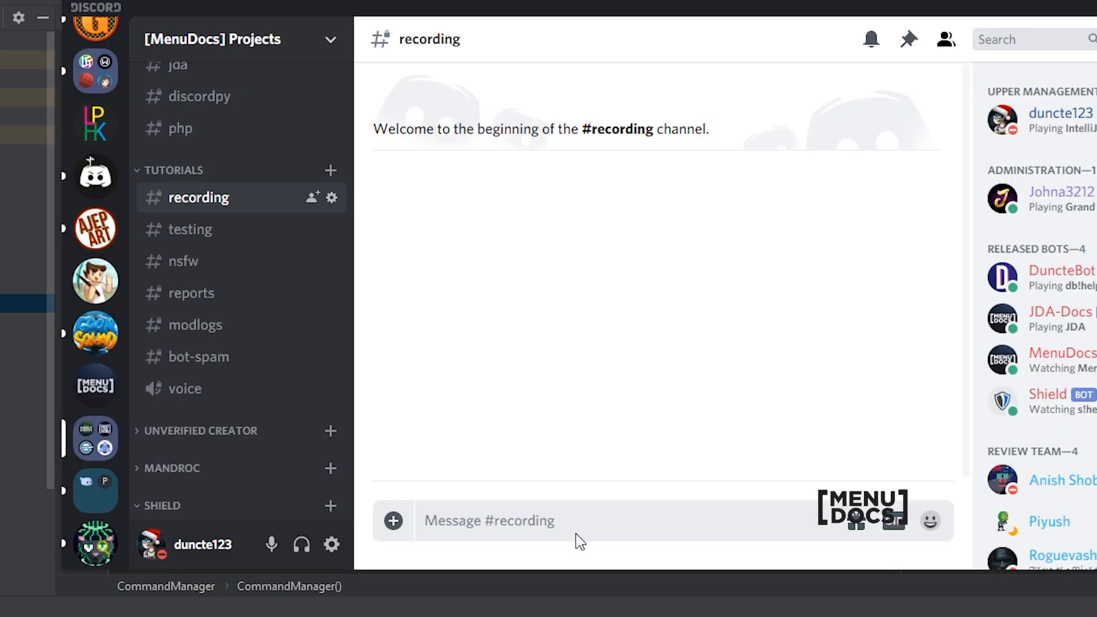
# Run !!instagram without and with a username, highlighting the private account value in the embed
pyautogui.write('!!')
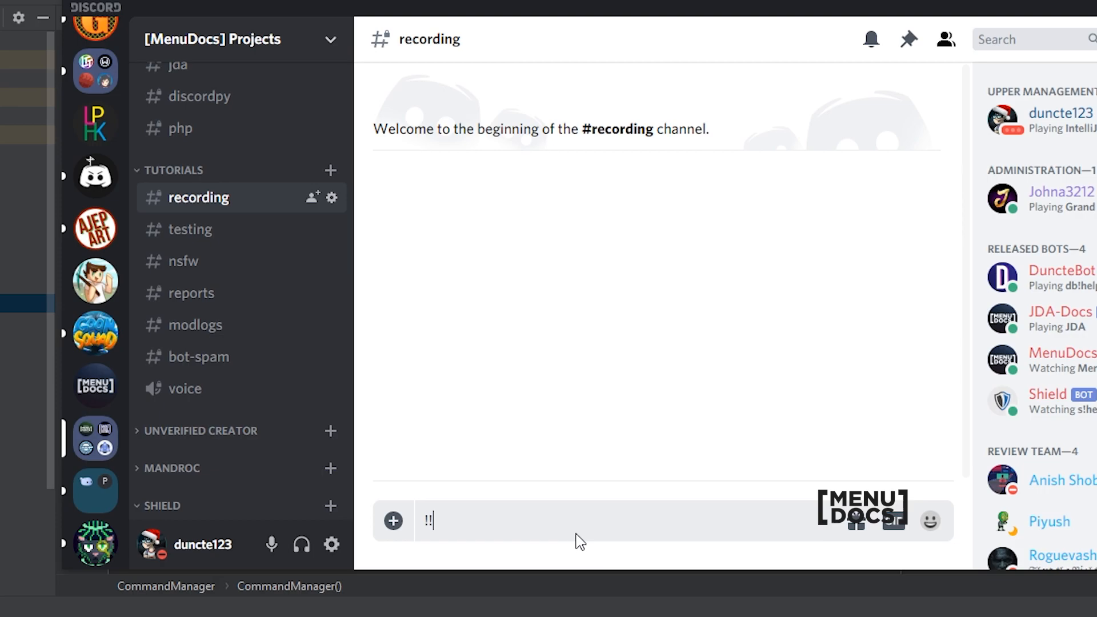
pyautogui.write('instagram')
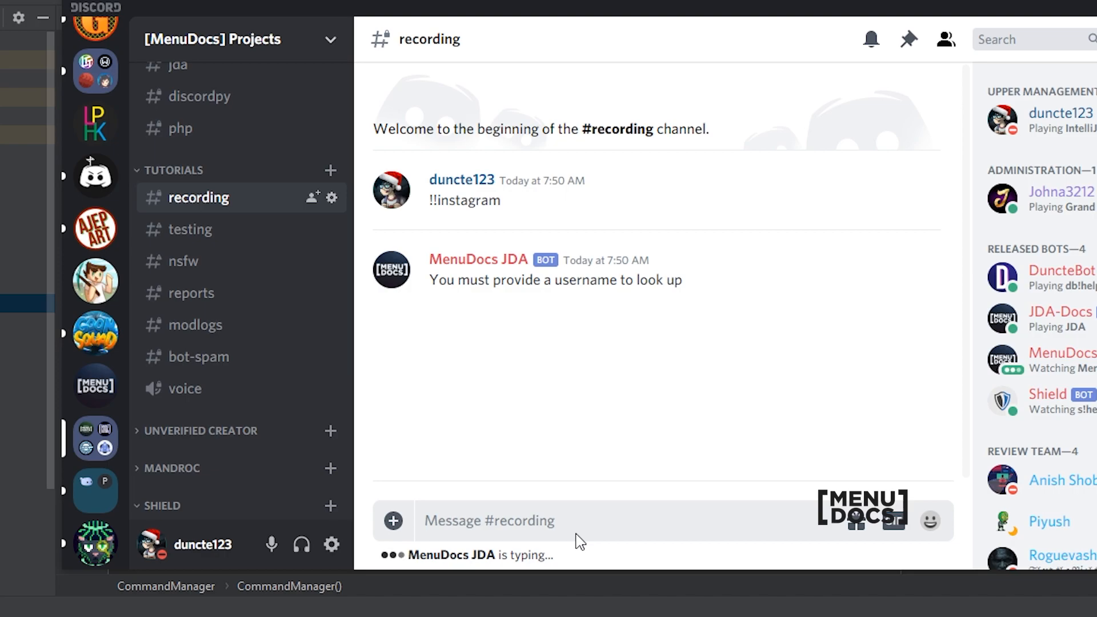
pyautogui.write('!!instagram')
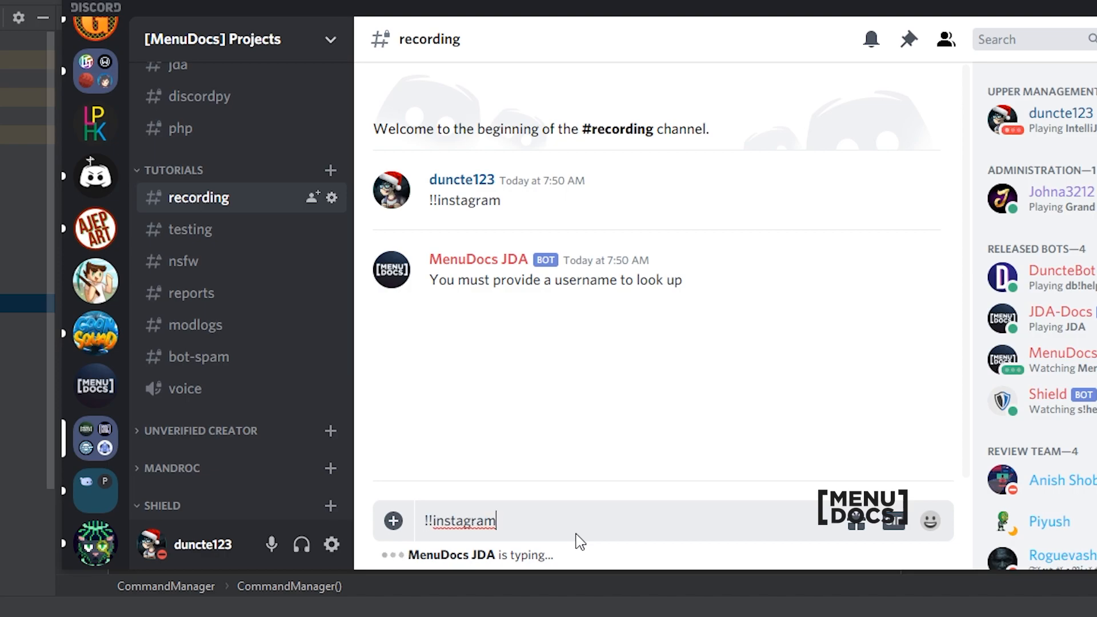
pyautogui.press('Enter')
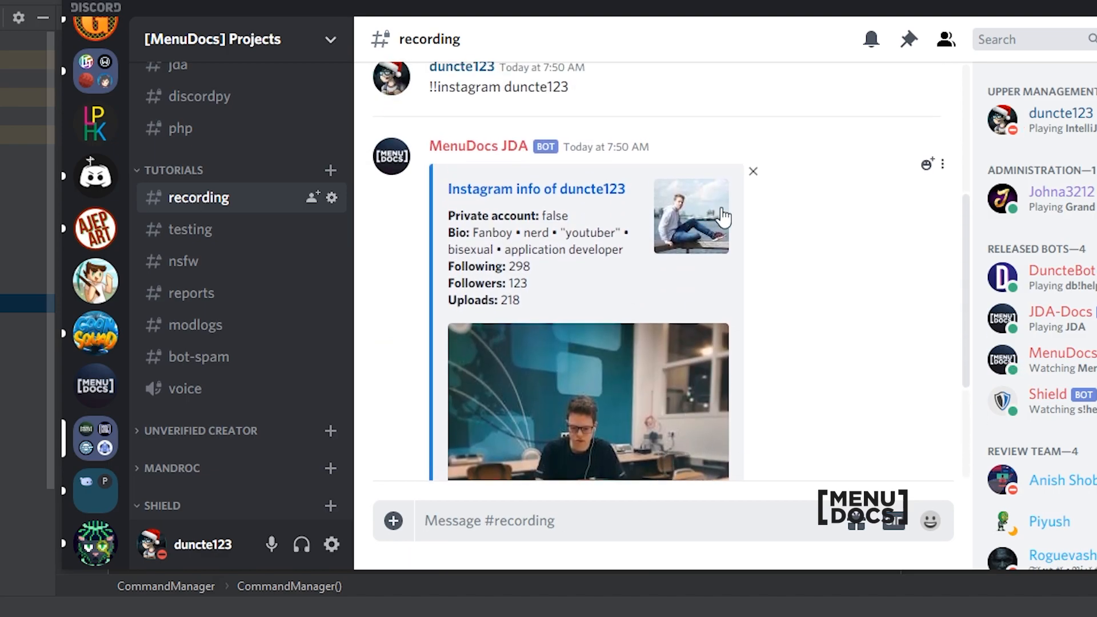
pyautogui.moveTo(472, 232); pyautogui.dragTo(594, 249)
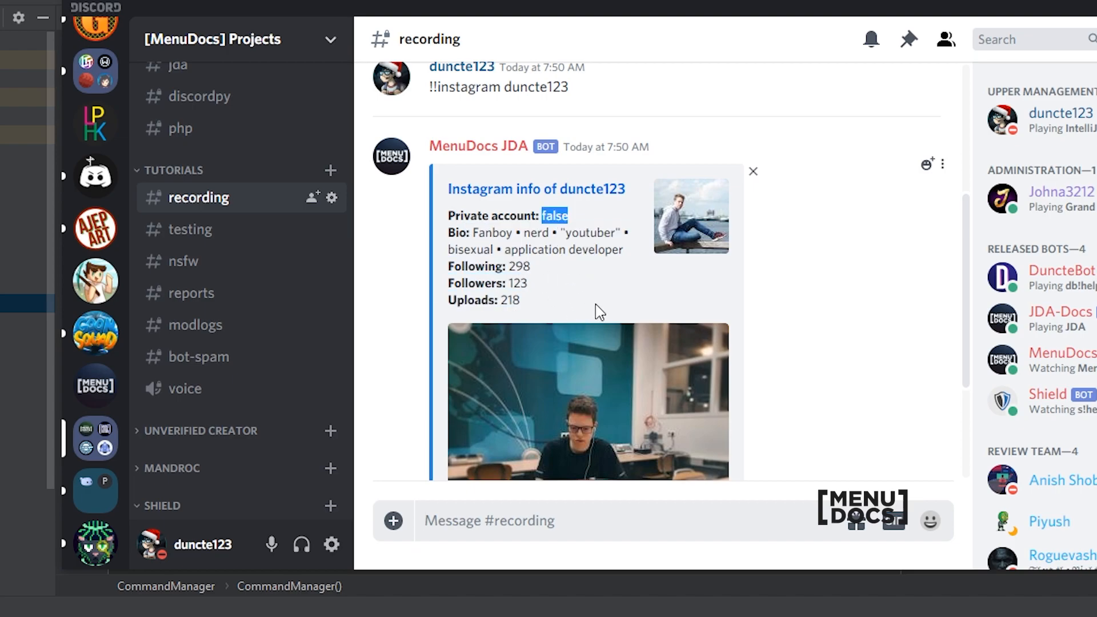
# Run !!instagram for MenuDocs and start another lookup for a private account
pyautogui.write('!!instagram Me')
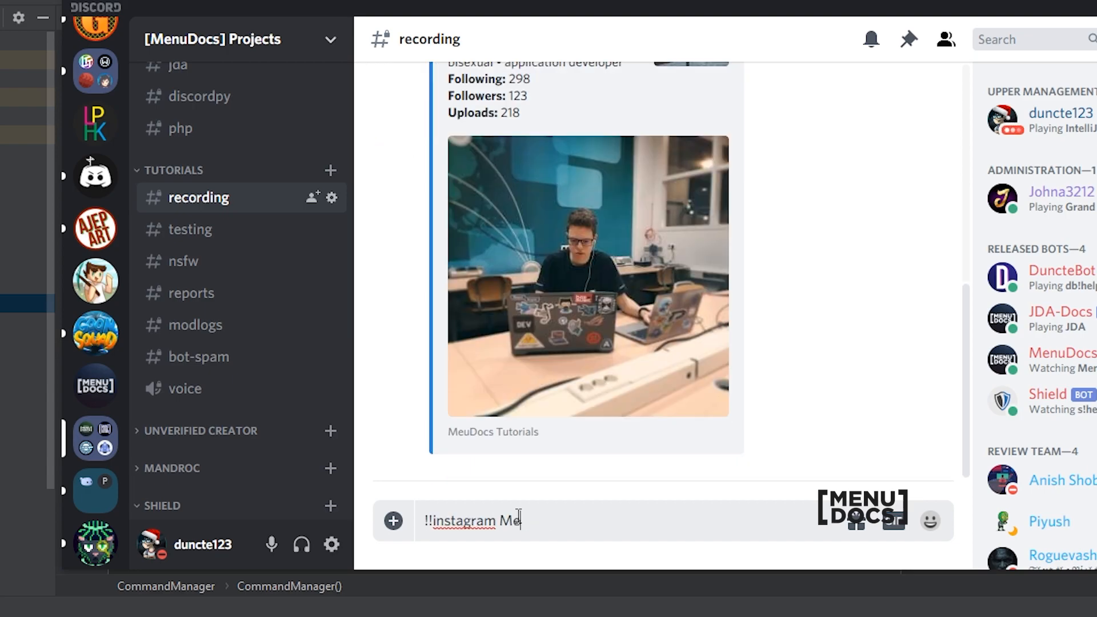
pyautogui.press('Enter')
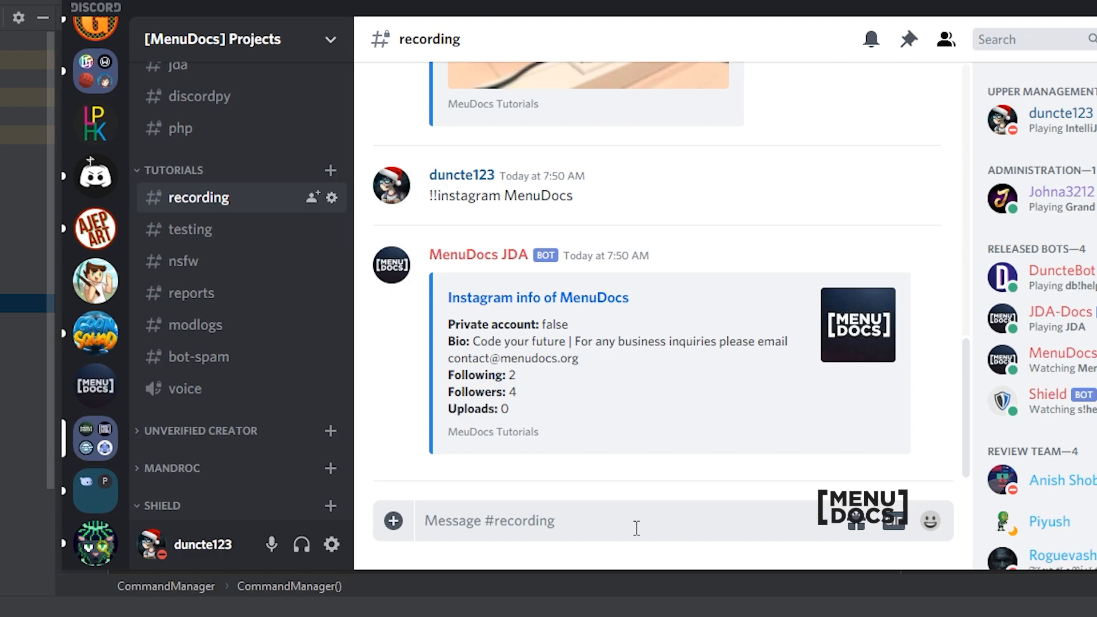
pyautogui.write('!!in')
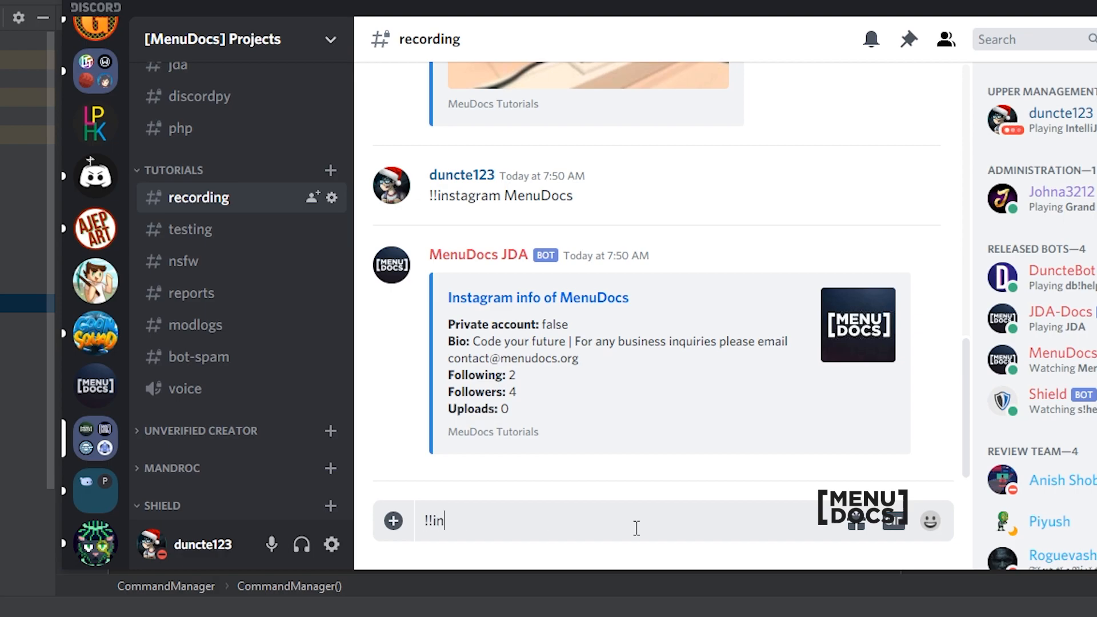
pyautogui.write('stagram')
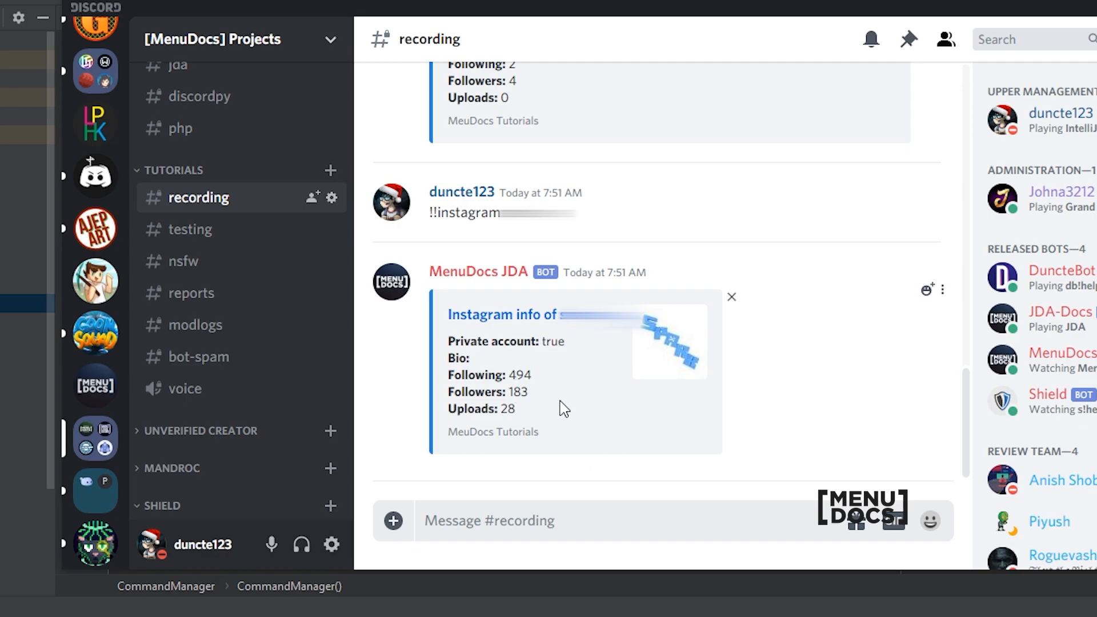
pyautogui.moveTo(554, 434)
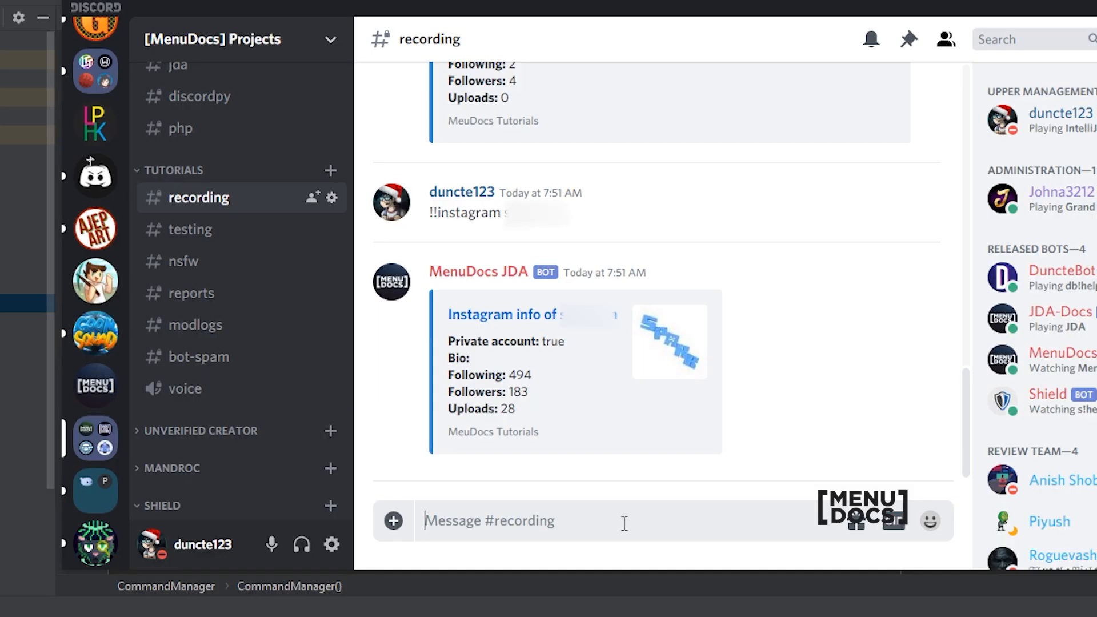
pyautogui.moveTo(568, 443)
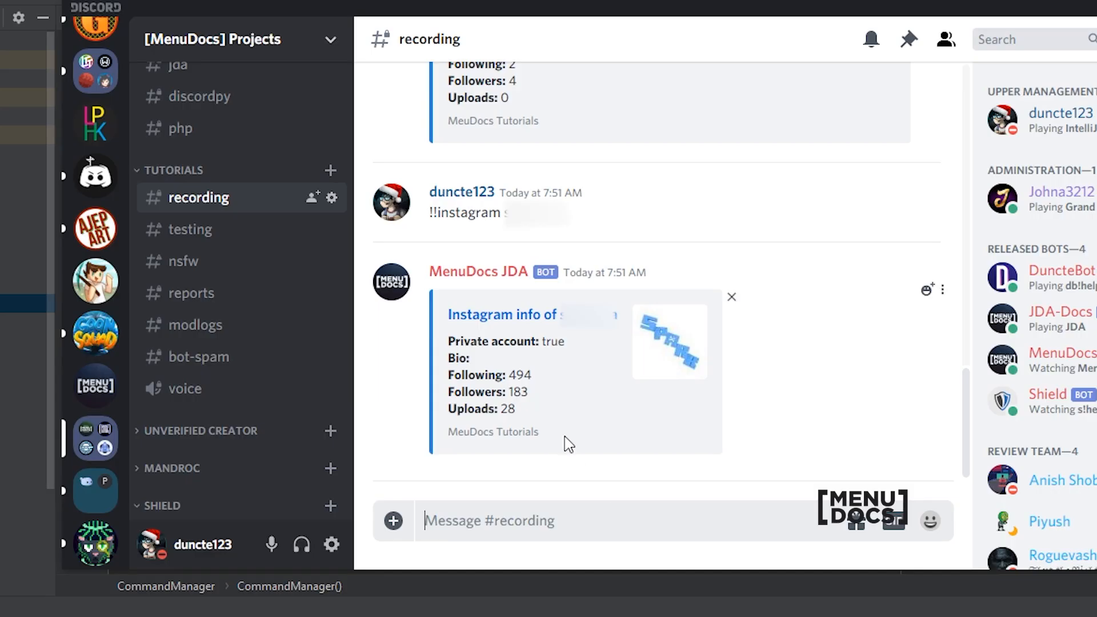
pyautogui.moveTo(541, 349)
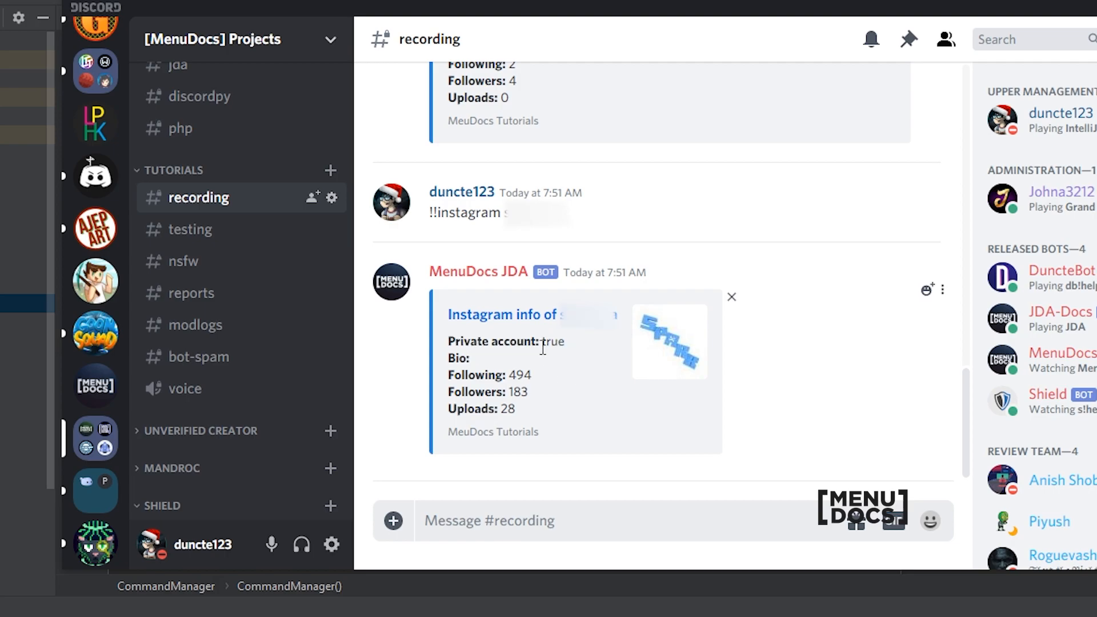
pyautogui.moveTo(557, 365)
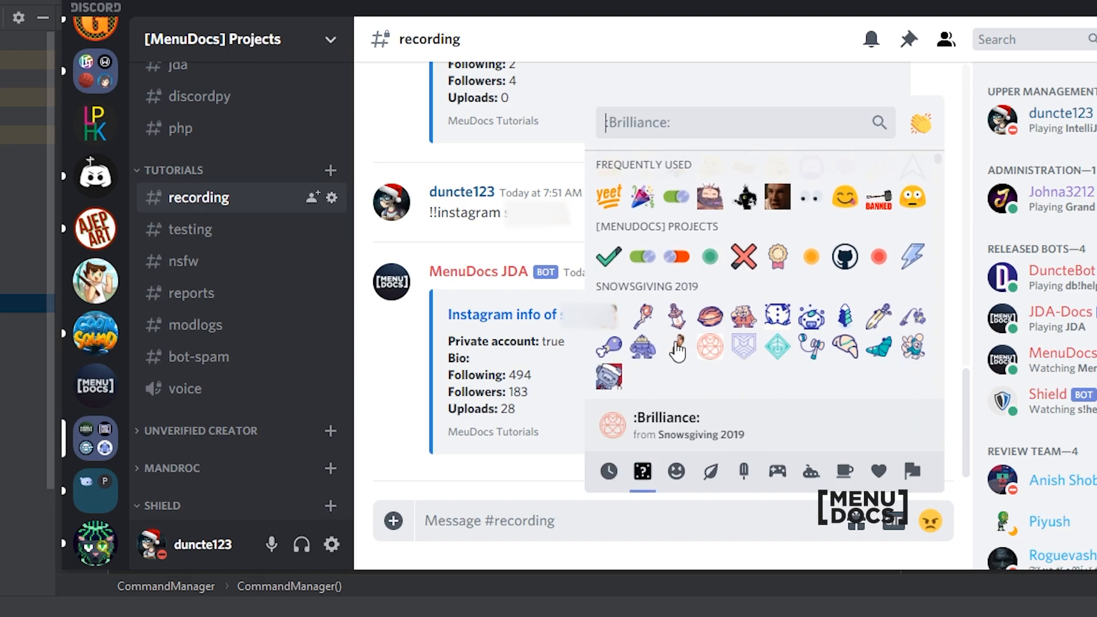
pyautogui.moveTo(777, 258)
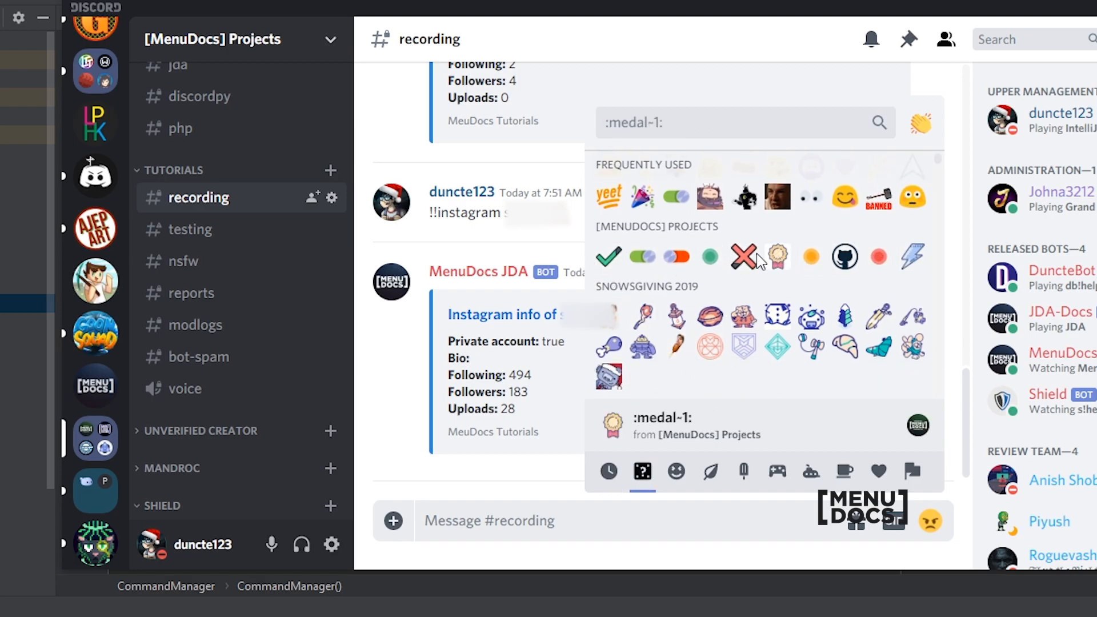
pyautogui.moveTo(743, 256)
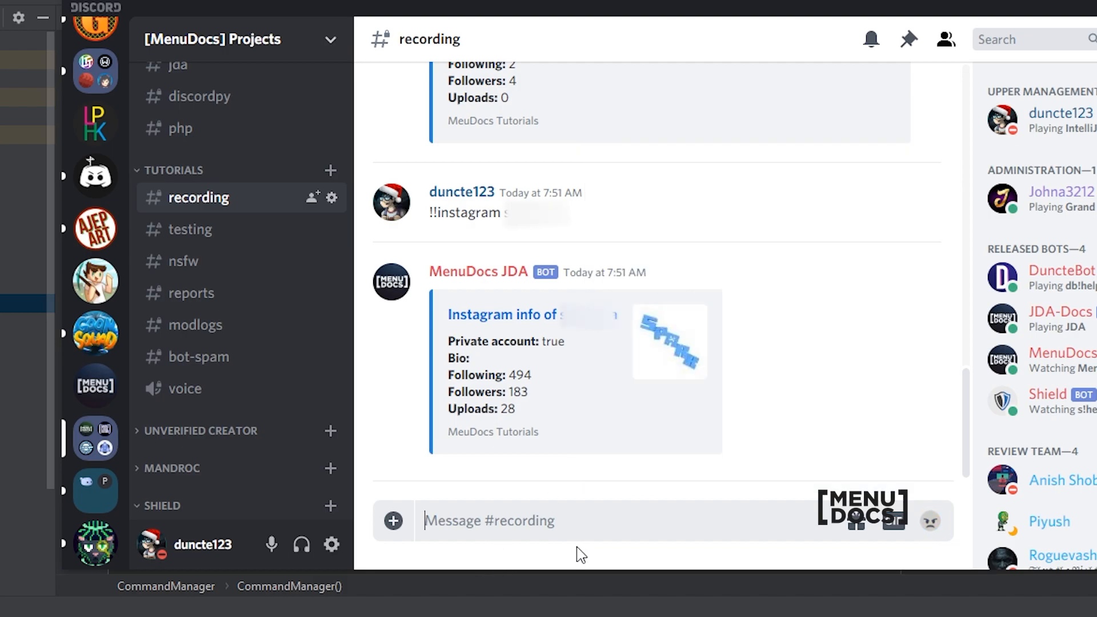
# Send the escaped :sliderRight: emote to reveal its raw emote id
pyautogui.write(':slin')
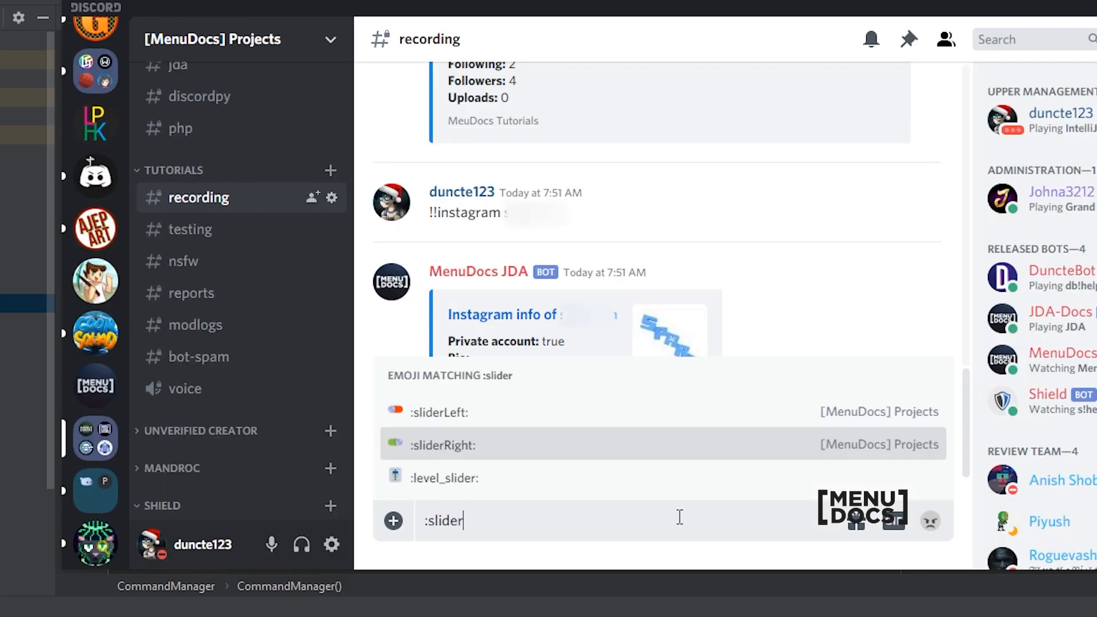
pyautogui.click(441, 444)
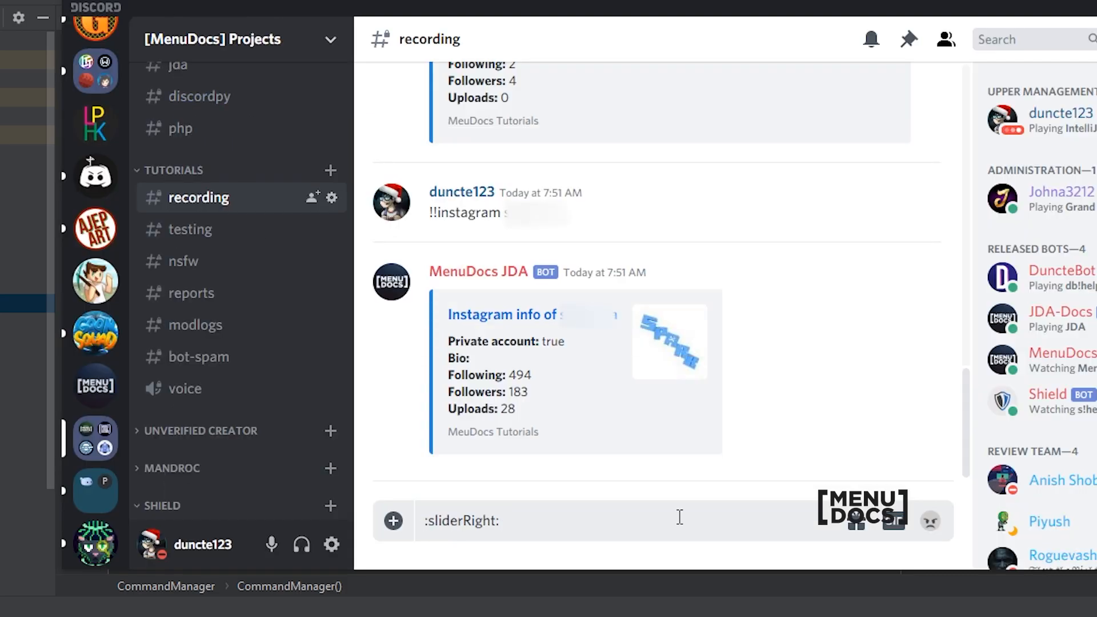
pyautogui.press('Enter')
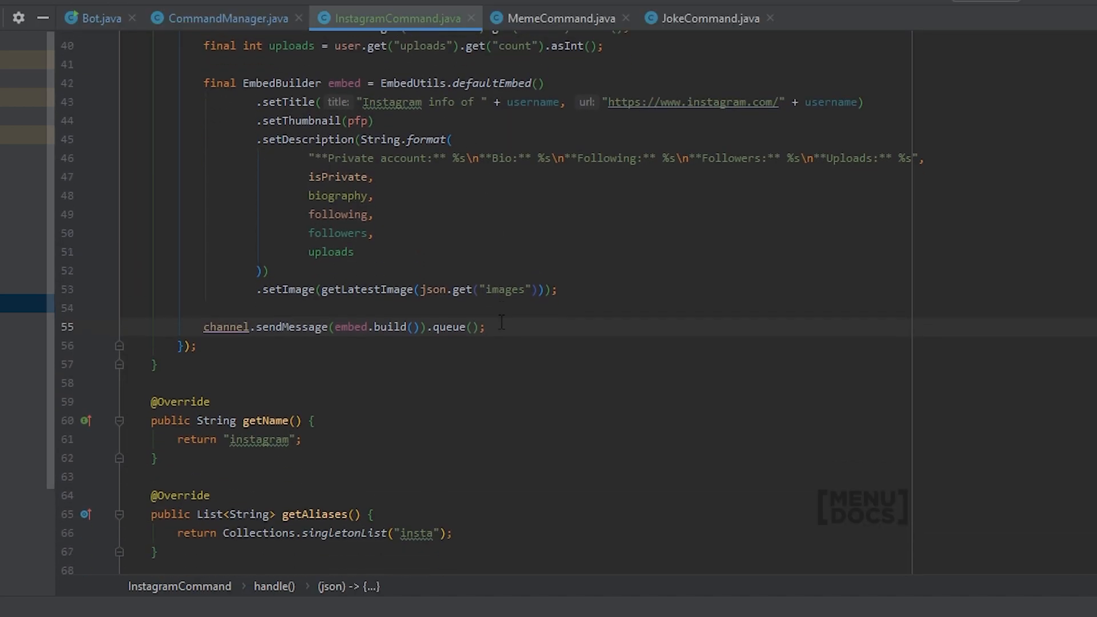
pyautogui.scroll(-3)
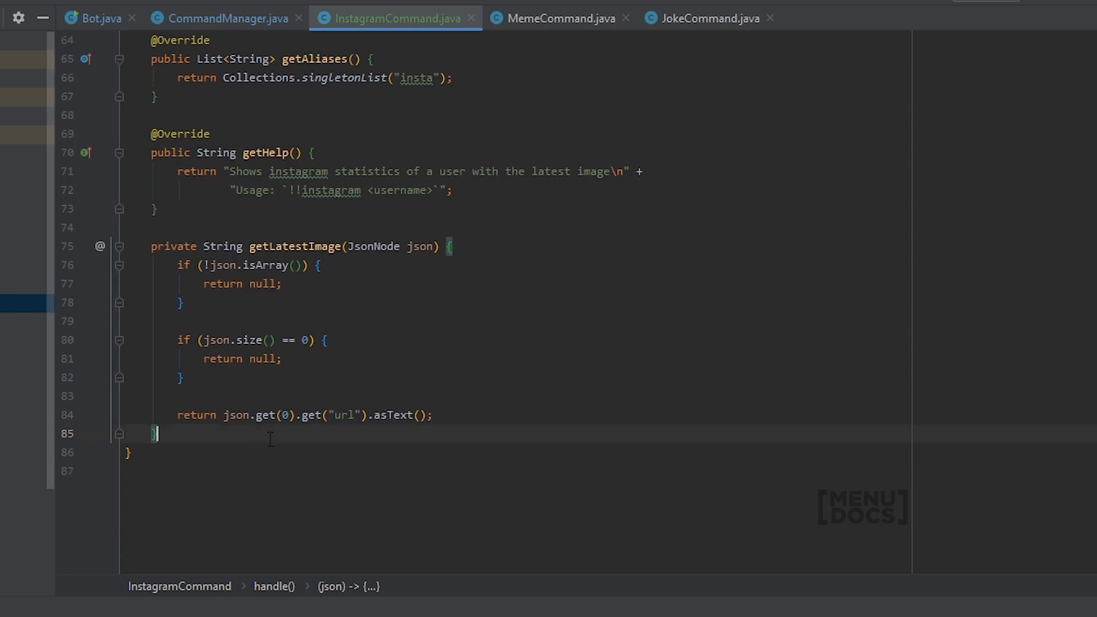
pyautogui.write('private')
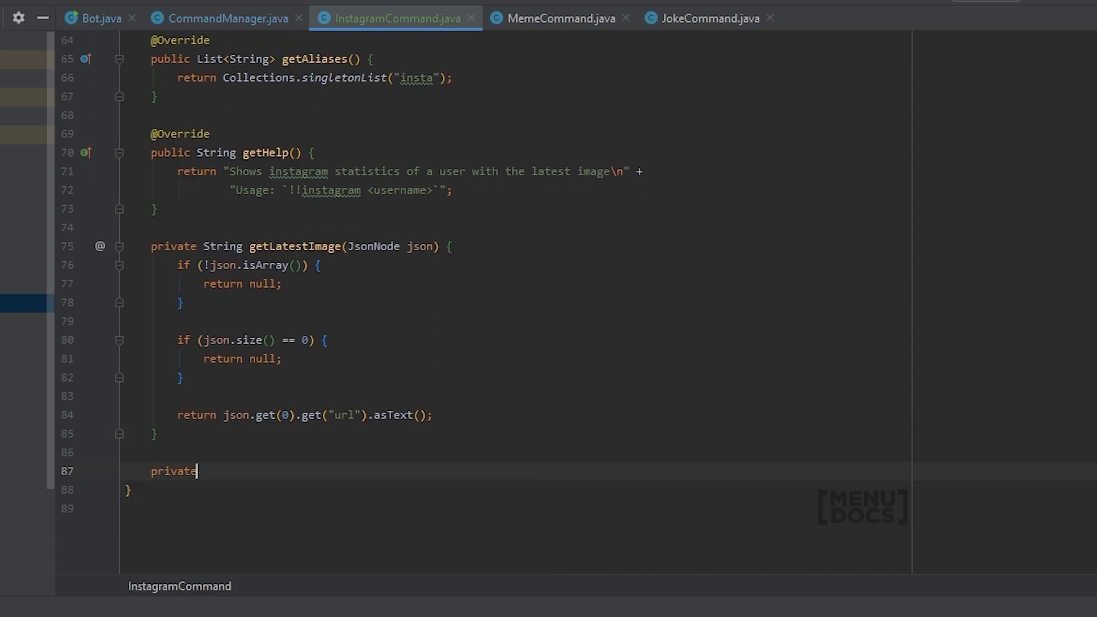
pyautogui.write('String')
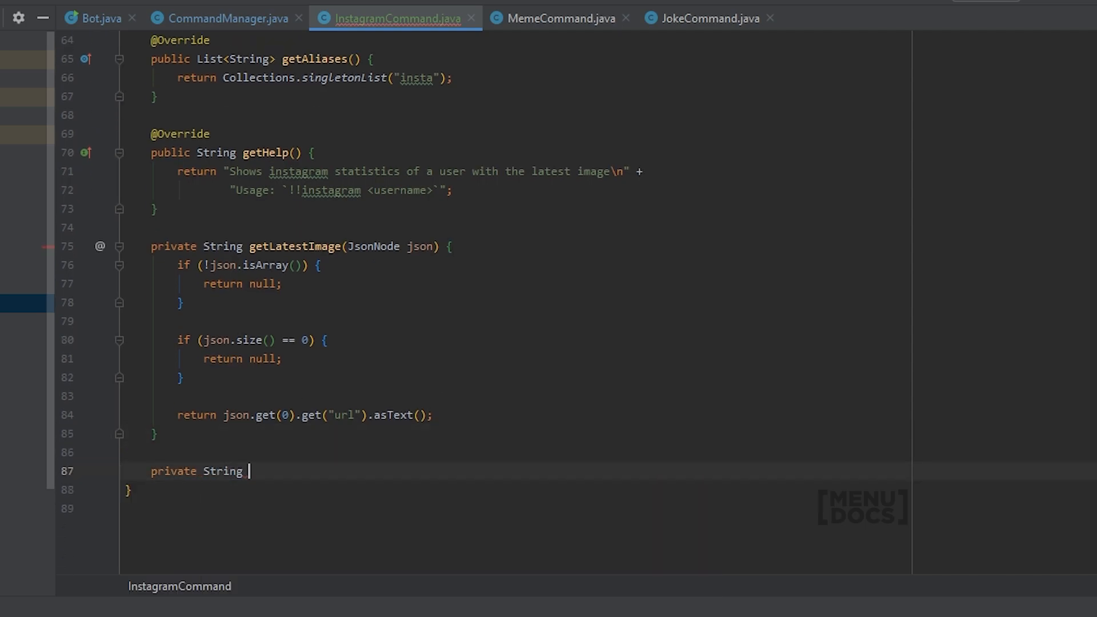
pyautogui.write('toEmot')
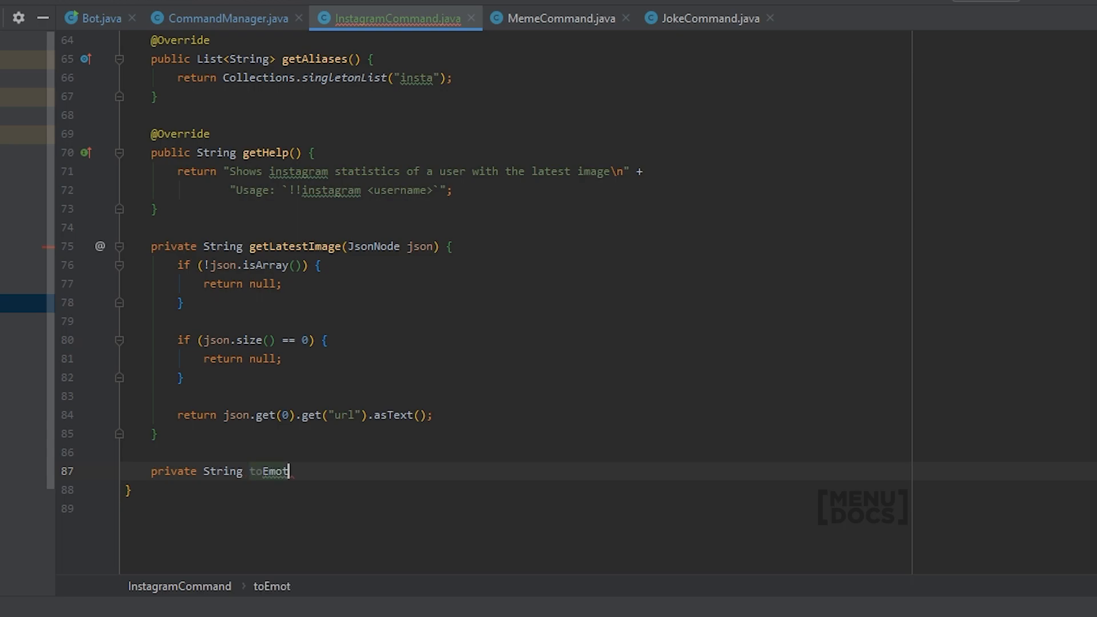
pyautogui.write('e(')
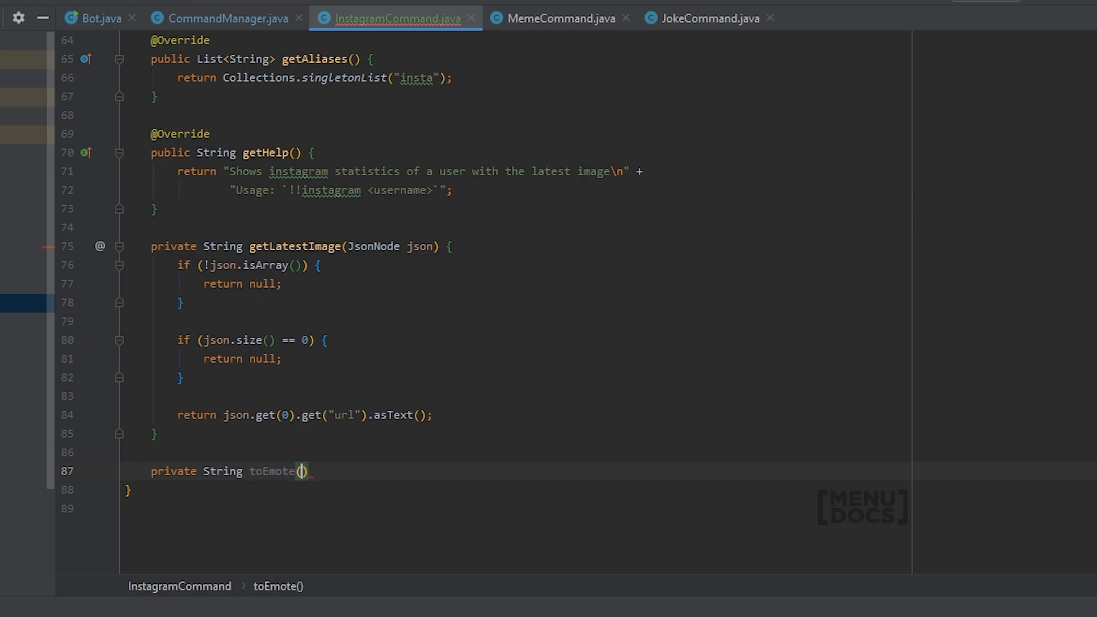
pyautogui.write('boolean bool')
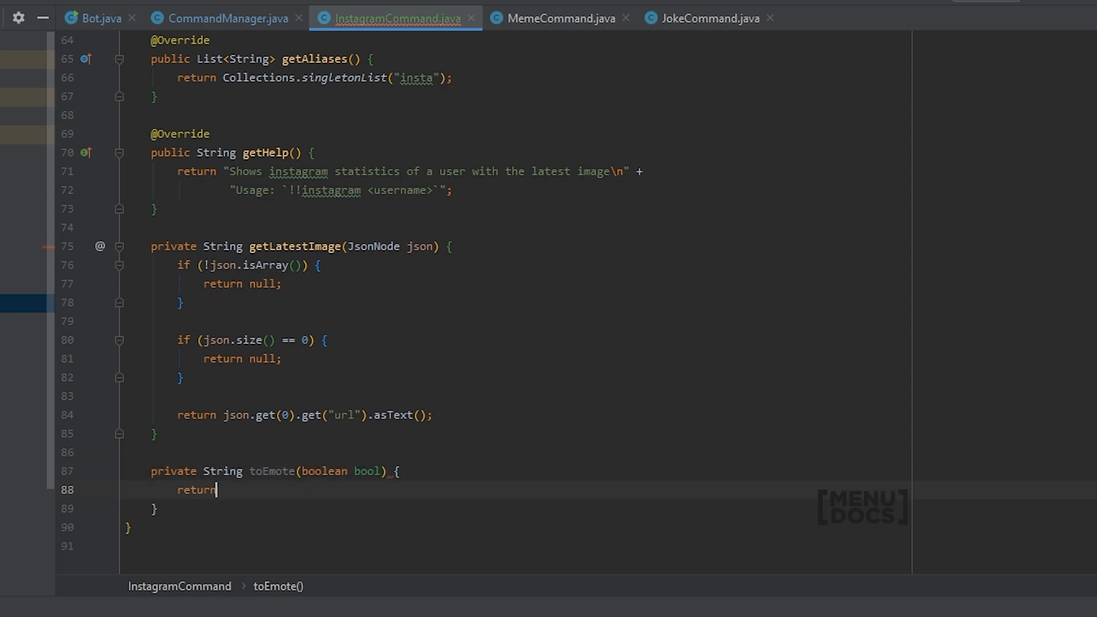
pyautogui.write('bool ?')
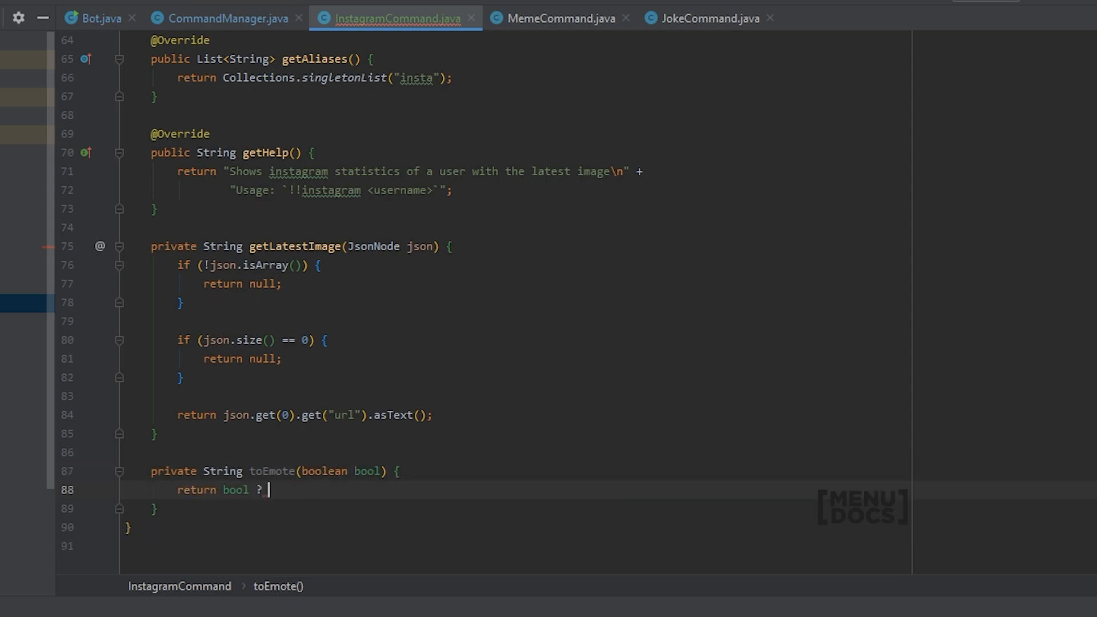
pyautogui.write('"<:sliderRight:582718257598038017>"')
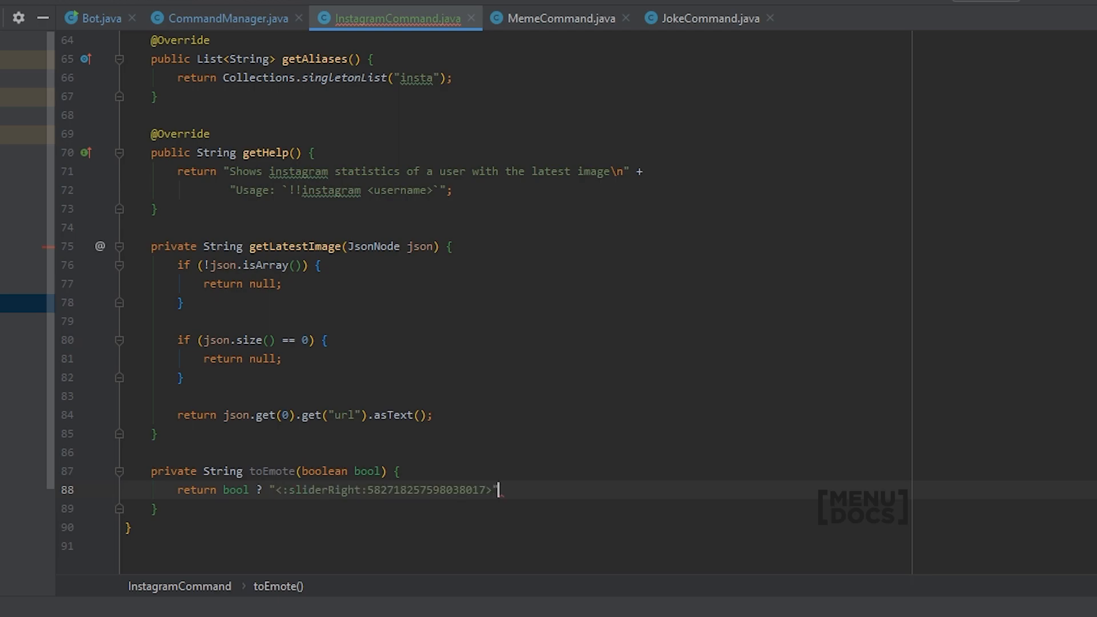
pyautogui.write(': "";')
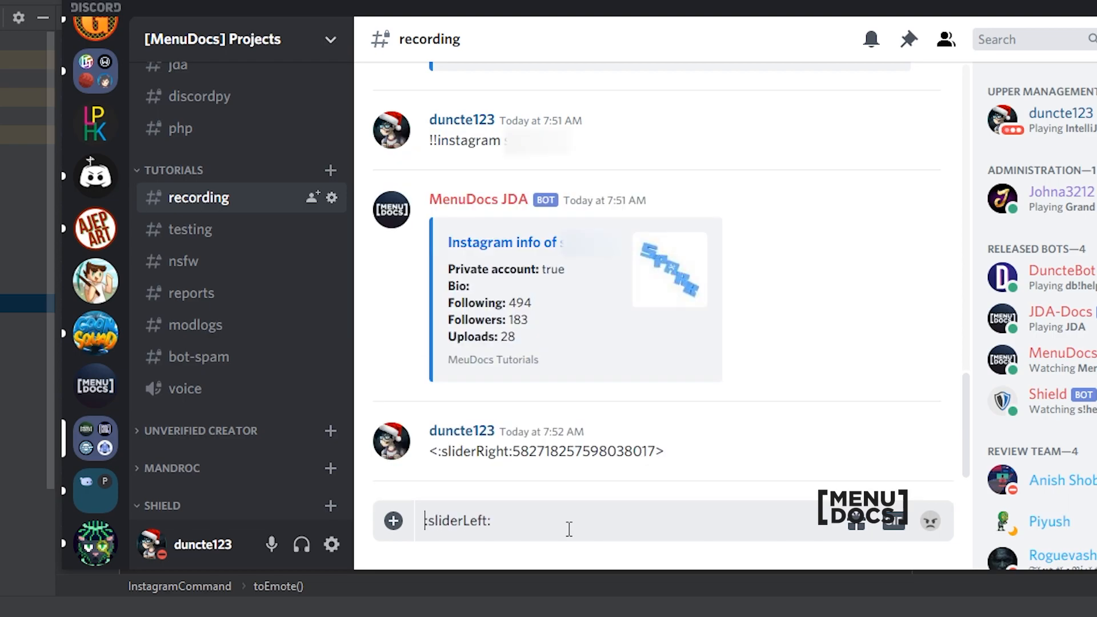
pyautogui.write('\\')
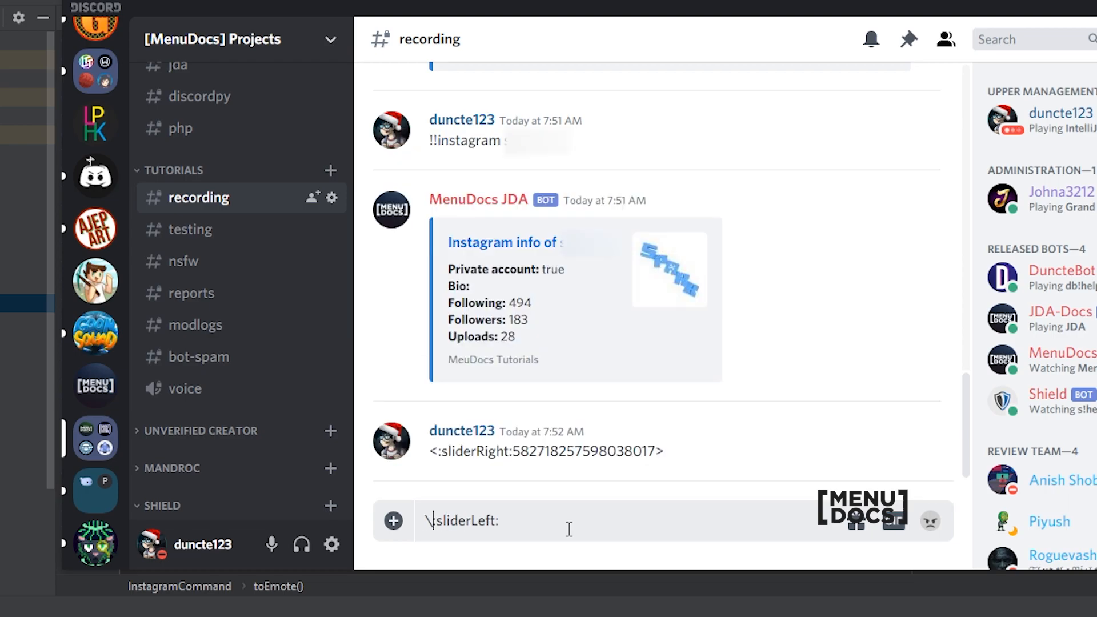
pyautogui.press('Enter')
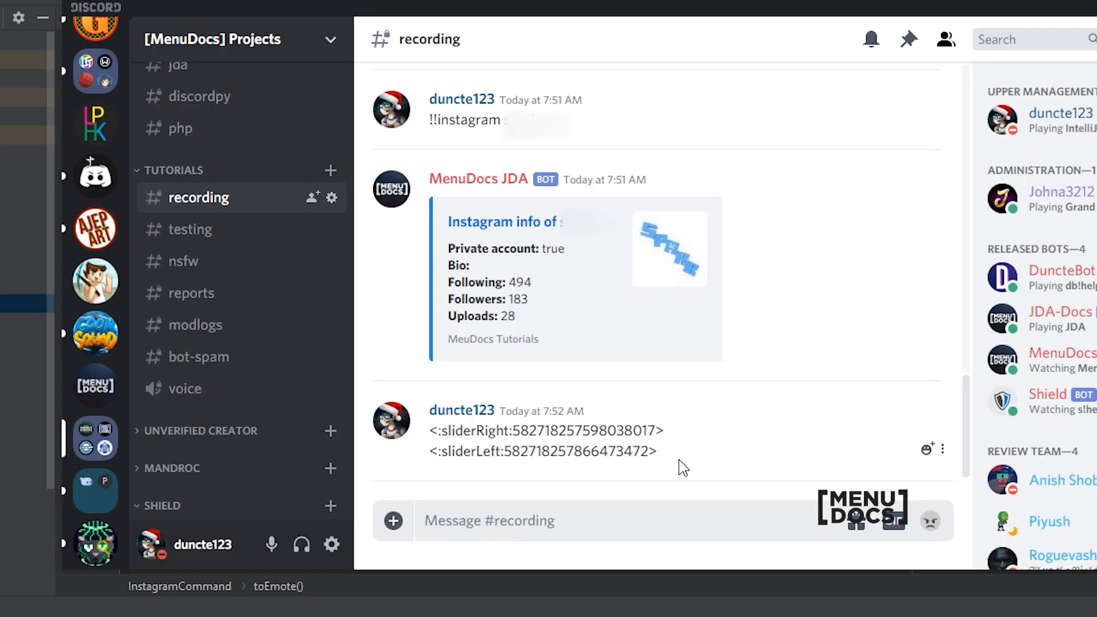
pyautogui.write('db!')
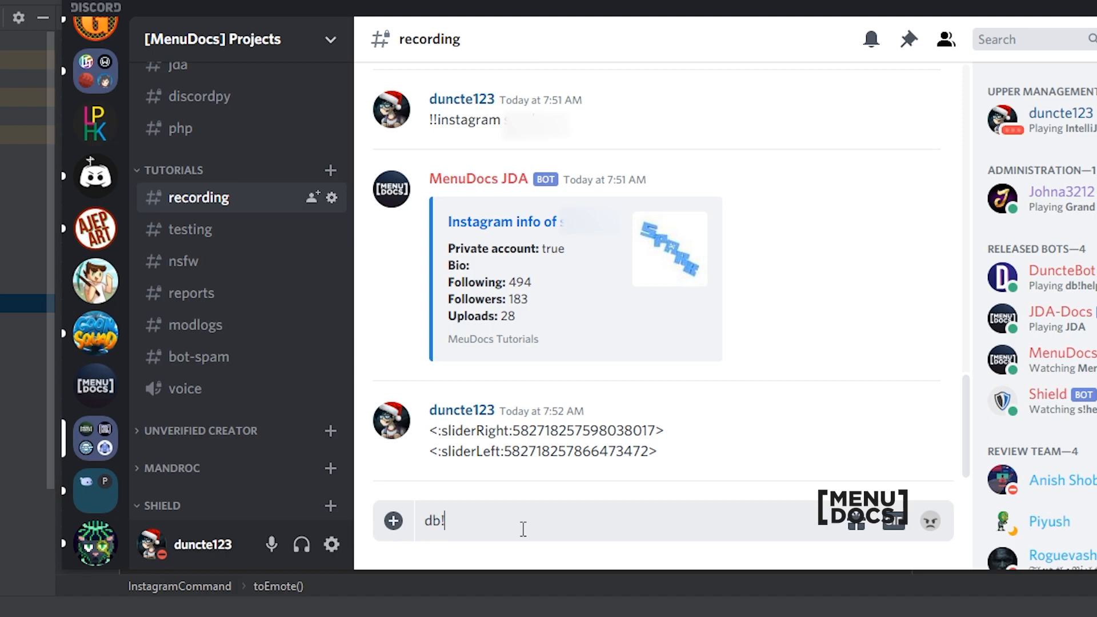
pyautogui.write('eval ""')
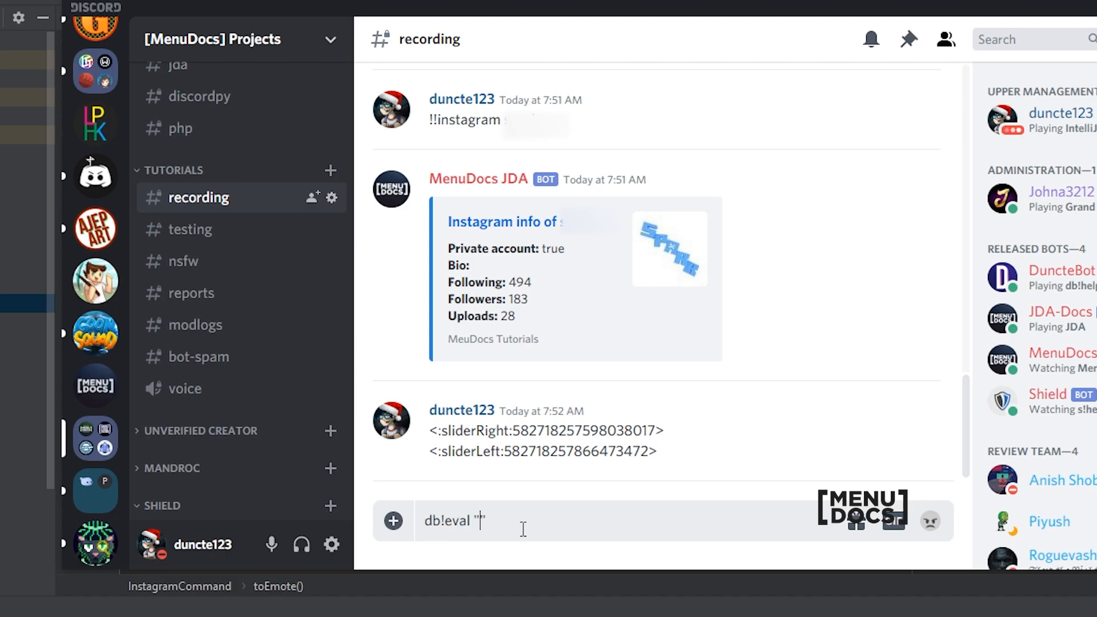
pyautogui.write('<:sliderLeft:582718257866473472>"')
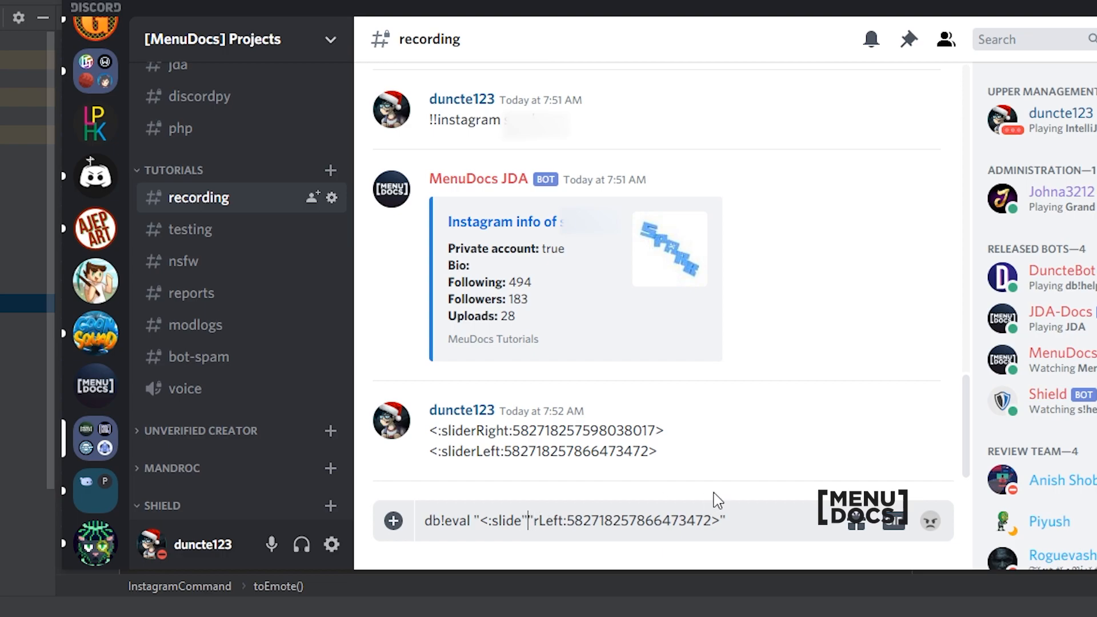
pyautogui.write('+"')
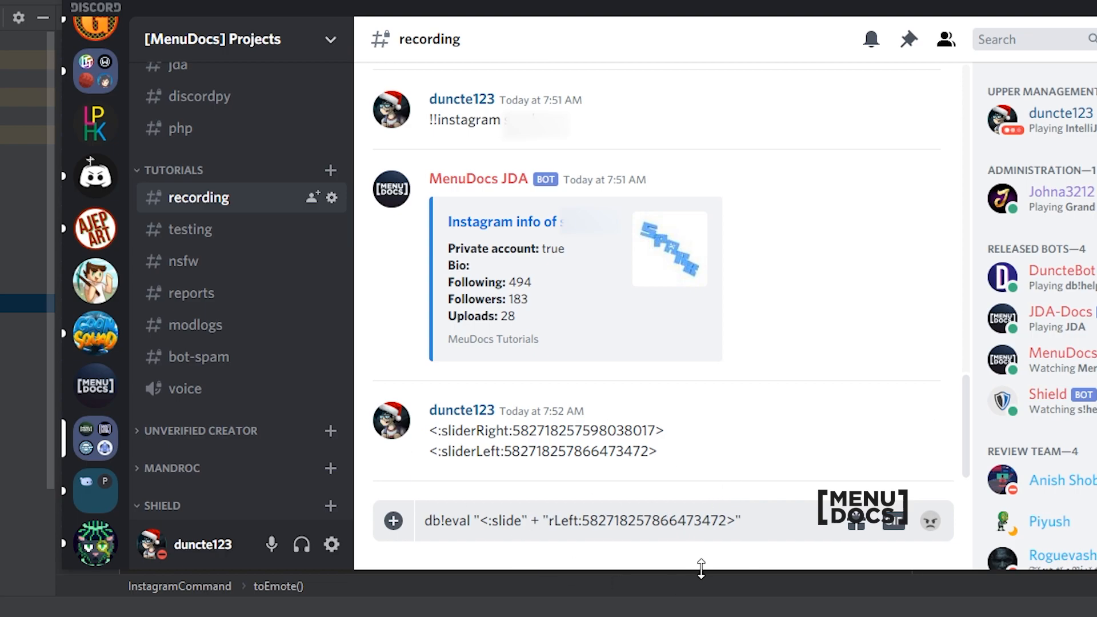
pyautogui.press('Enter')
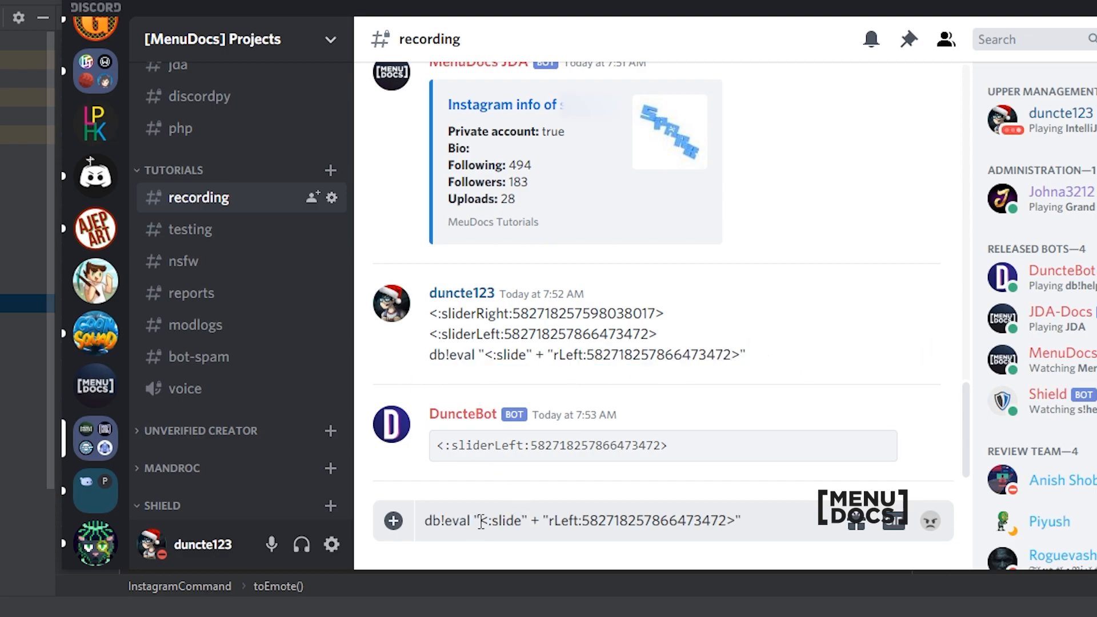
# Run a second eval via channel.sendMessage without the emote id and return to IntelliJ
pyautogui.write('channel.sendMessage("<:slide" +')
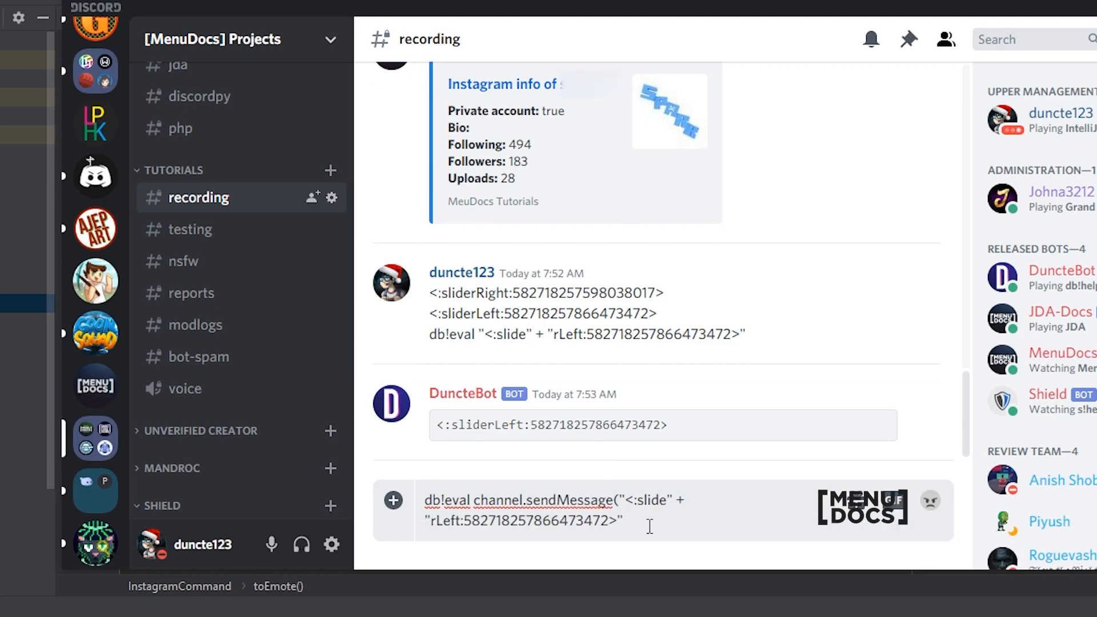
pyautogui.write(')')
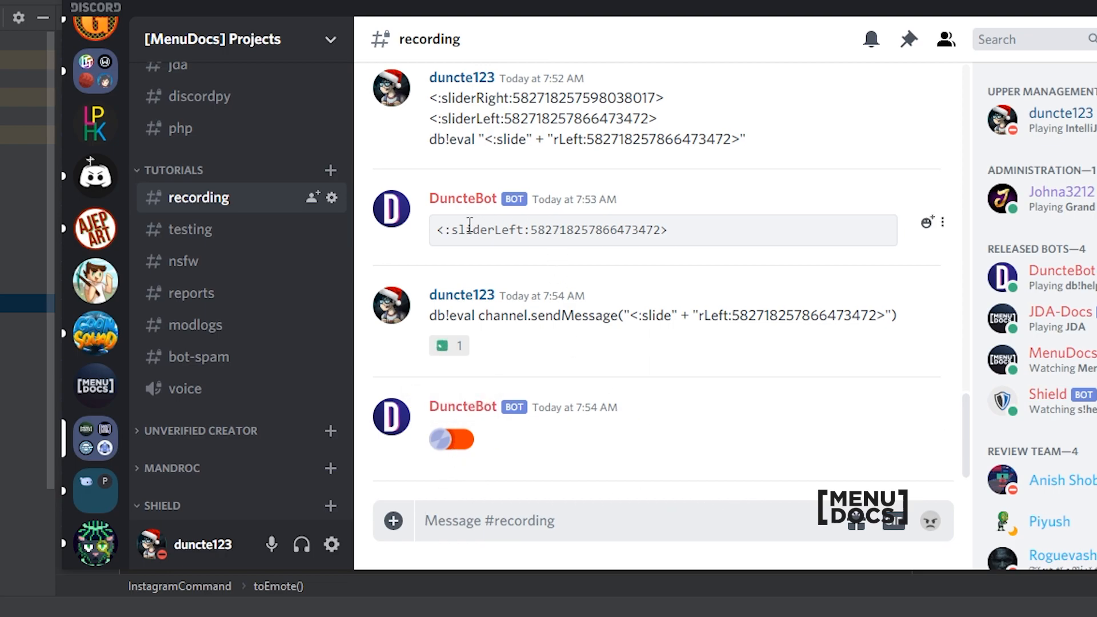
pyautogui.doubleClick(481, 231)
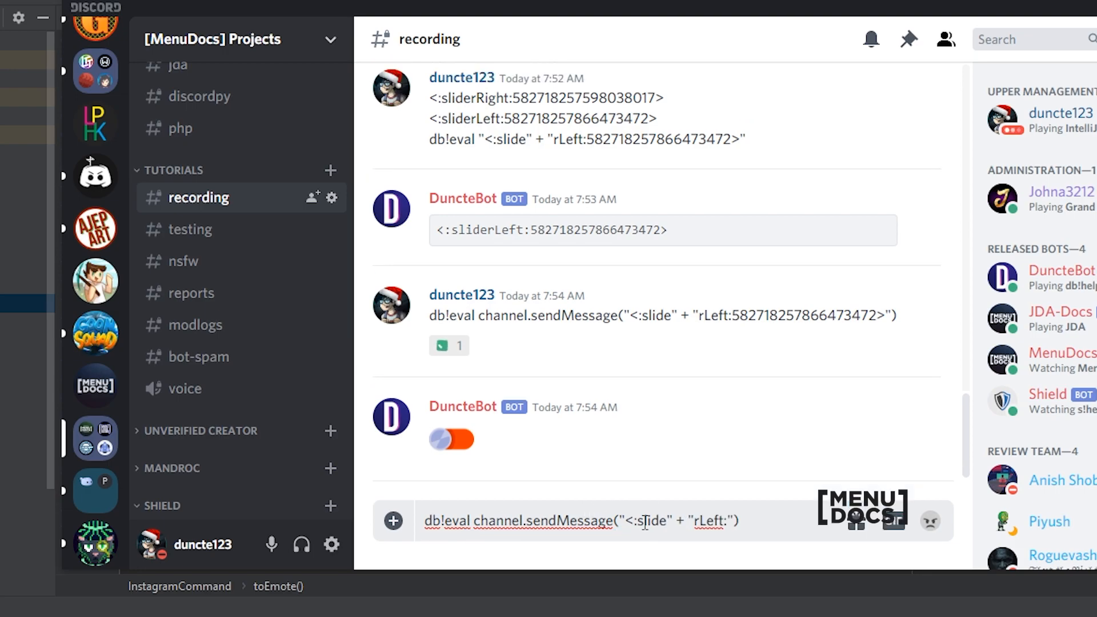
pyautogui.press('Enter')
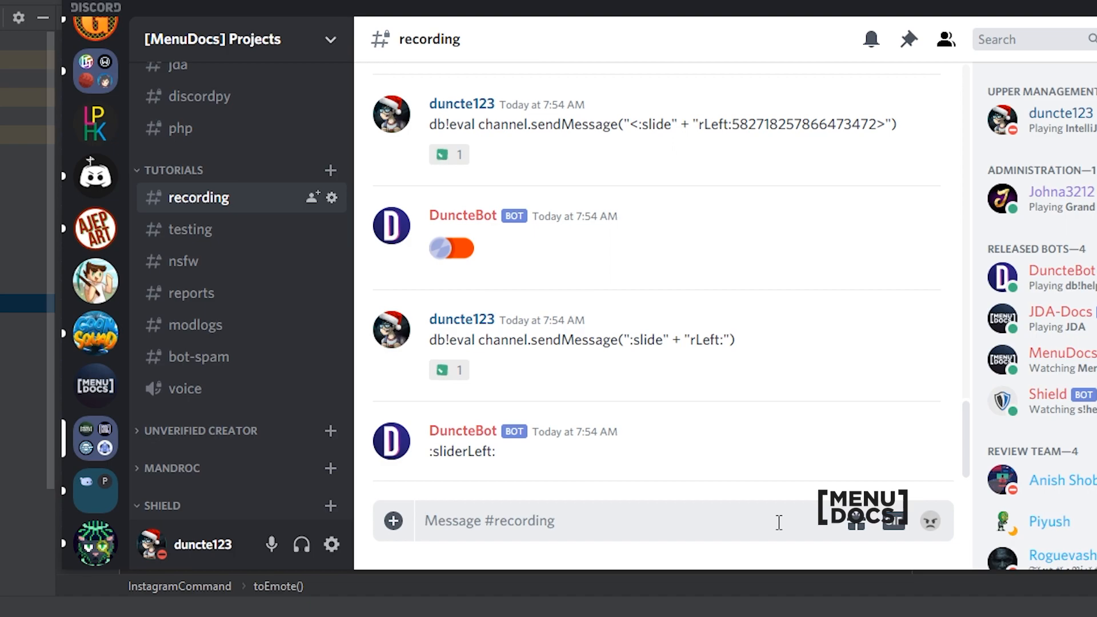
pyautogui.press('alt+tab')
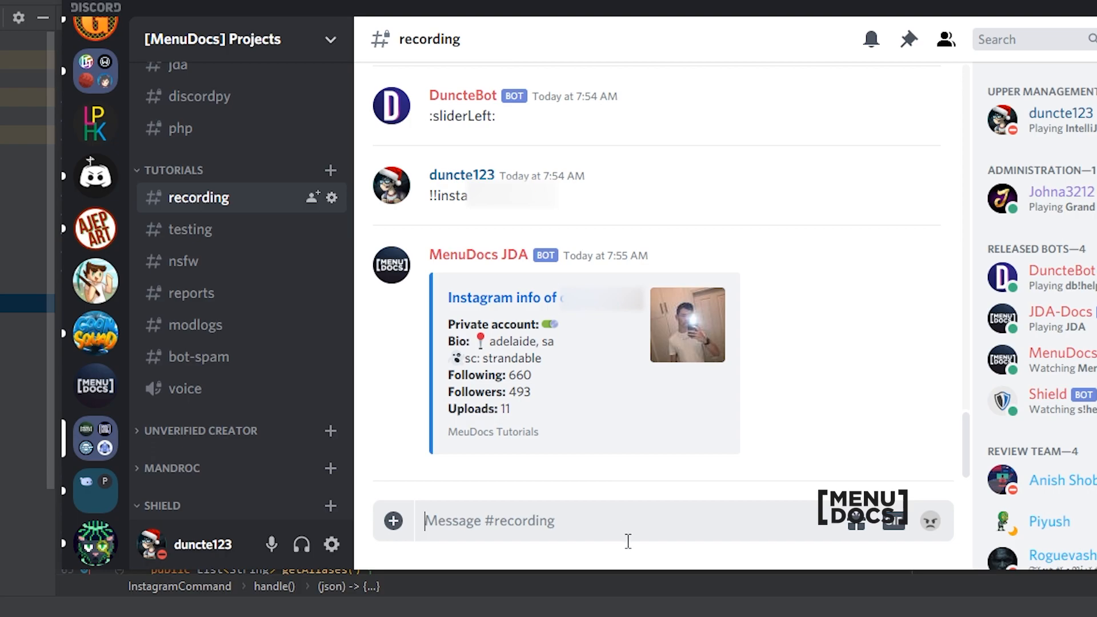
pyautogui.write('@Connor')
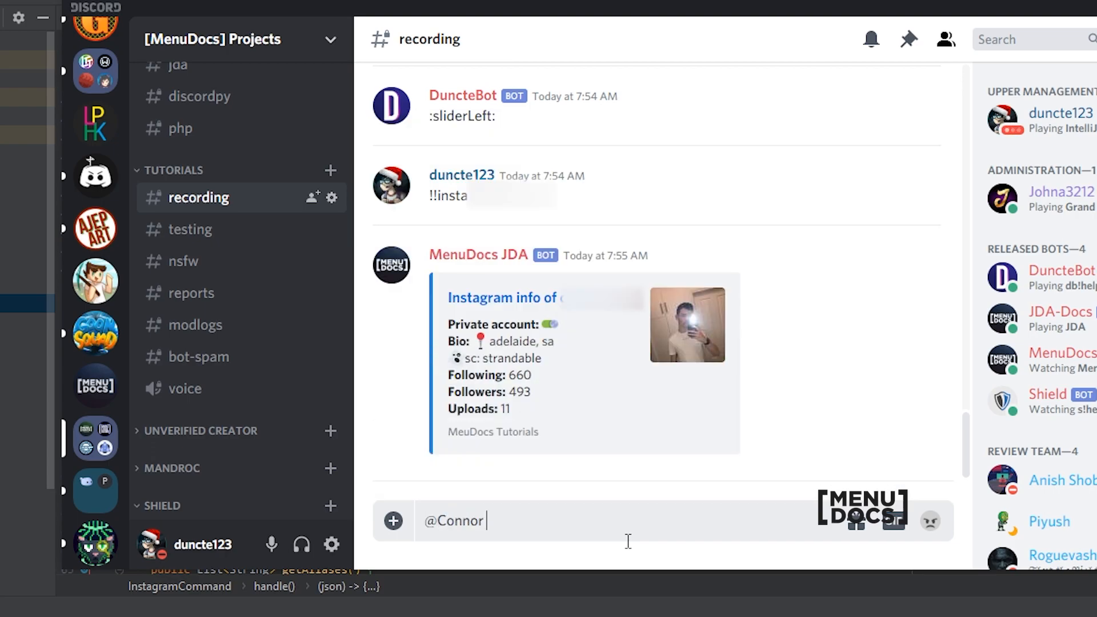
pyautogui.write('you need')
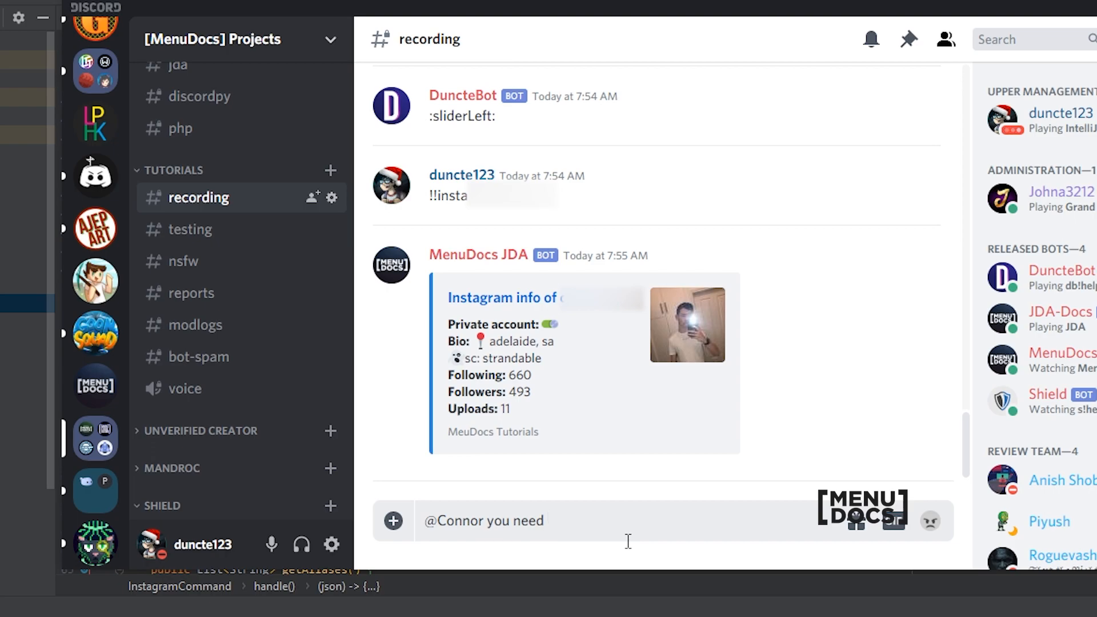
pyautogui.write('6 more follow')
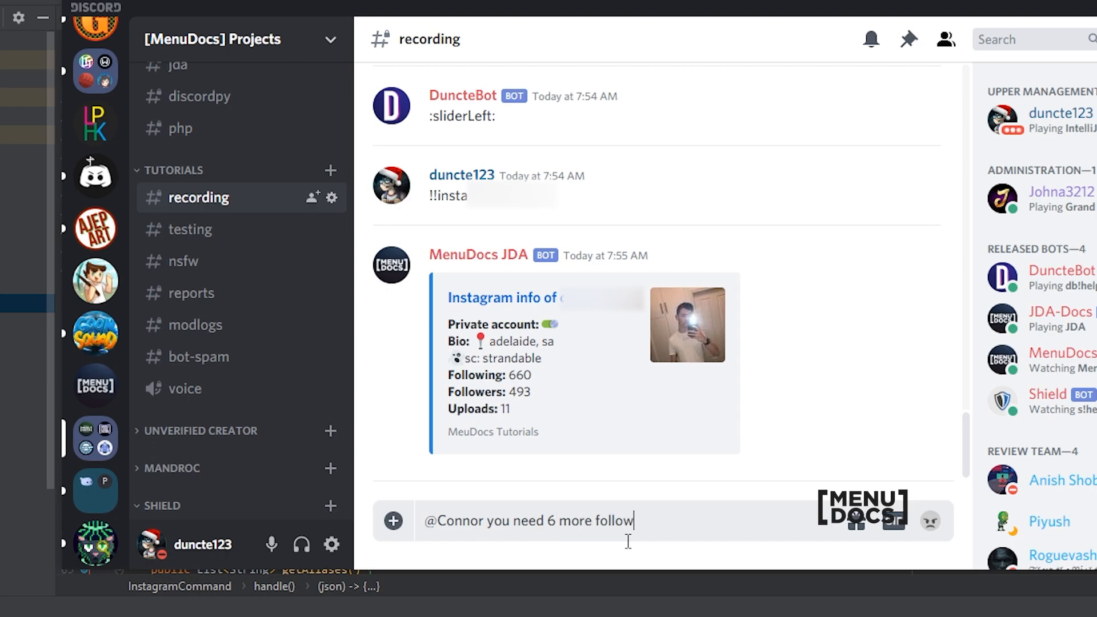
pyautogui.press('Enter')
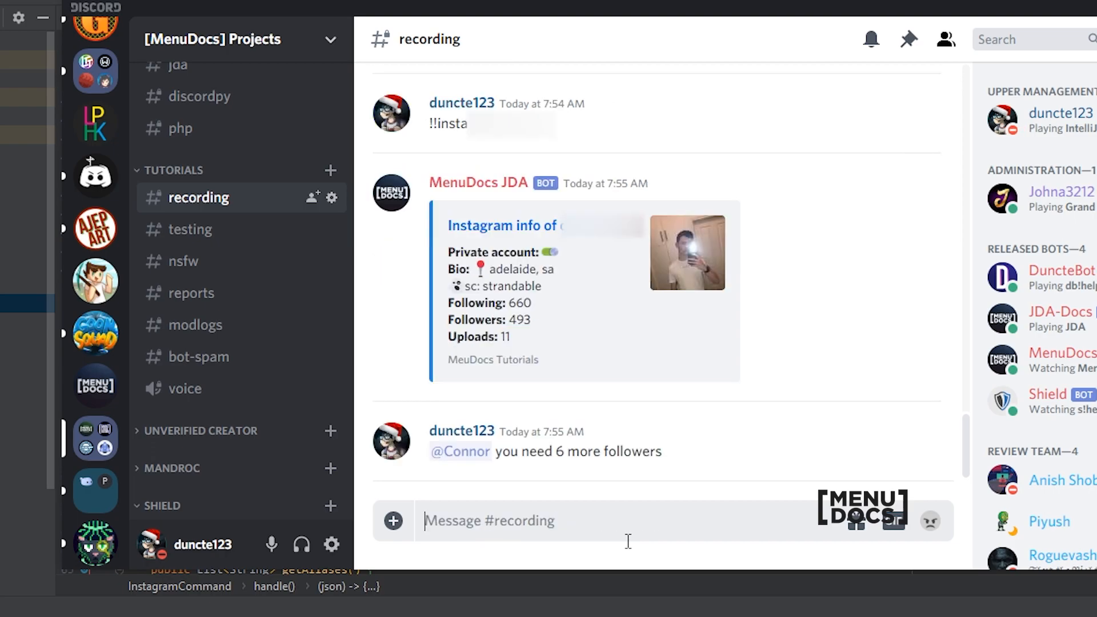